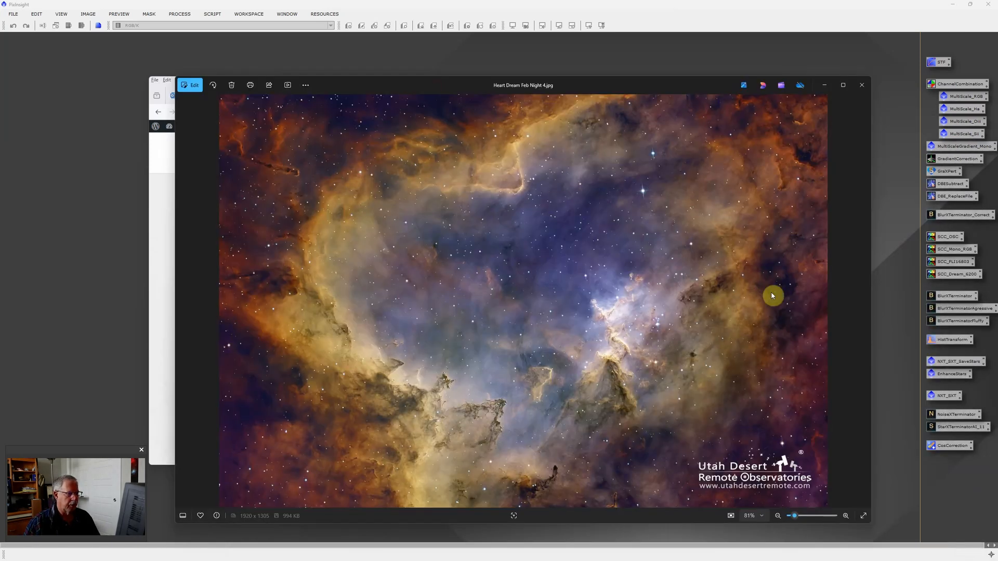
mouse_move(585, 276)
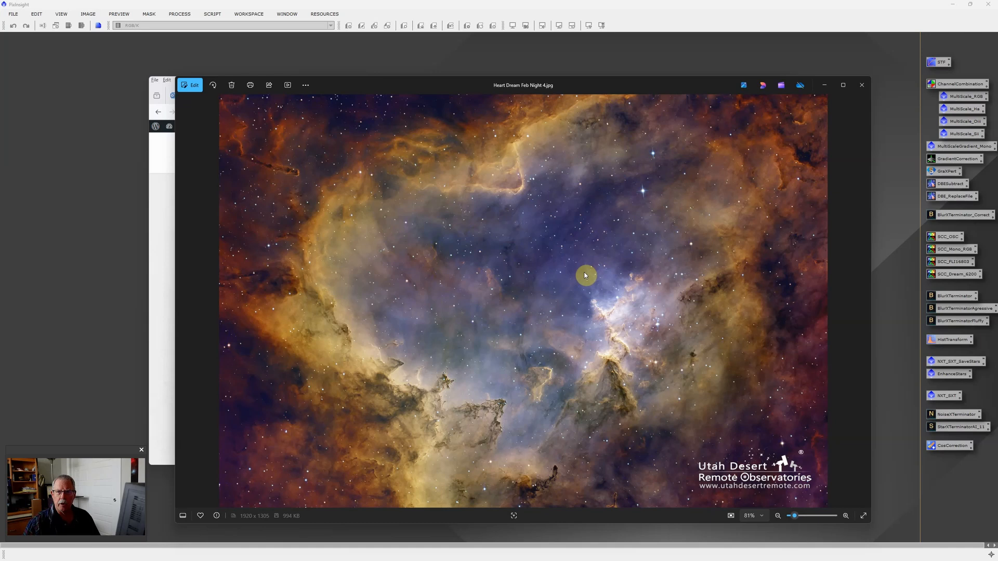
mouse_move(643, 242)
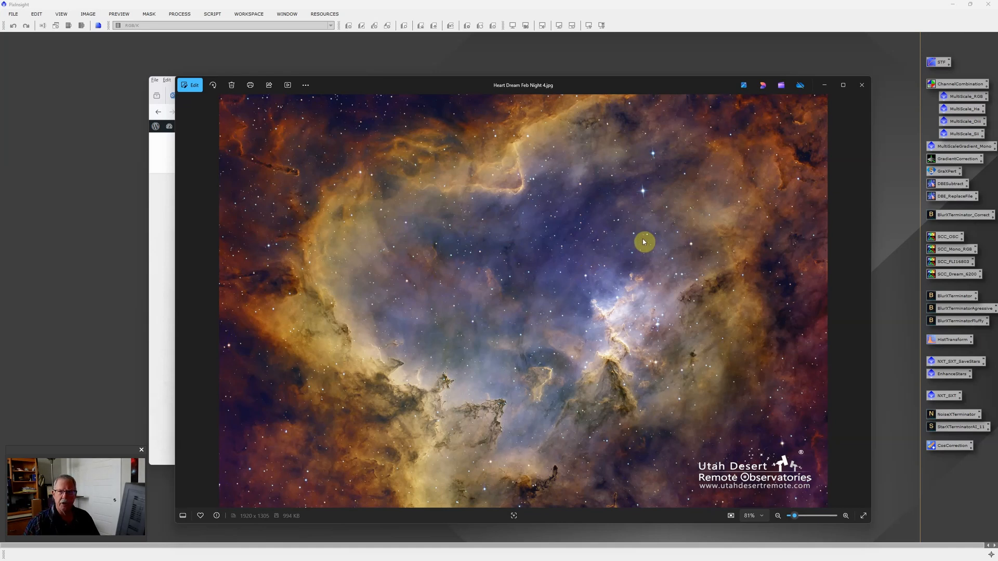
mouse_move(635, 249)
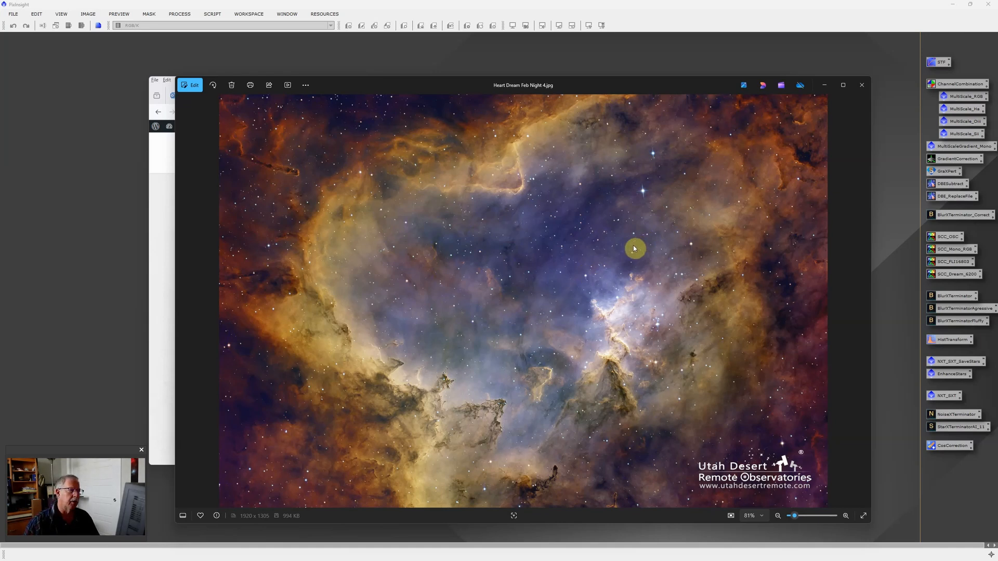
mouse_move(594, 101)
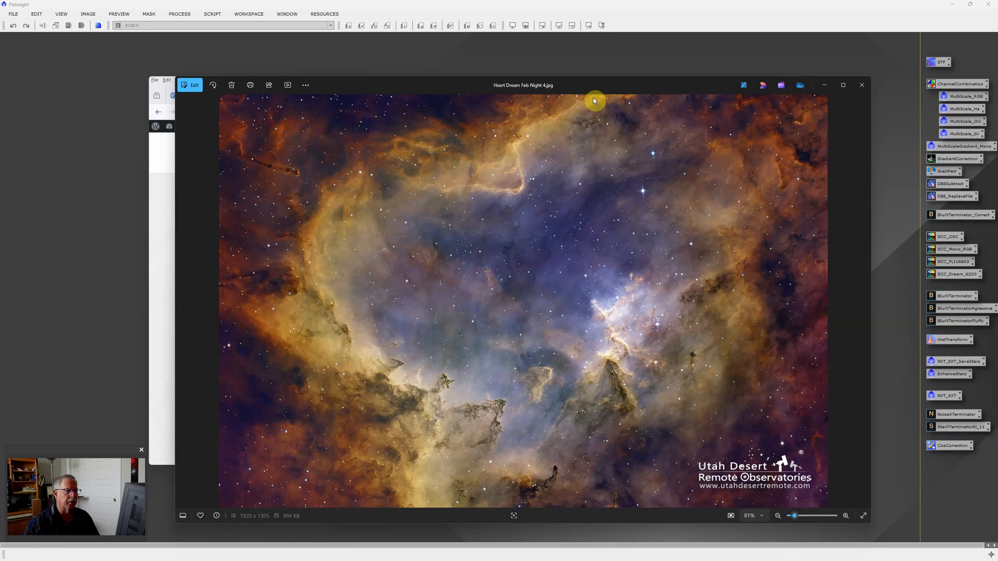
mouse_move(584, 87)
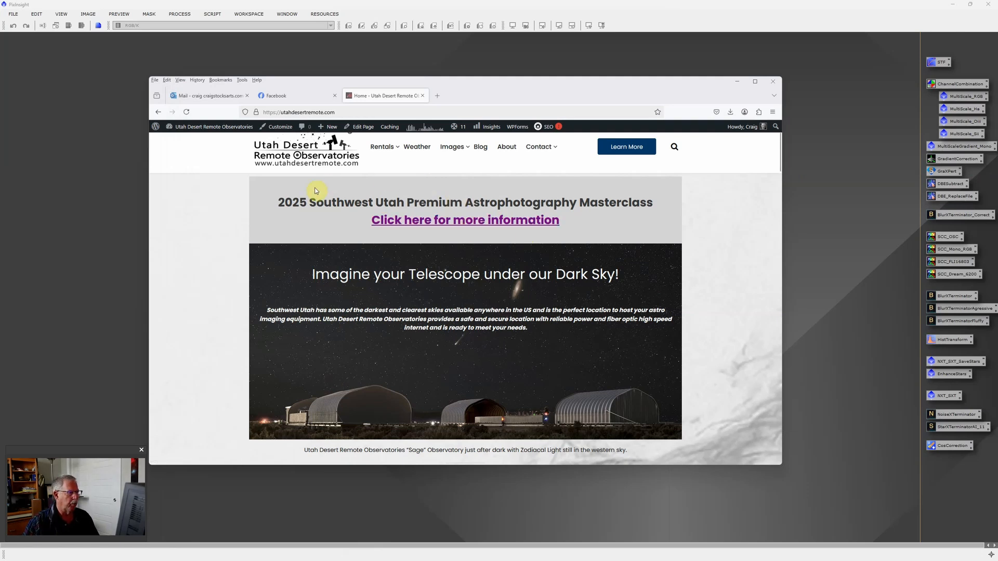
mouse_move(440, 228)
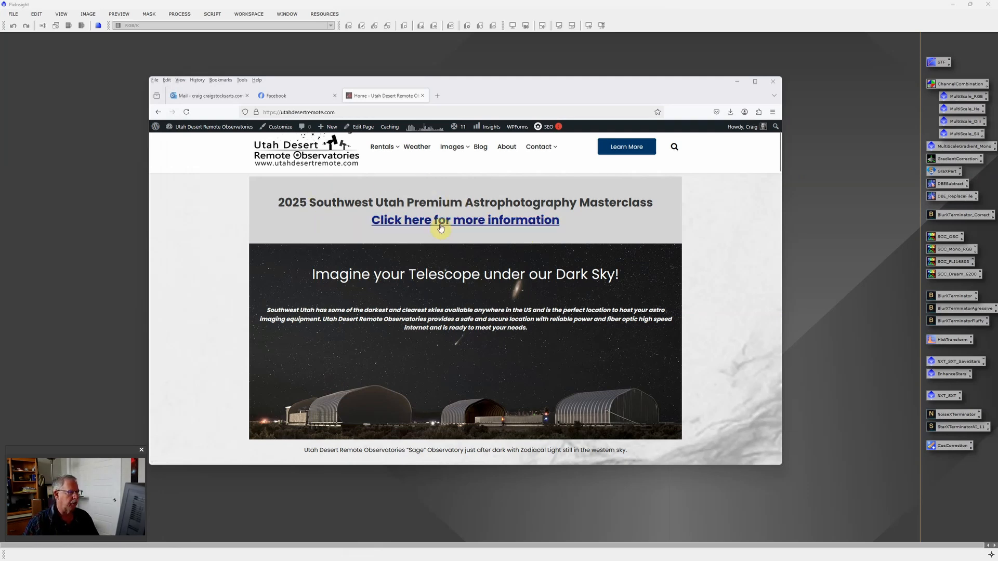
mouse_move(506, 228)
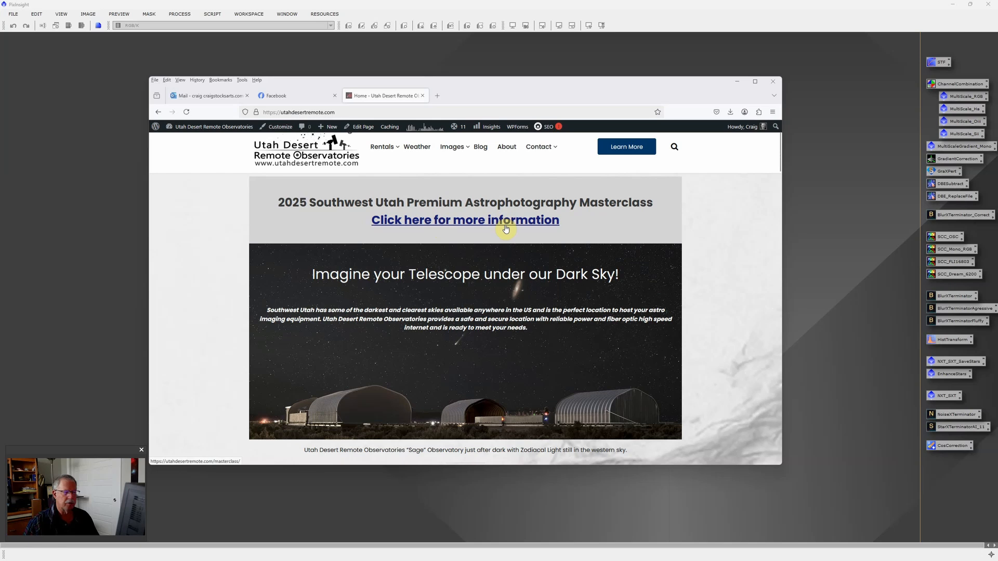
- Follow the 'more information' link and scroll the masterclass page down to the Veil Nebula, Milky Way and Whirlpool sample images
left_click(464, 219)
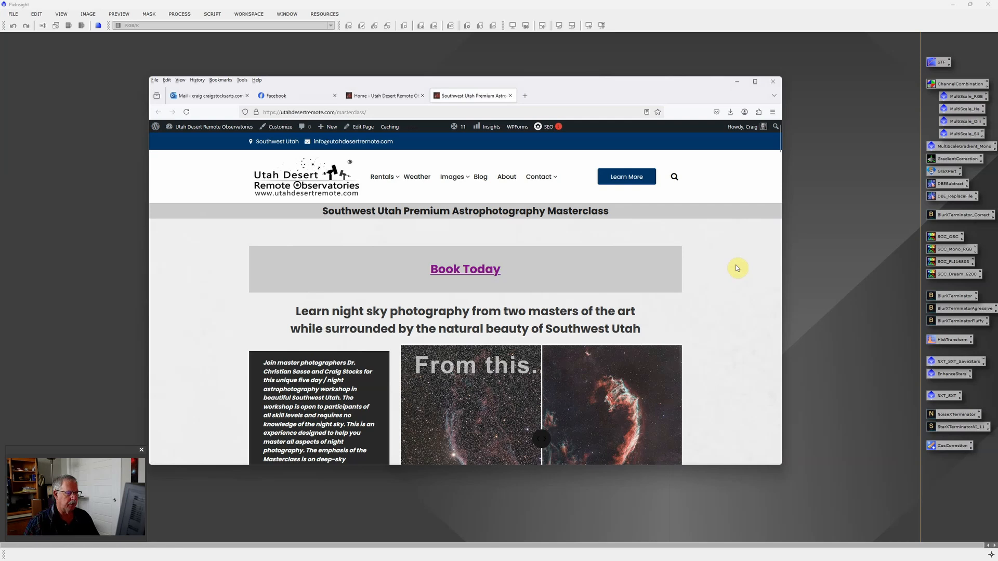
scroll("down", 3)
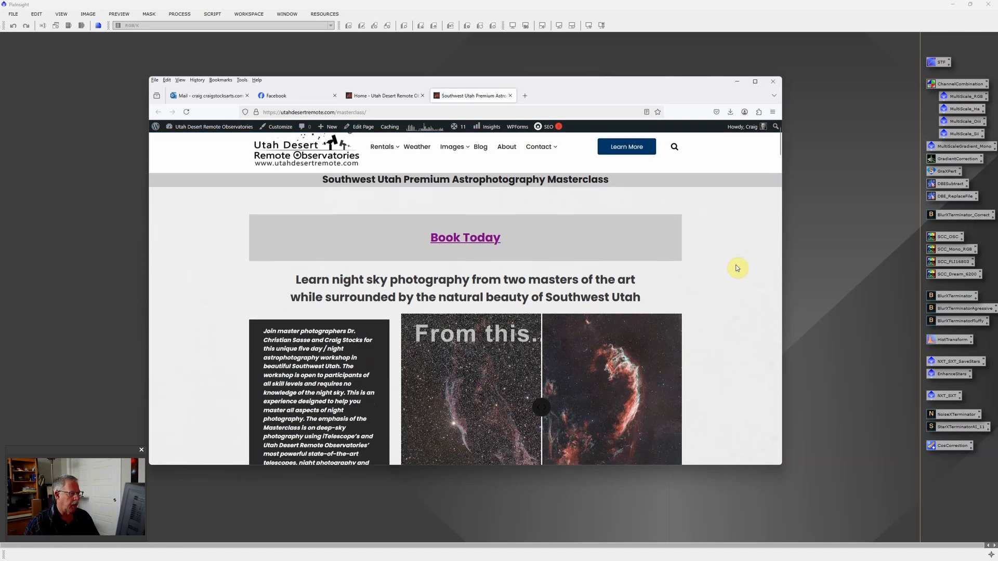
scroll("down", 3)
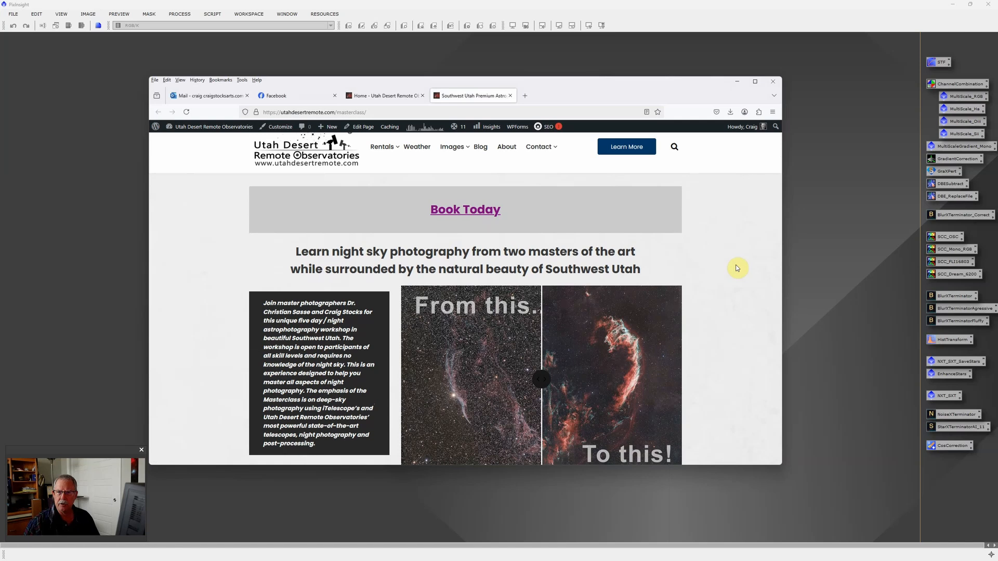
scroll("down", 3)
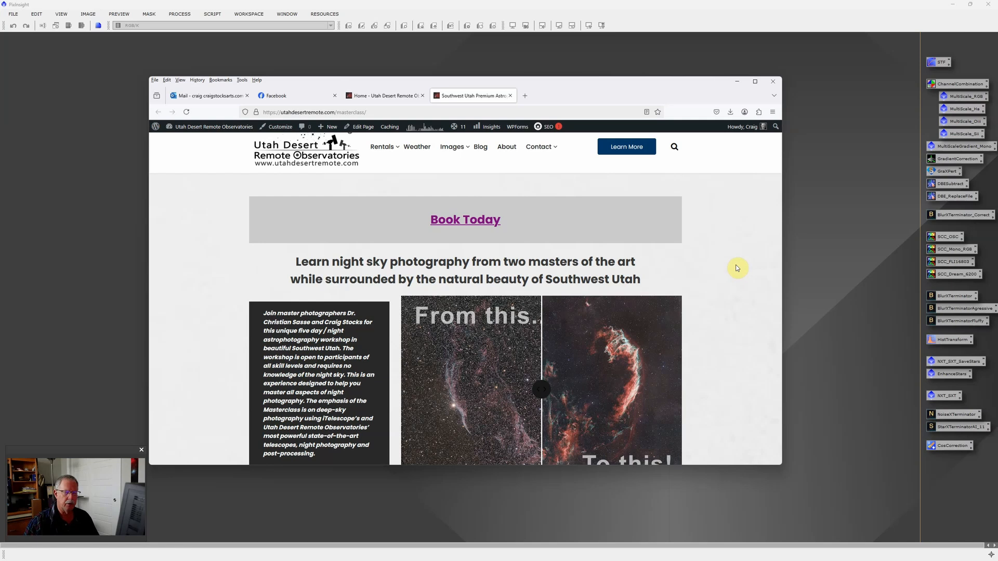
mouse_move(731, 267)
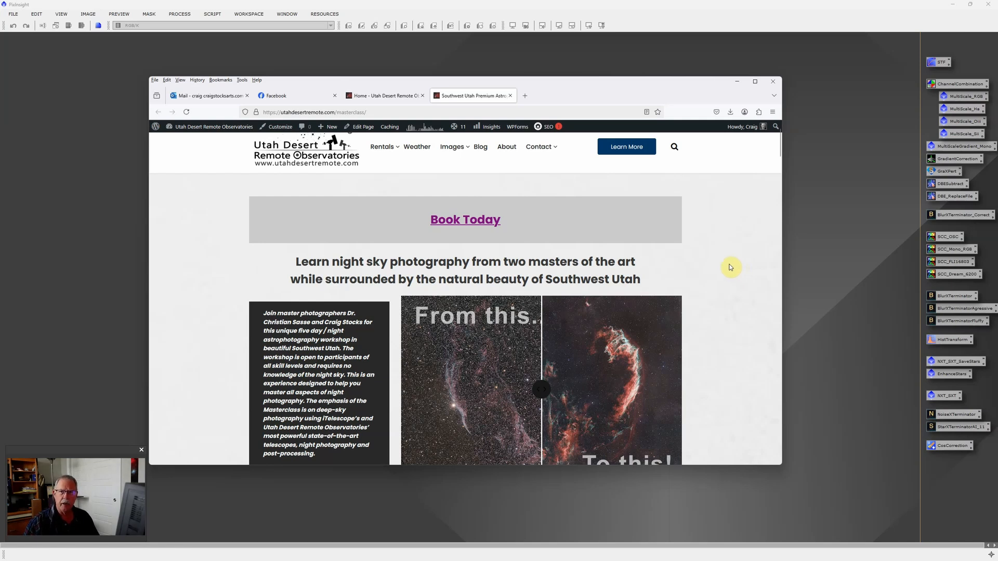
scroll("down", 3)
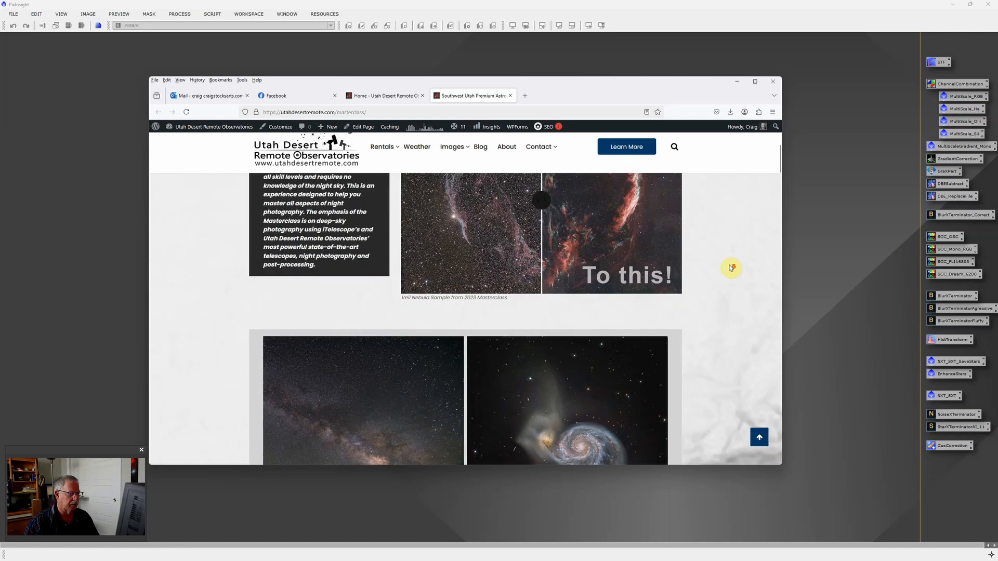
scroll("down", 3)
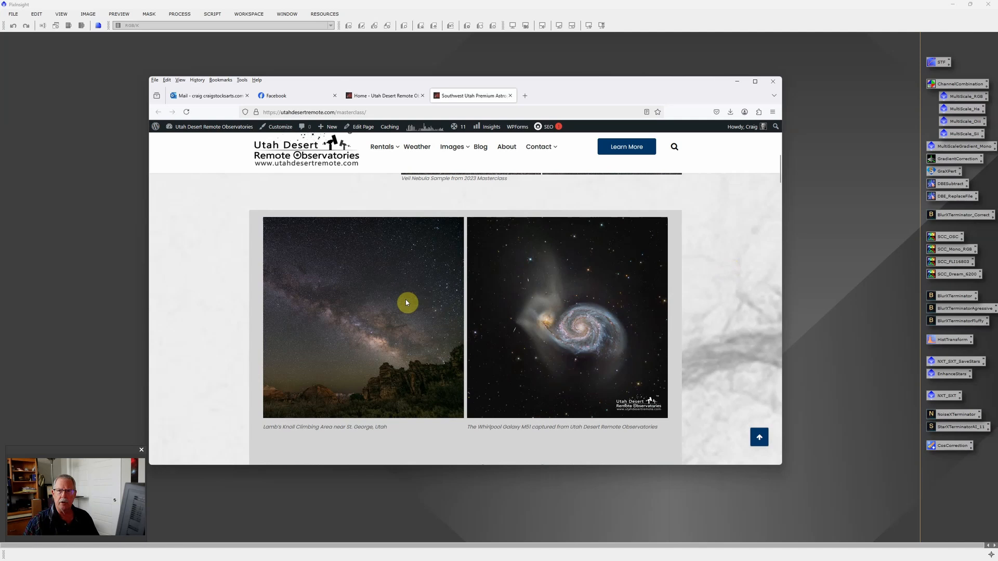
mouse_move(390, 287)
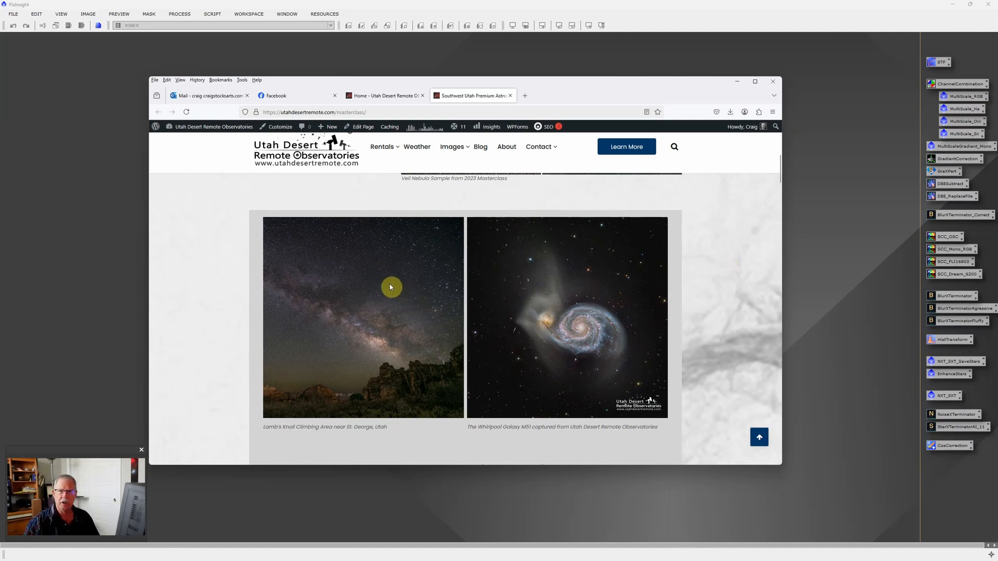
mouse_move(422, 174)
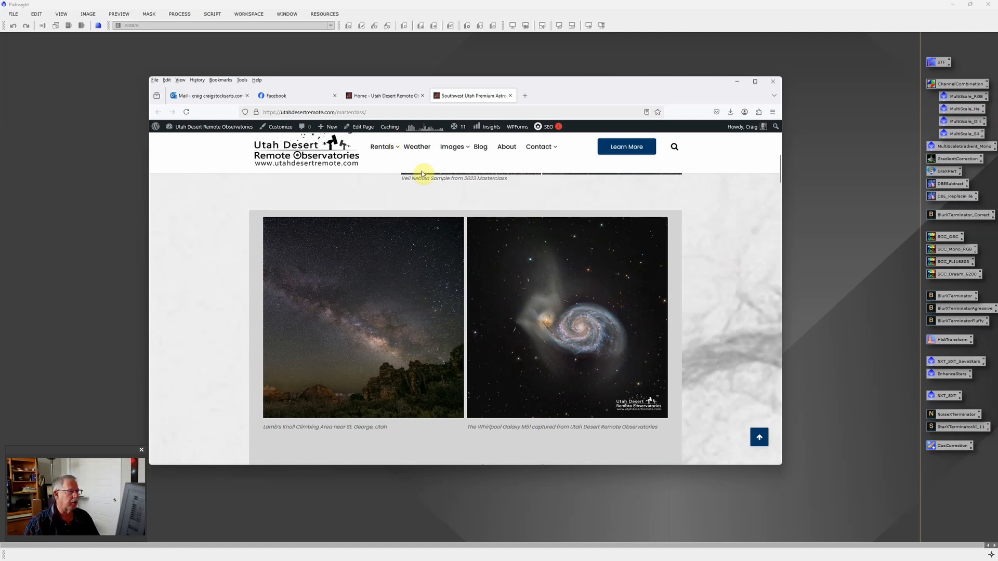
mouse_move(414, 236)
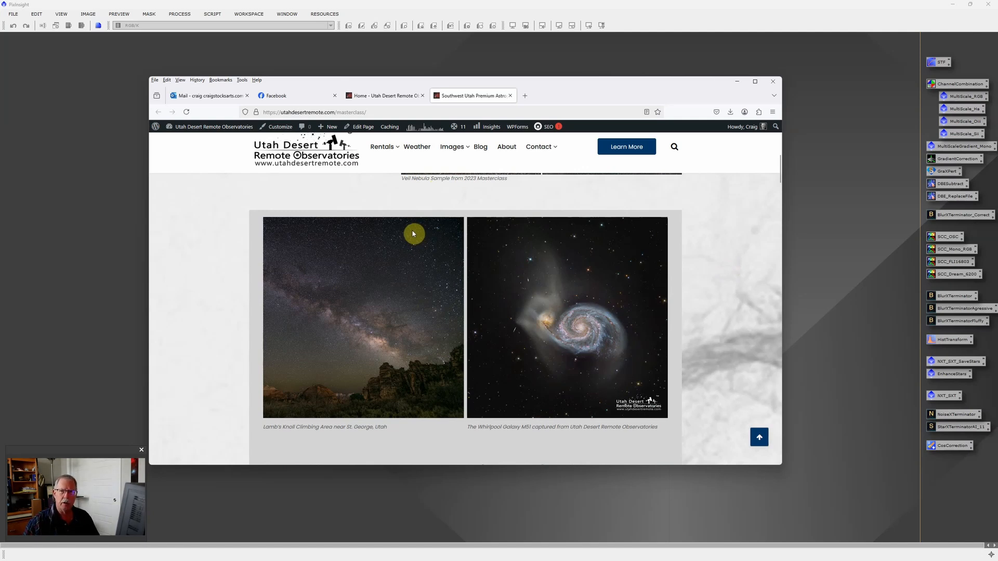
mouse_move(408, 241)
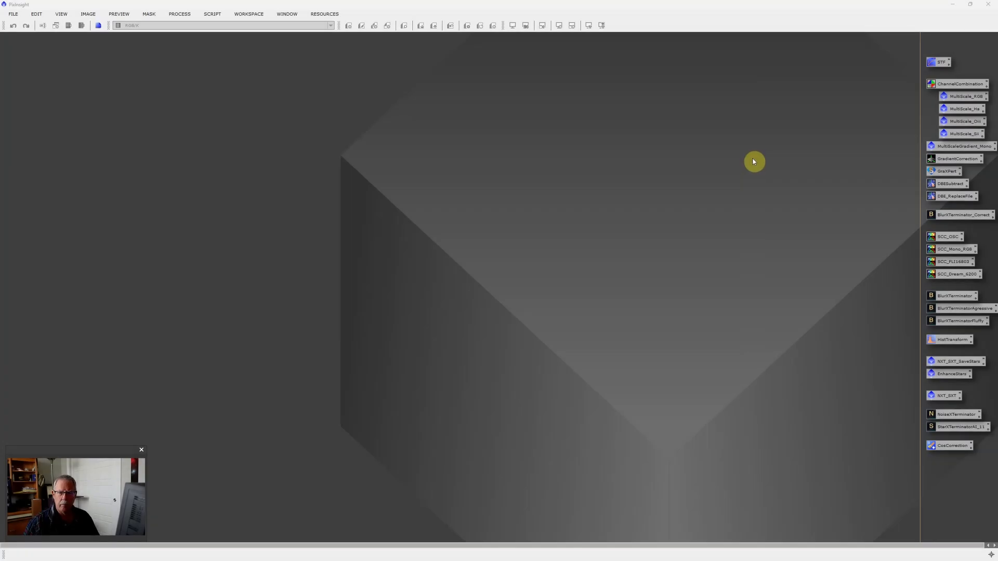
mouse_move(715, 228)
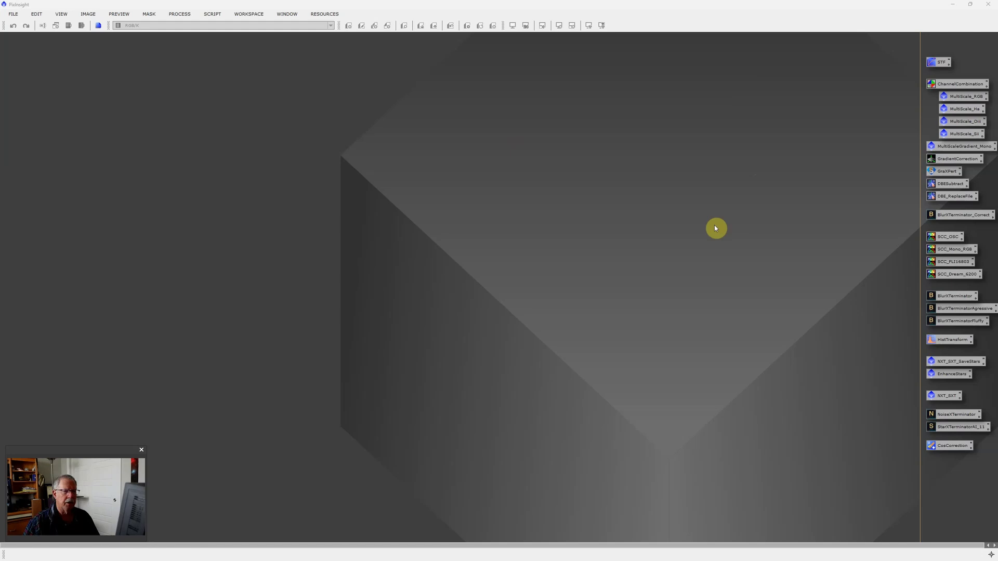
mouse_move(705, 213)
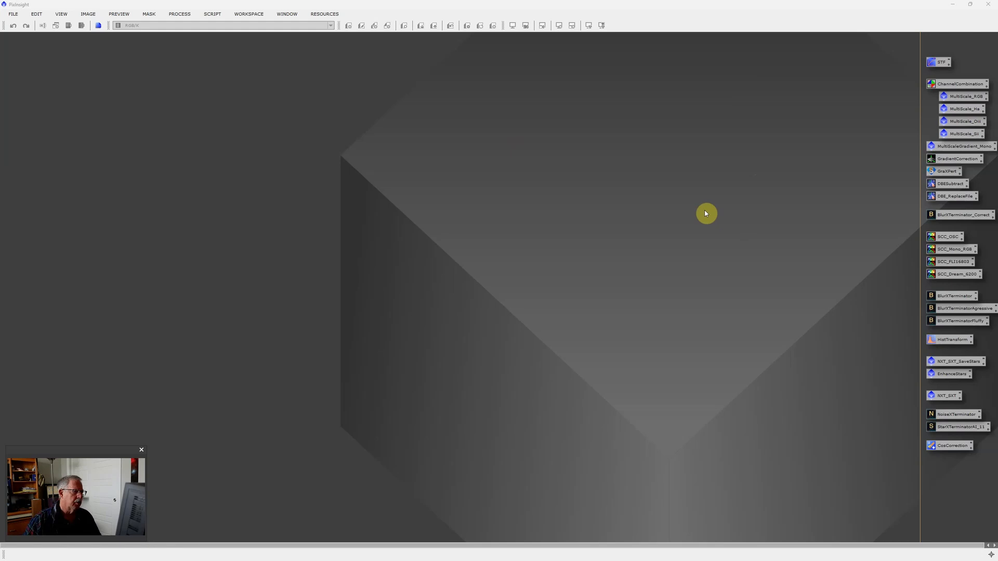
mouse_move(677, 173)
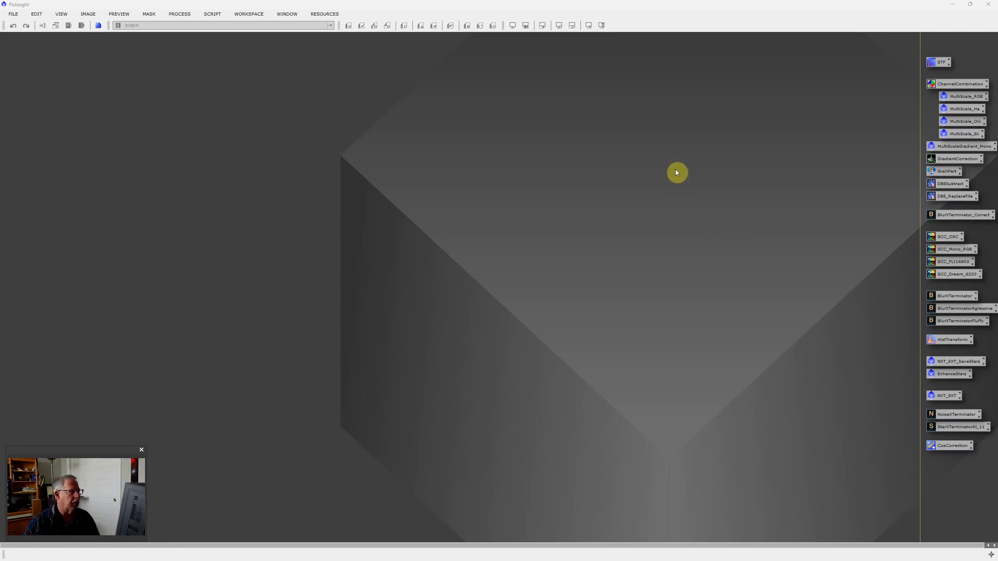
- Launch WeightedBatchPreprocessing from the Script menu and review the Bias, Darks and Flats tabs with their loaded masters
left_click(212, 14)
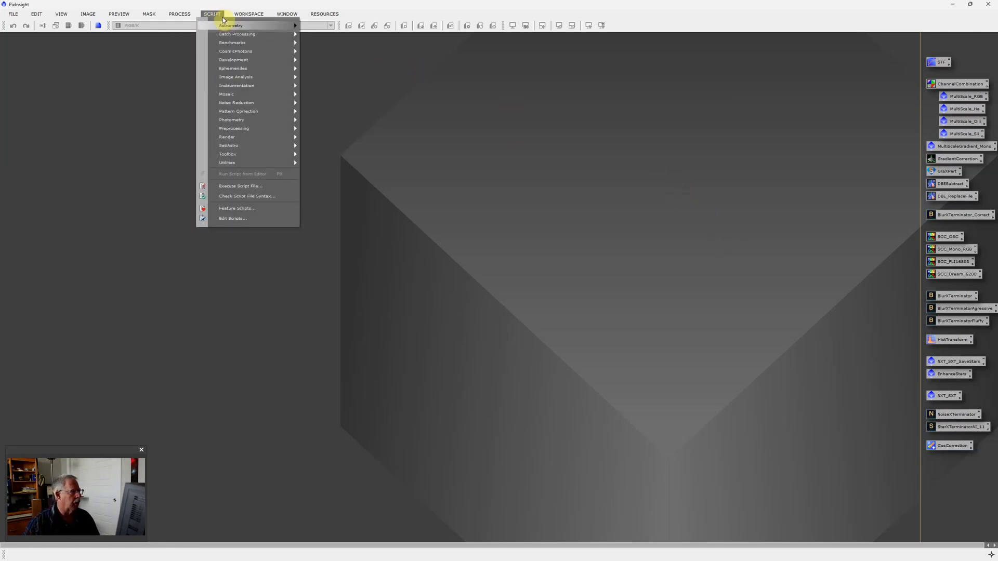
left_click(339, 110)
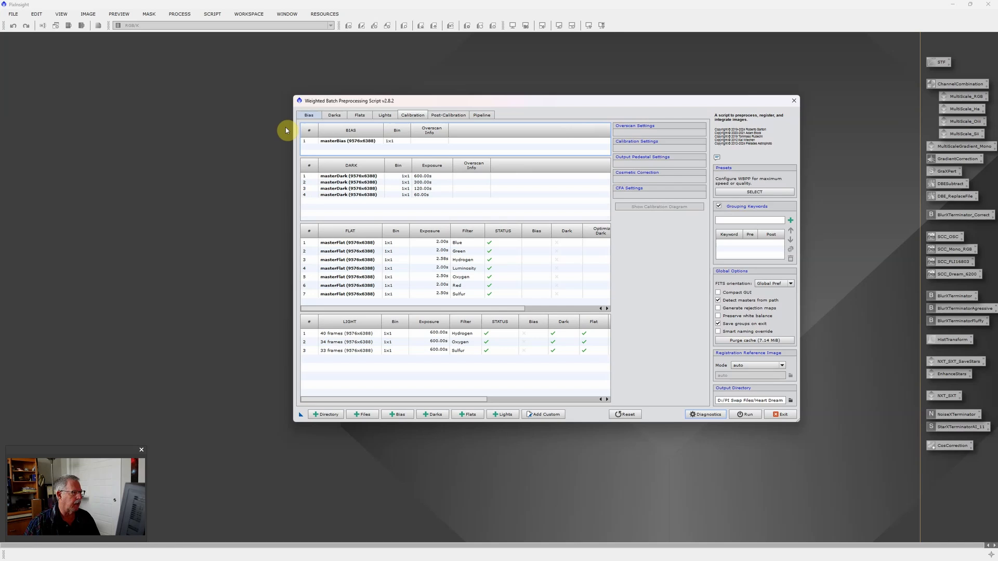
left_click(334, 115)
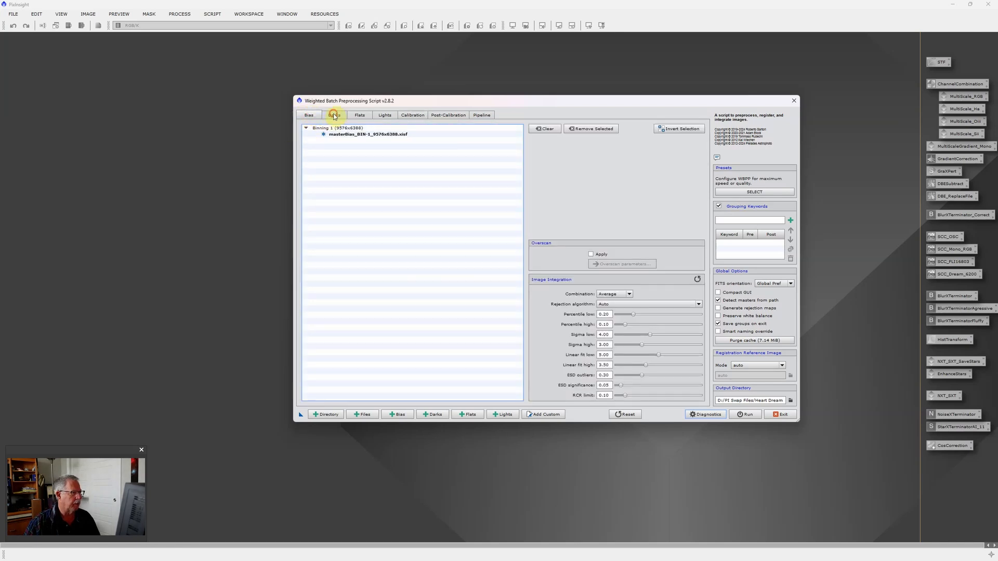
left_click(333, 115)
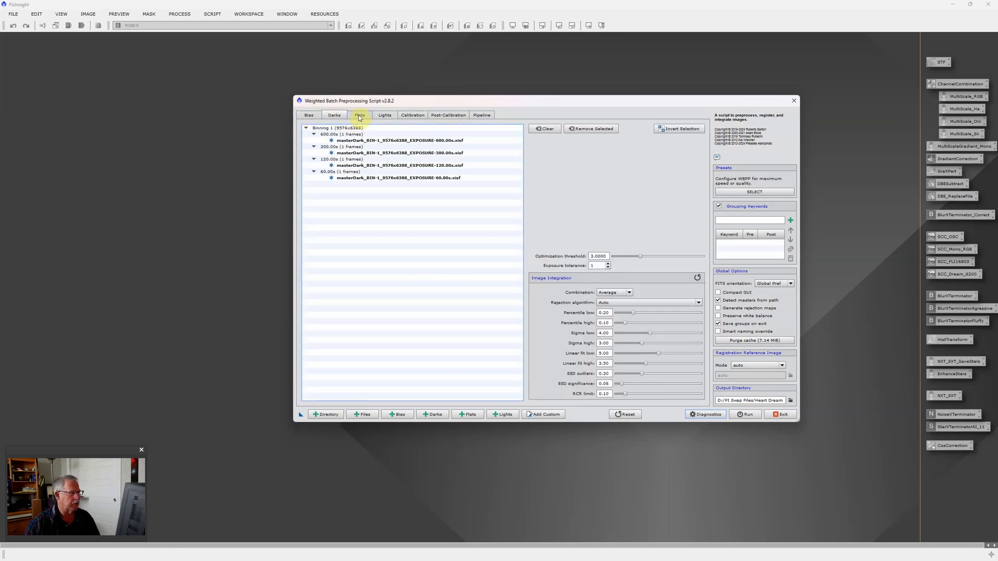
left_click(358, 115)
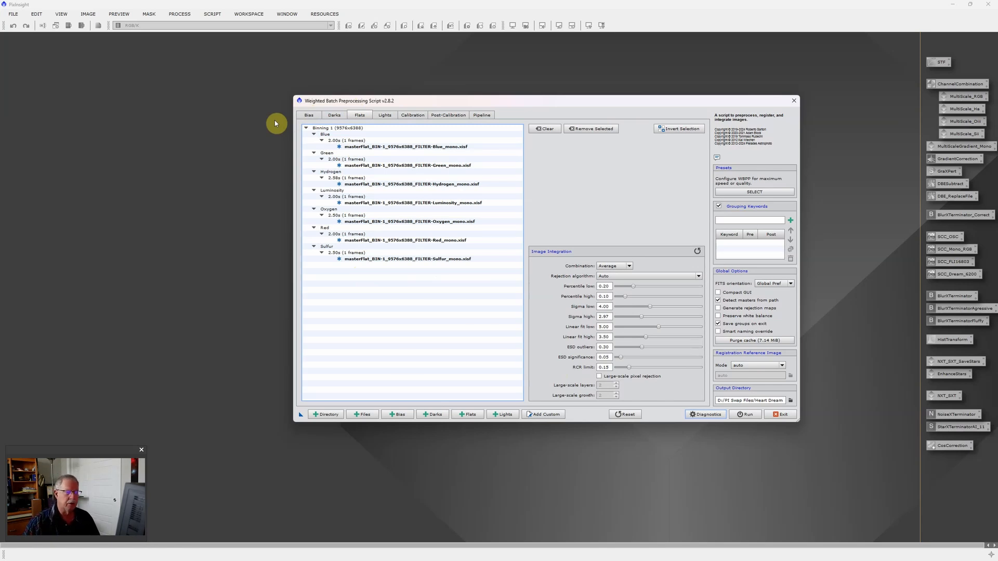
left_click(337, 128)
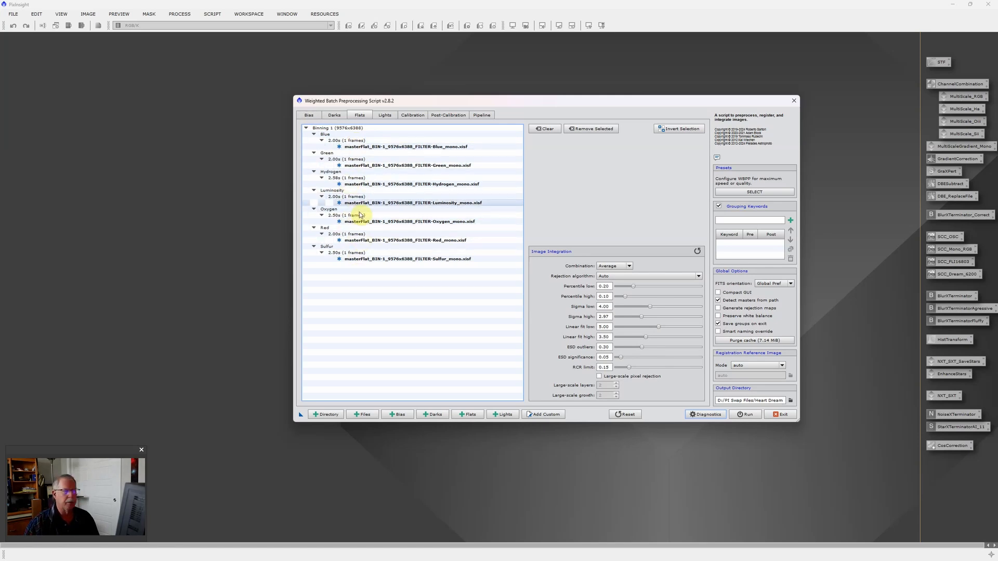
left_click(384, 116)
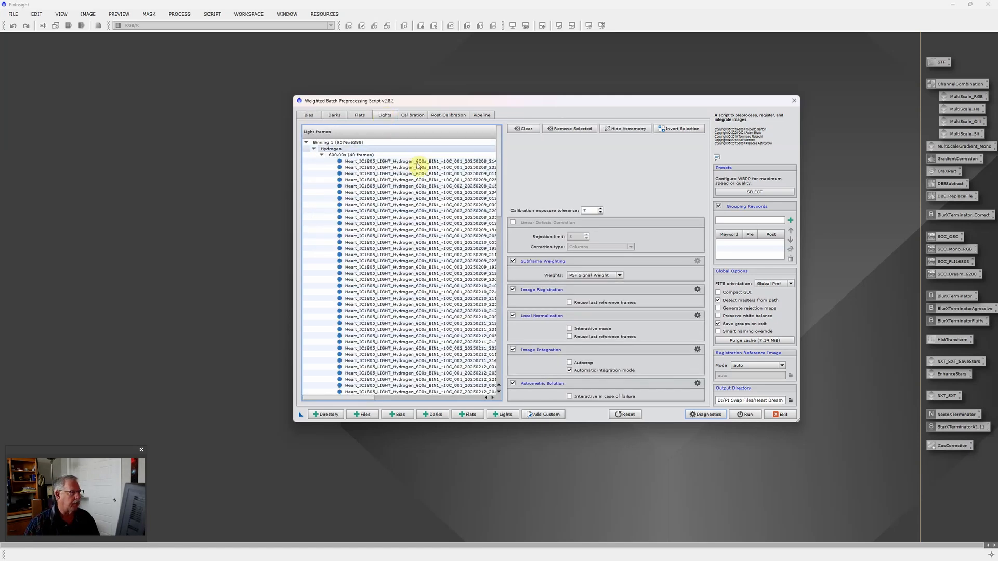
scroll("down", 3)
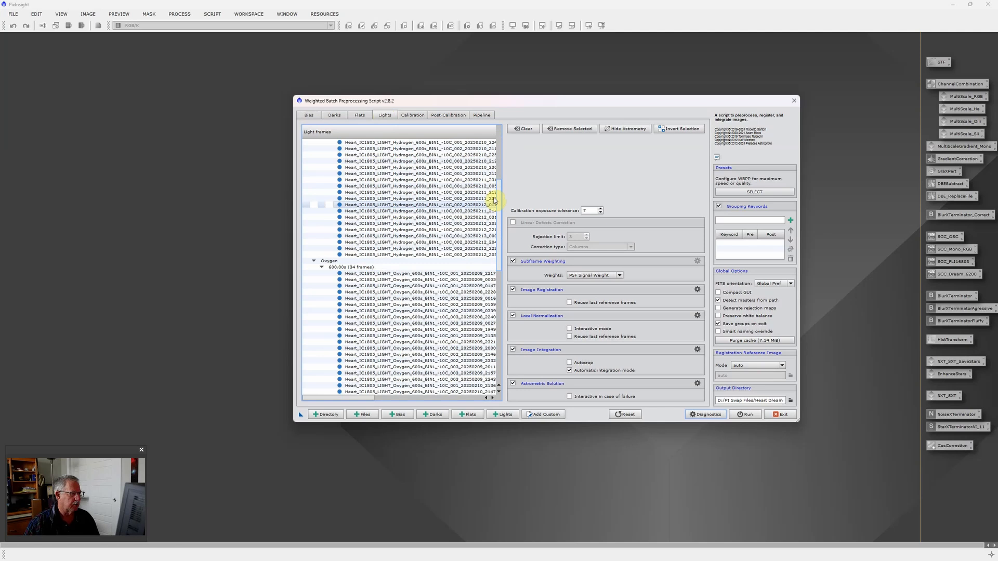
scroll("down", 3)
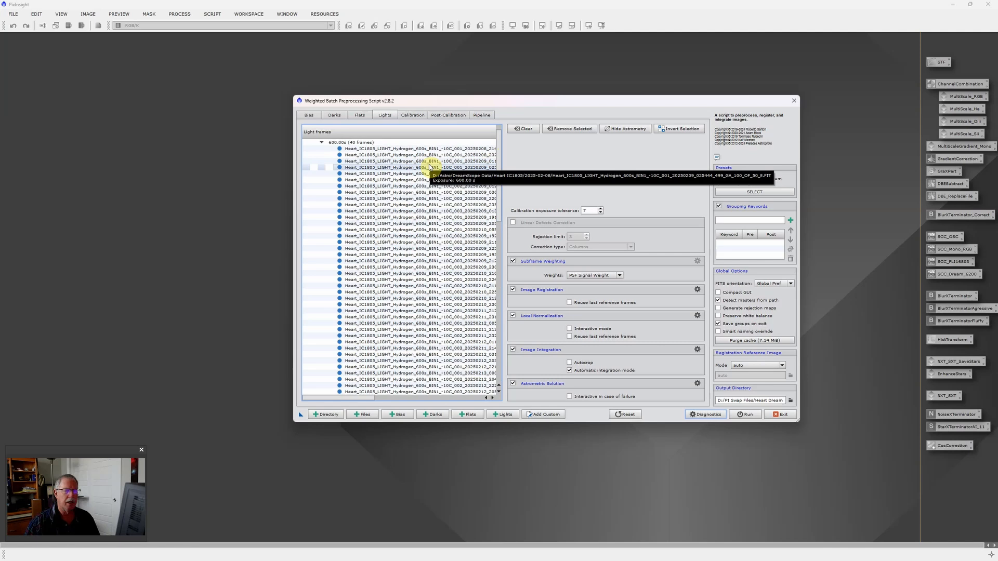
mouse_move(336, 174)
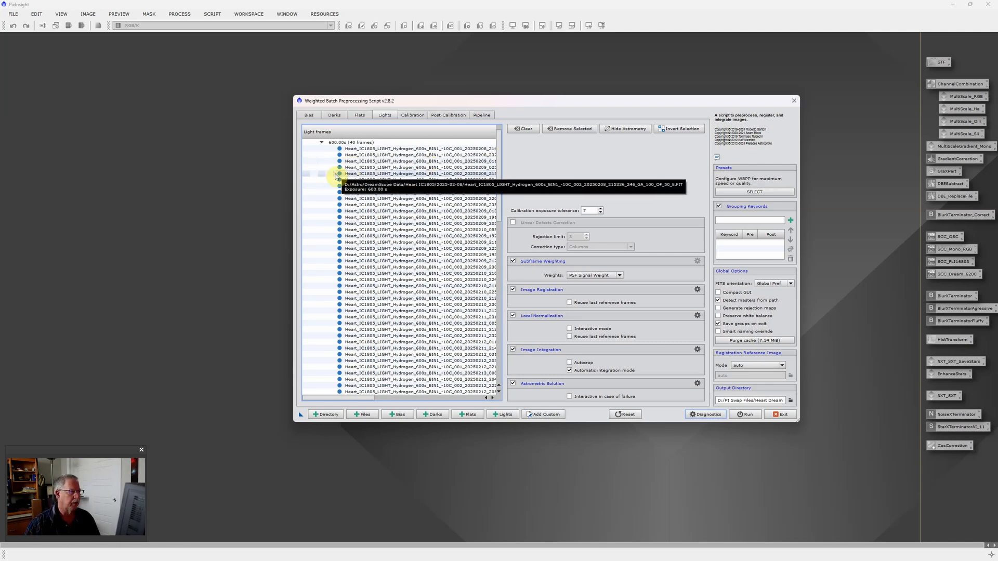
mouse_move(629, 276)
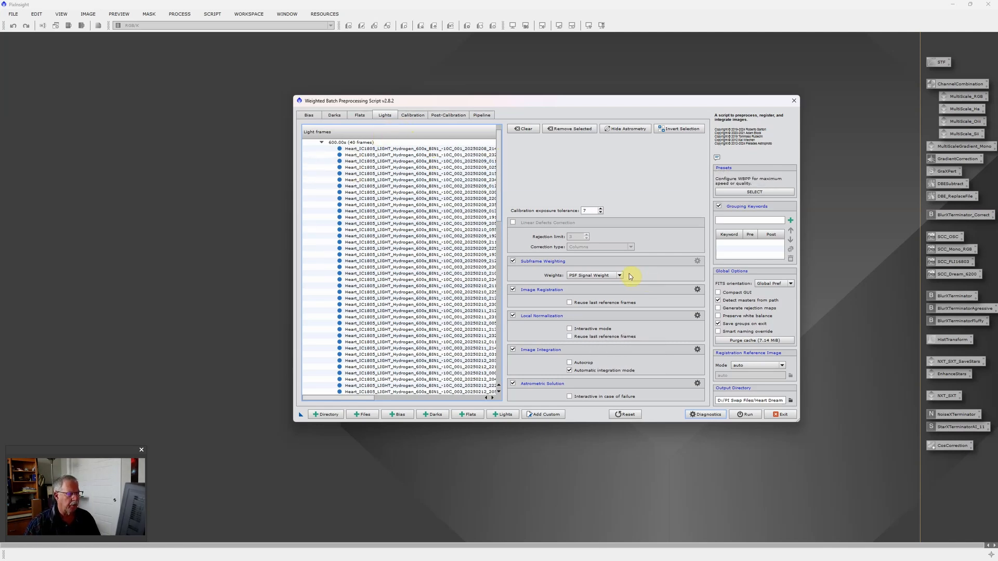
mouse_move(609, 318)
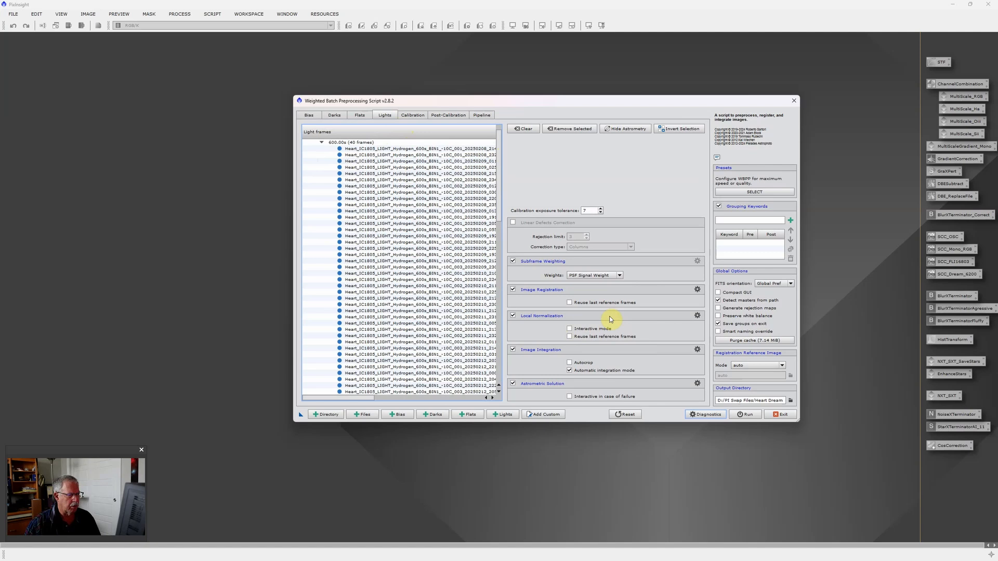
mouse_move(632, 299)
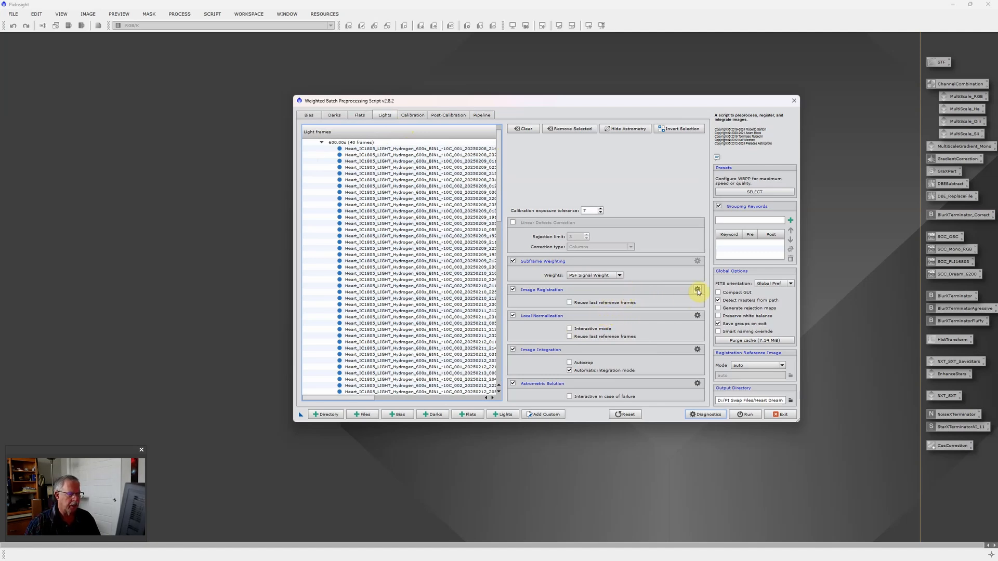
- Bring up the Image Registration settings showing bicubic B-spline interpolation and distortion correction
left_click(697, 290)
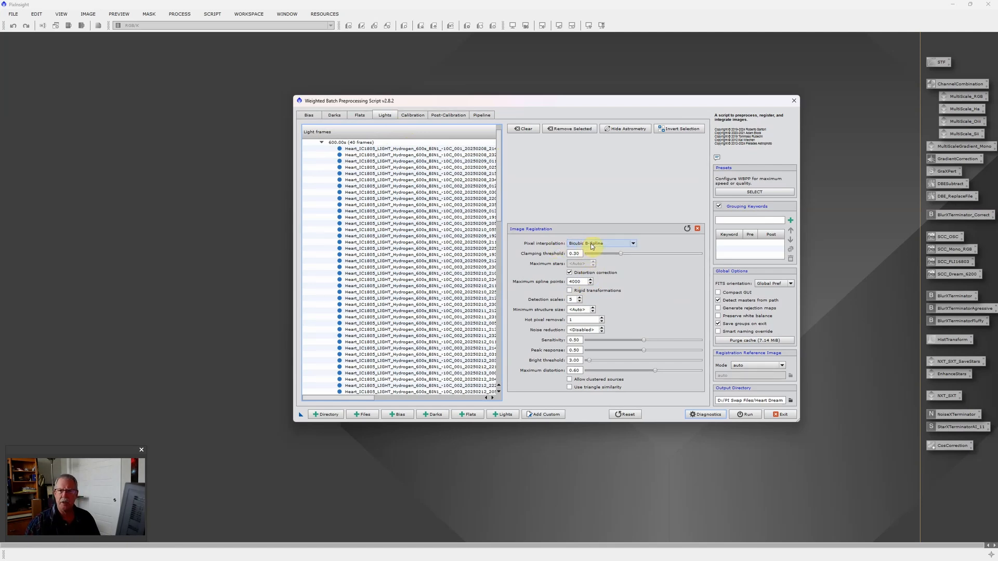
mouse_move(651, 241)
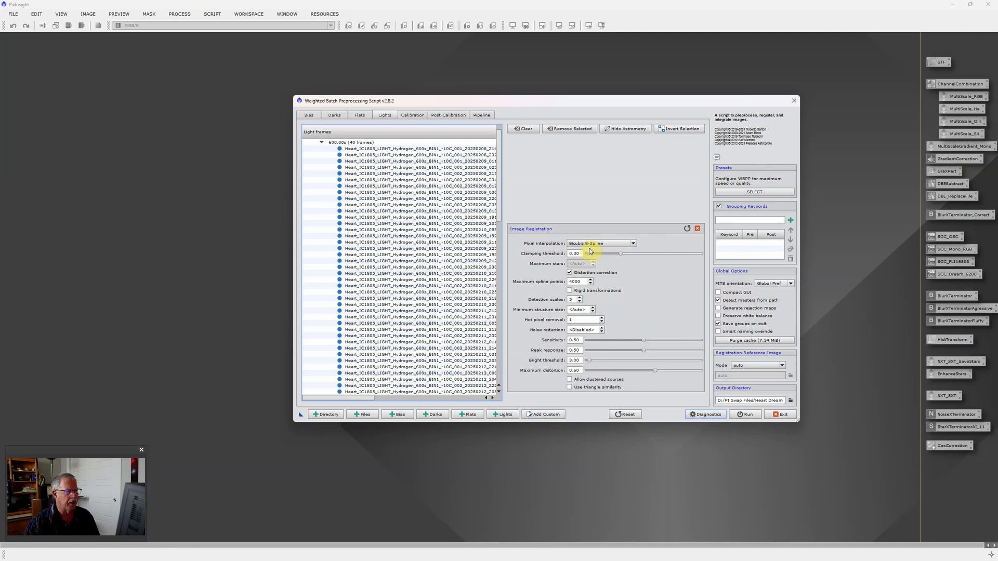
mouse_move(671, 228)
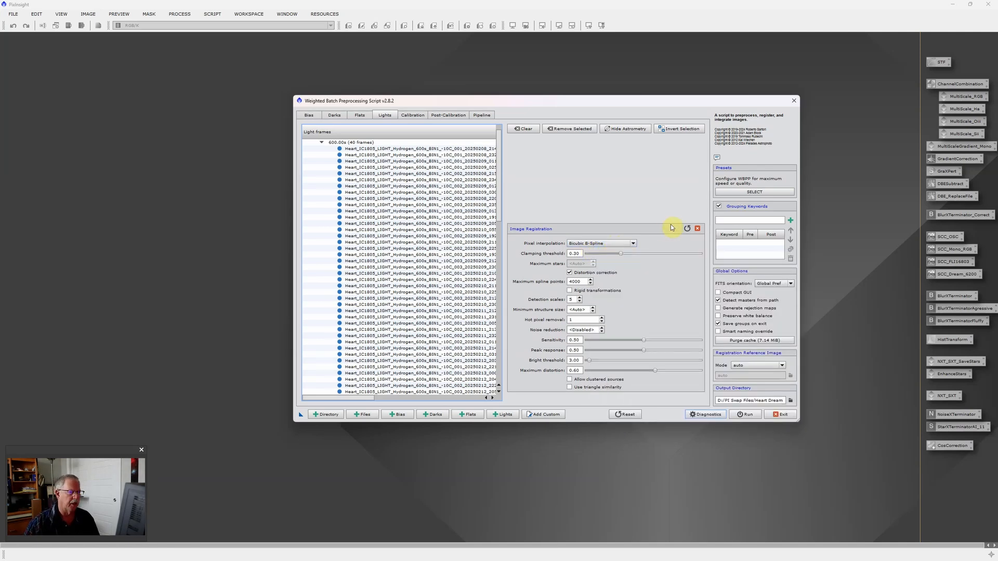
mouse_move(686, 240)
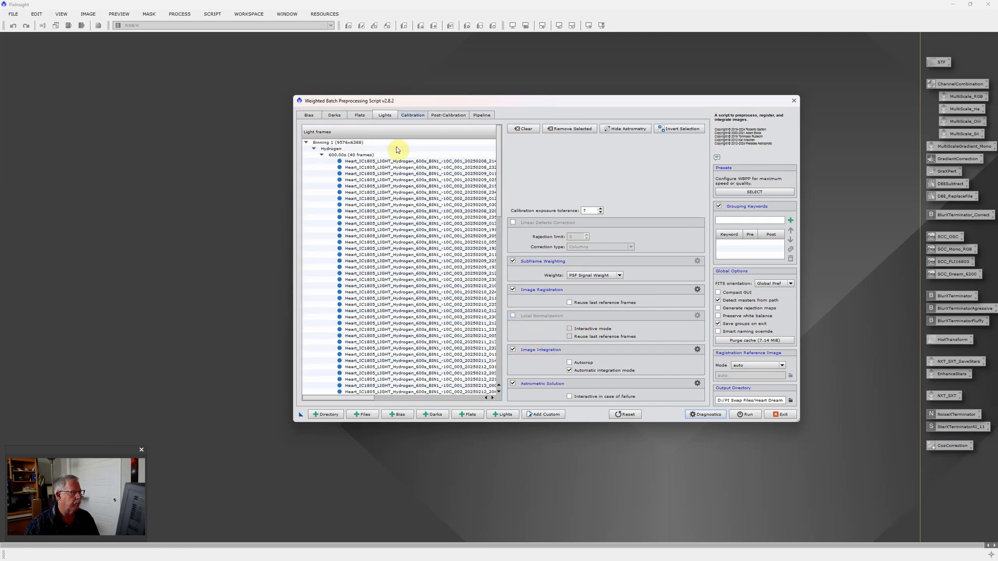
- On the Calibration tab, select the Oxygen light group to see its matched Oxygen master flat and dark
left_click(411, 116)
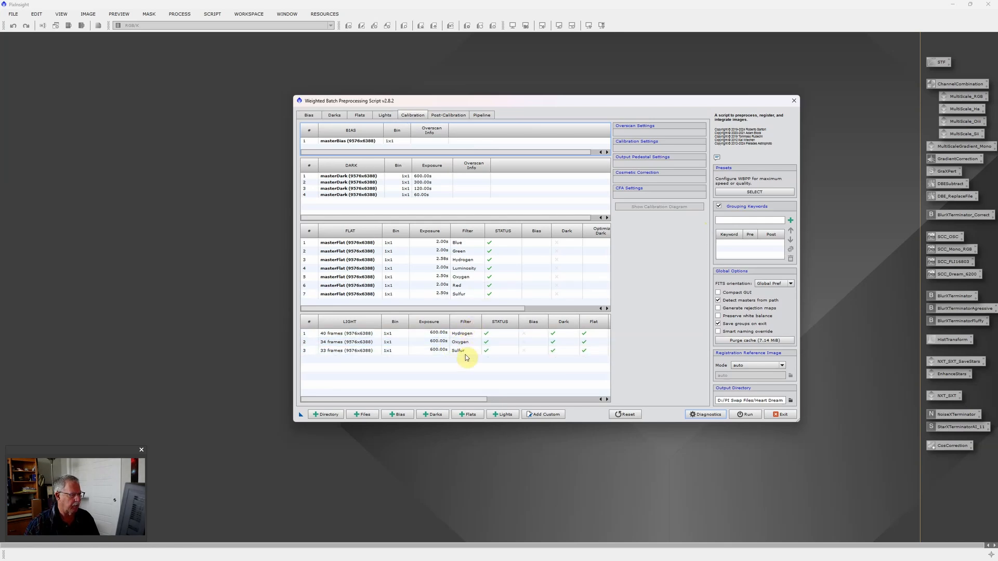
left_click(462, 342)
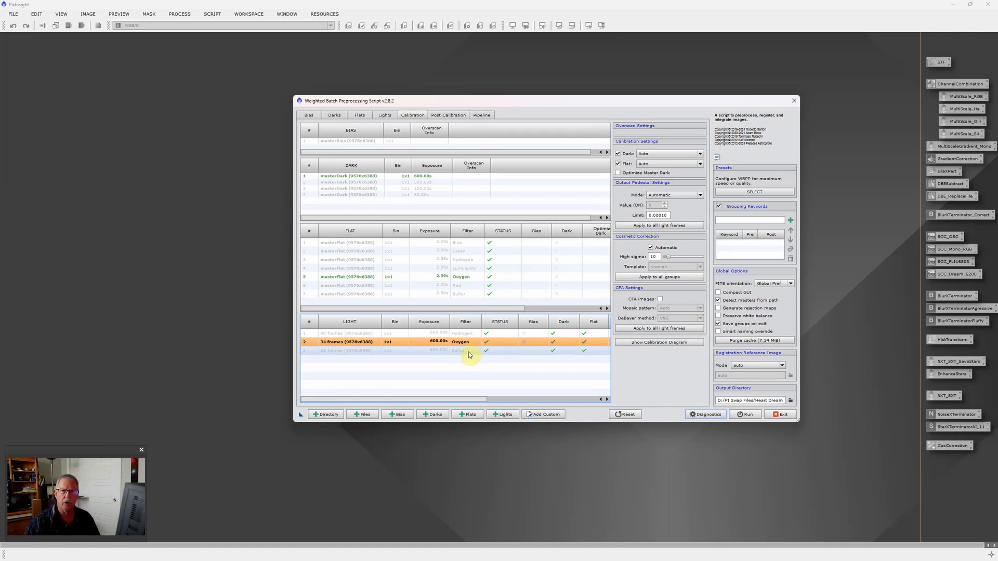
mouse_move(462, 363)
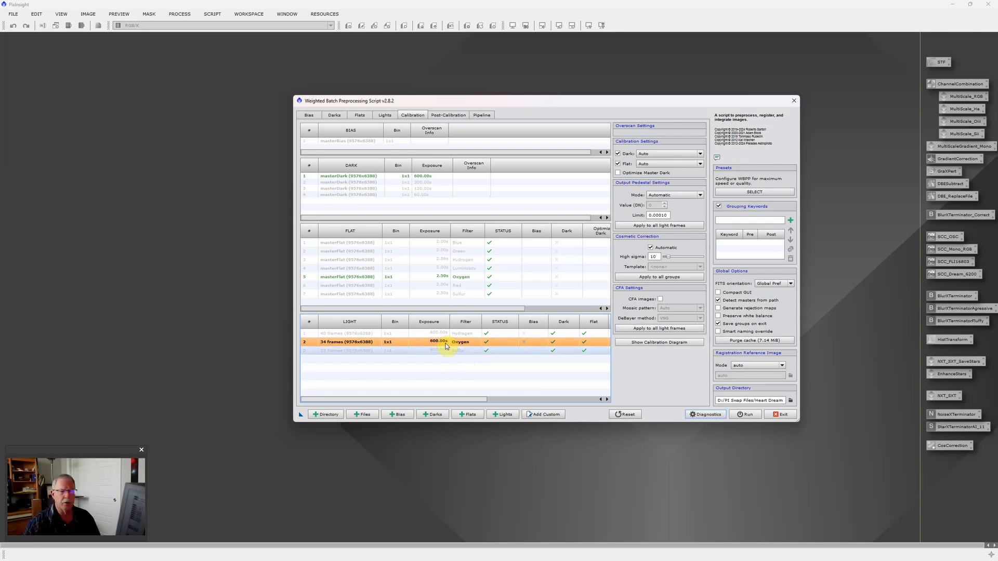
mouse_move(439, 352)
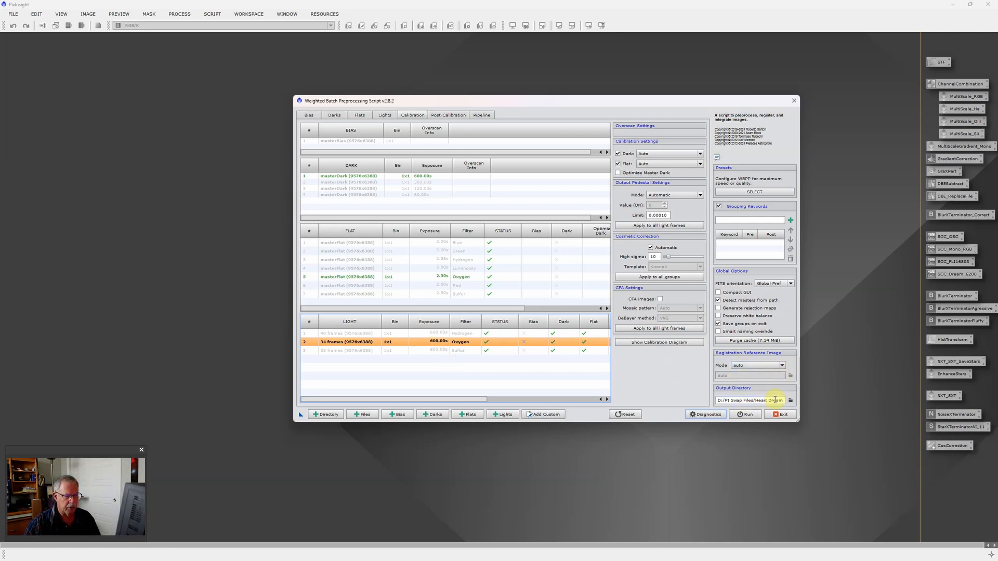
mouse_move(733, 424)
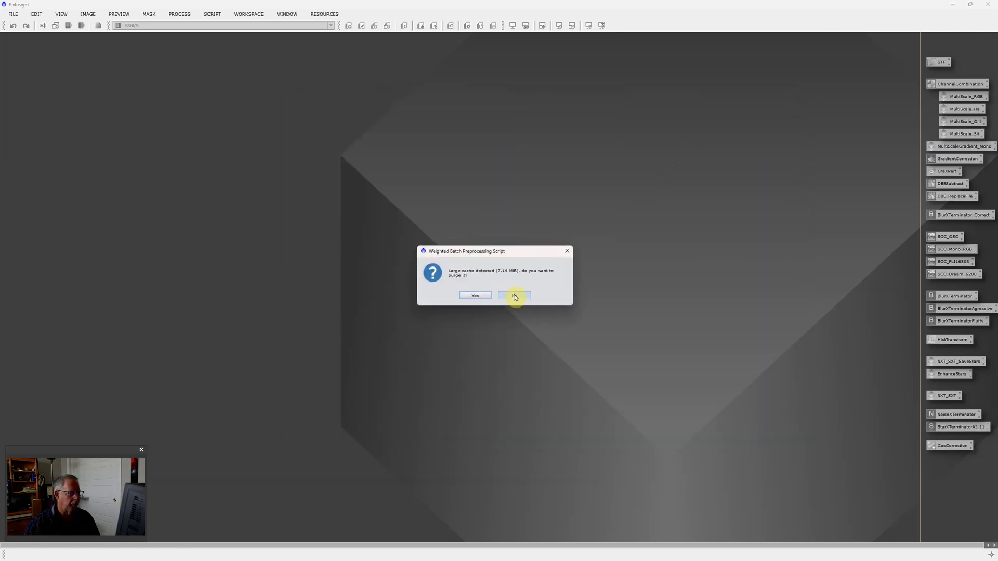
- Keep the cache unpurged and load the three masterLight _(4) Hydrogen, Oxygen and Sulfur files as image windows
left_click(514, 296)
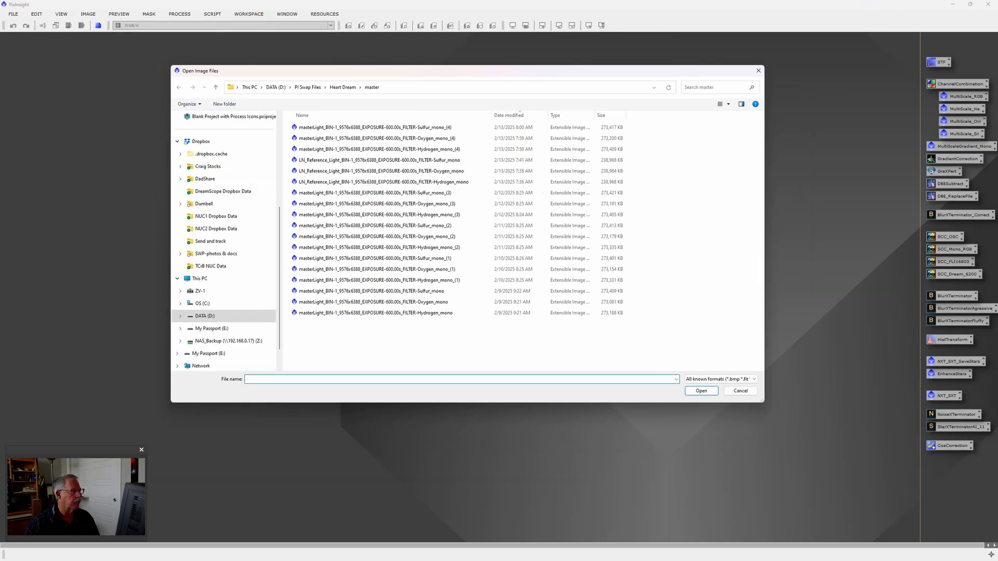
left_click(381, 127)
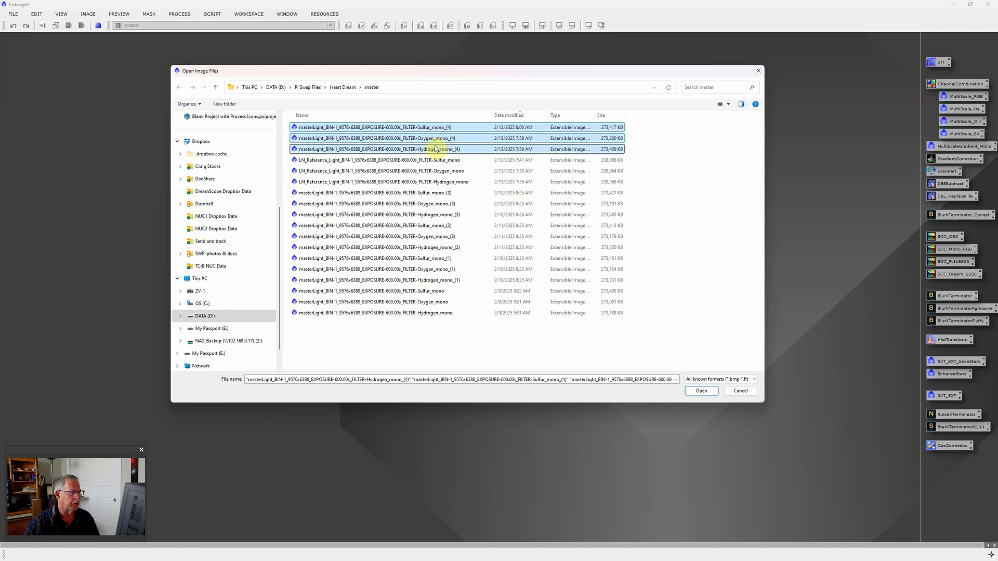
mouse_move(505, 204)
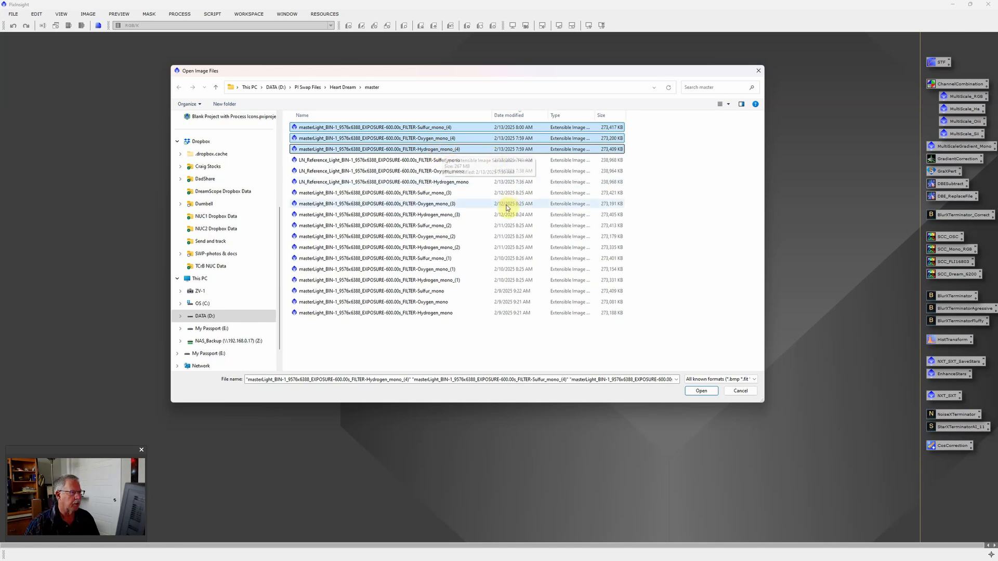
mouse_move(642, 425)
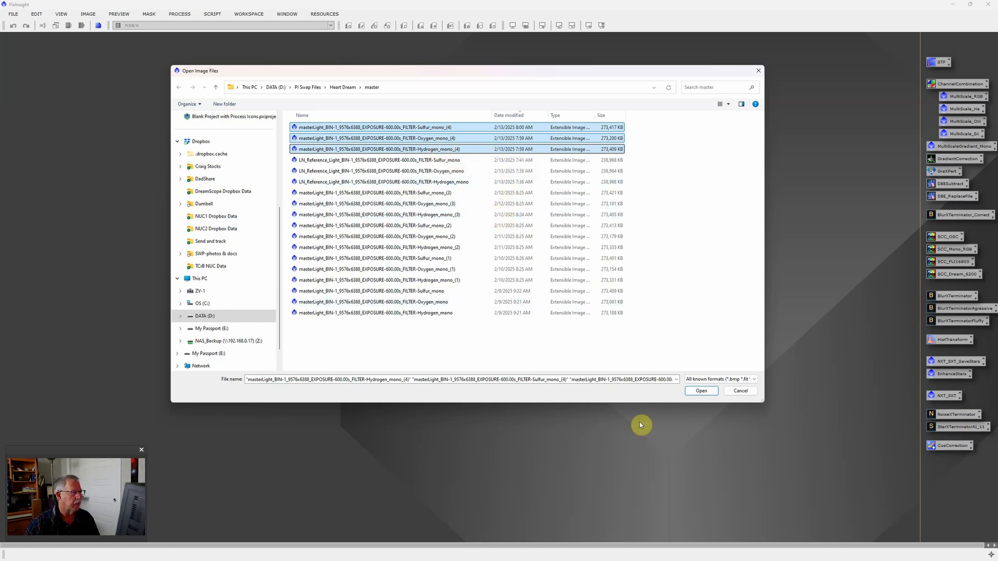
mouse_move(718, 401)
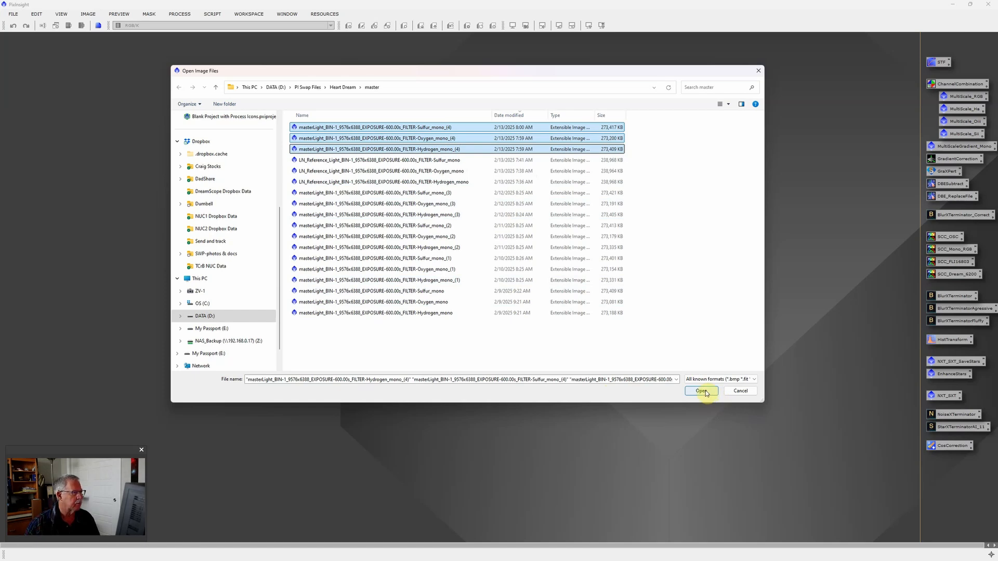
left_click(702, 391)
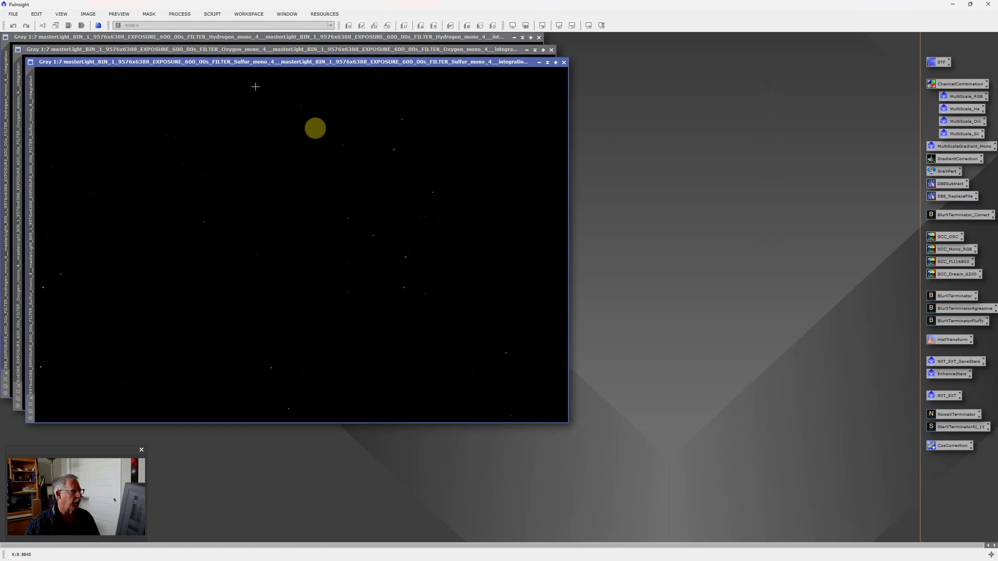
mouse_move(537, 125)
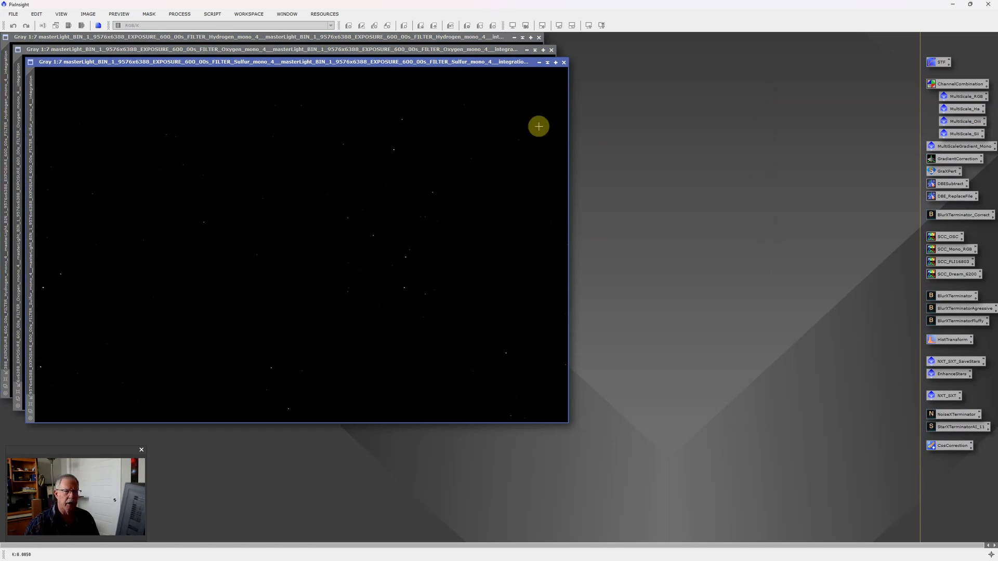
mouse_move(924, 163)
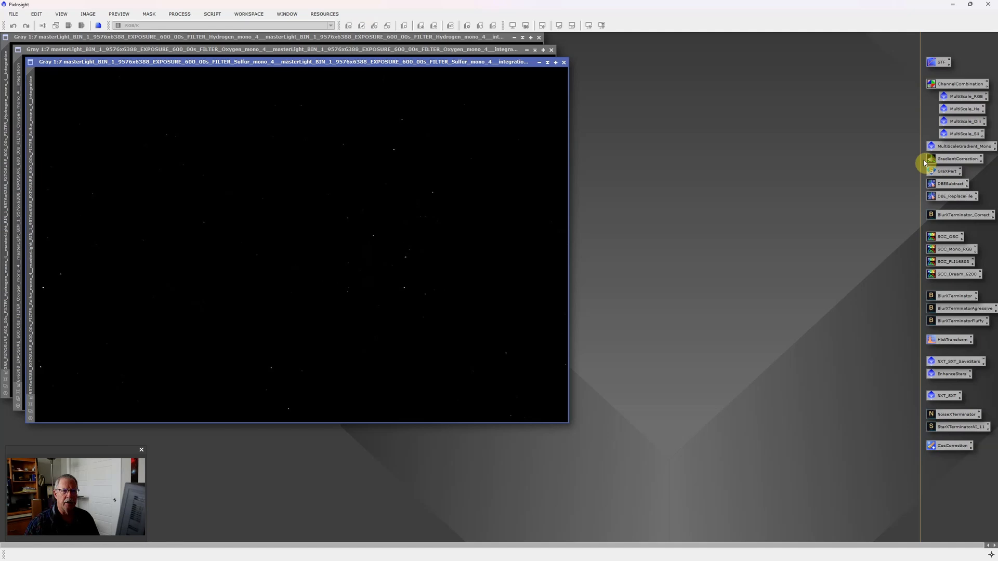
mouse_move(955, 206)
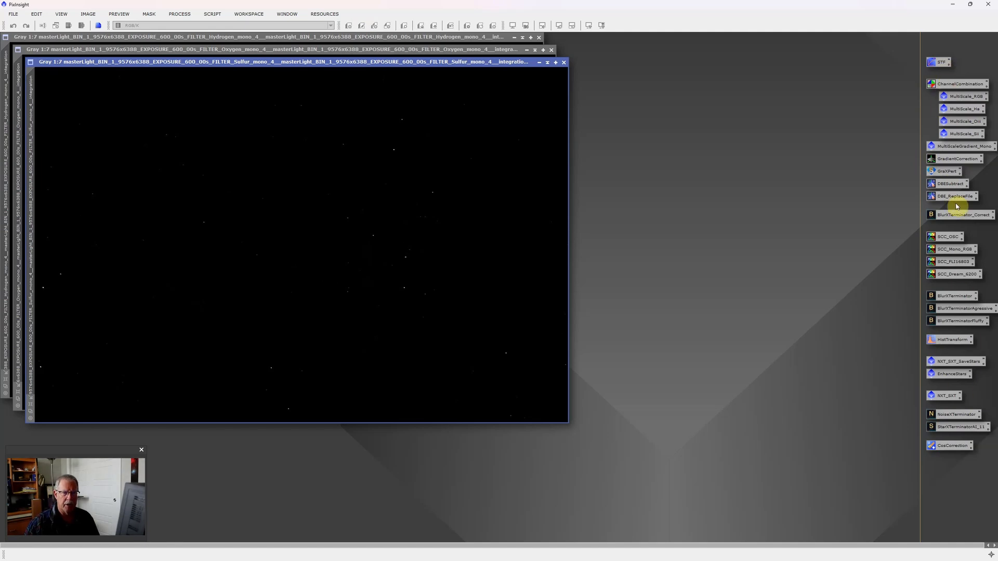
mouse_move(961, 84)
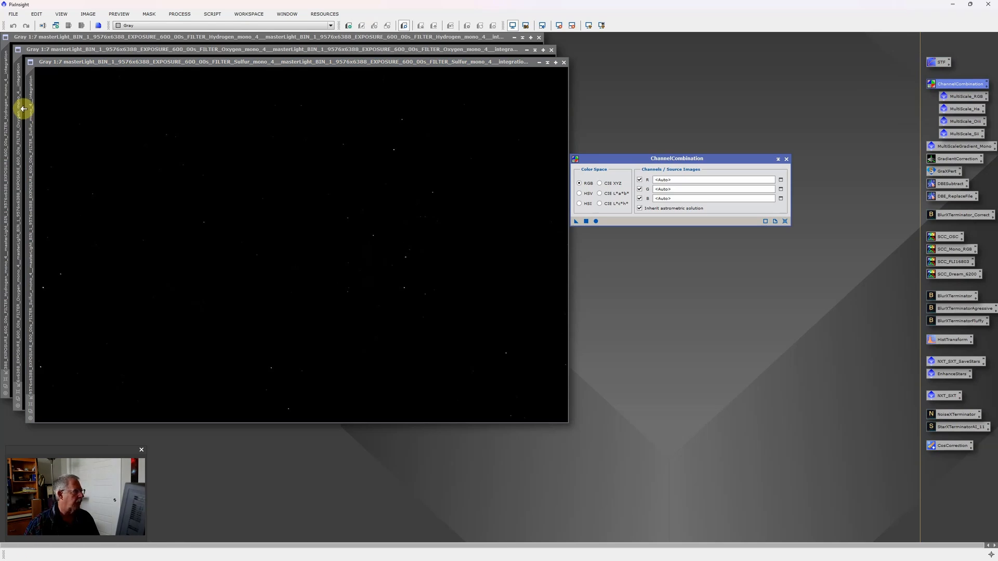
- In ChannelCombination assign Hydrogen to R and Oxygen to G and B, then apply globally to create the HOO colour image
left_click(563, 61)
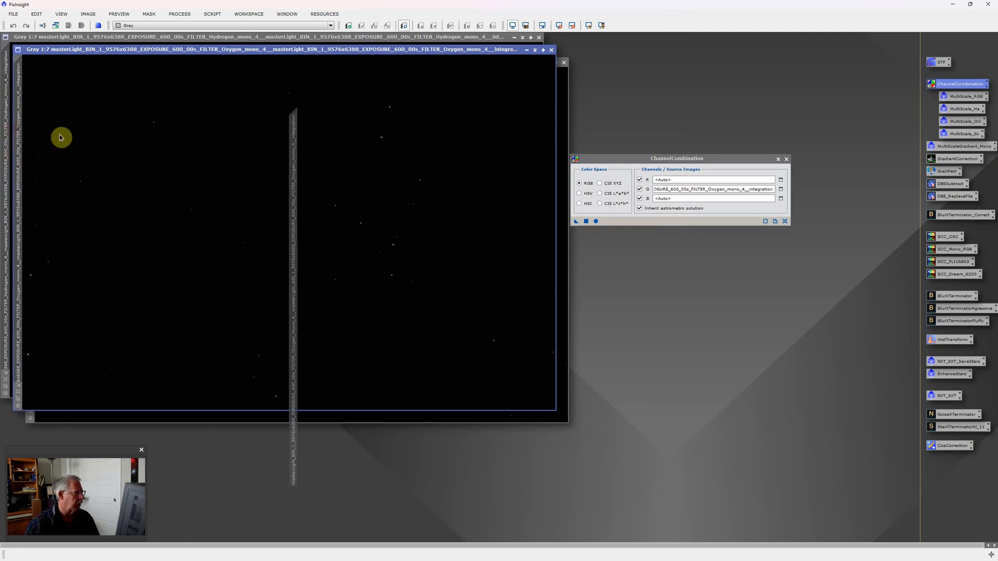
left_click(780, 199)
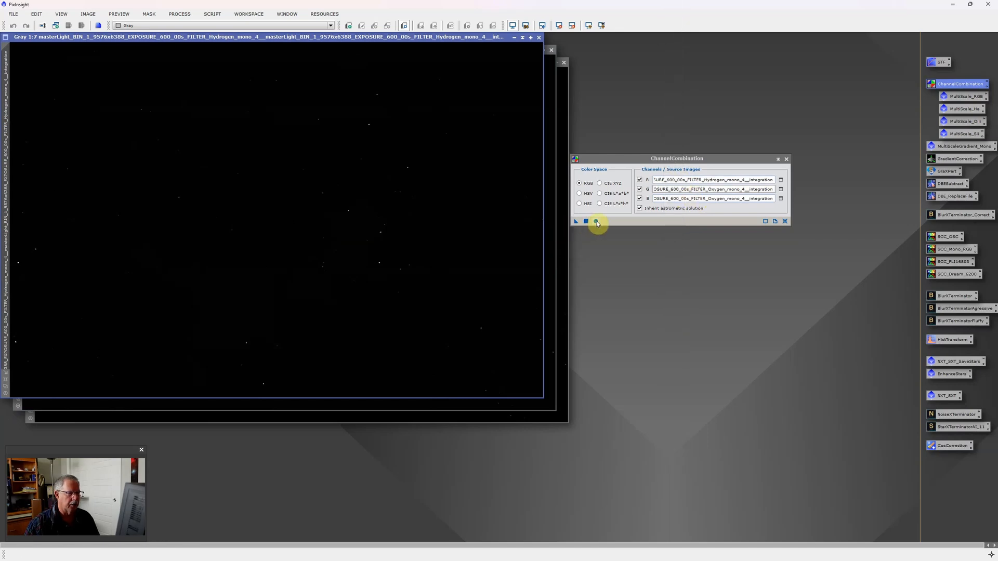
left_click(596, 222)
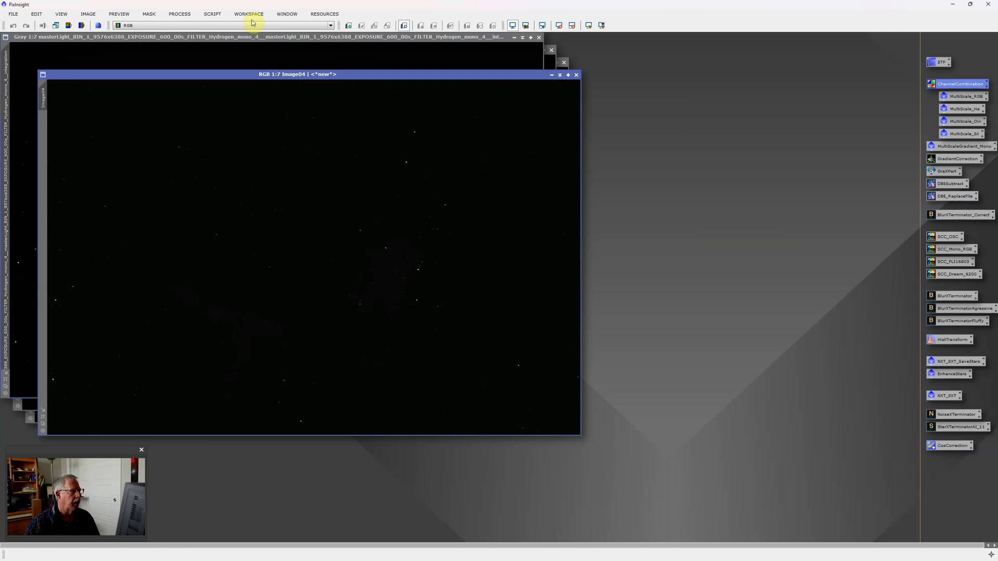
mouse_move(308, 51)
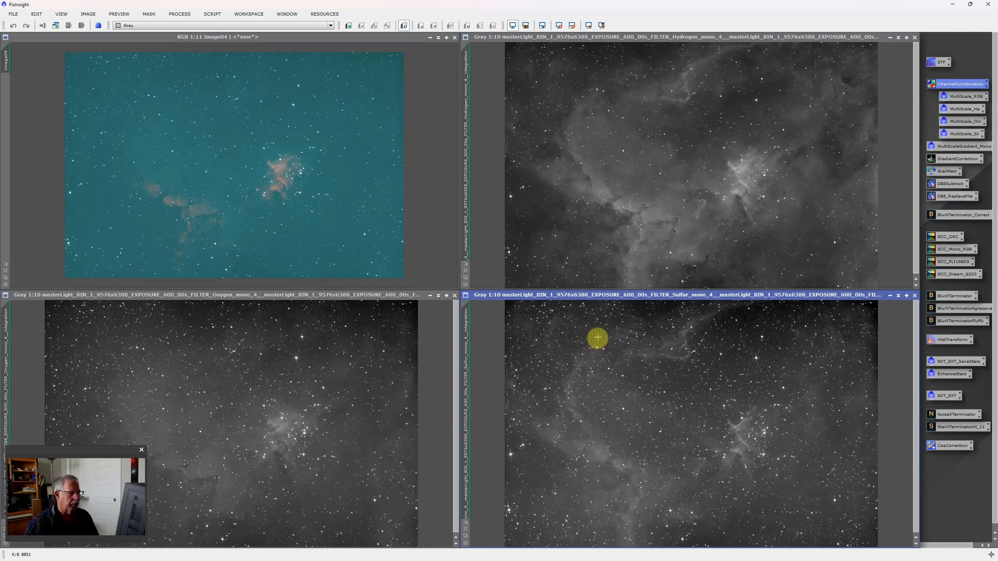
mouse_move(376, 177)
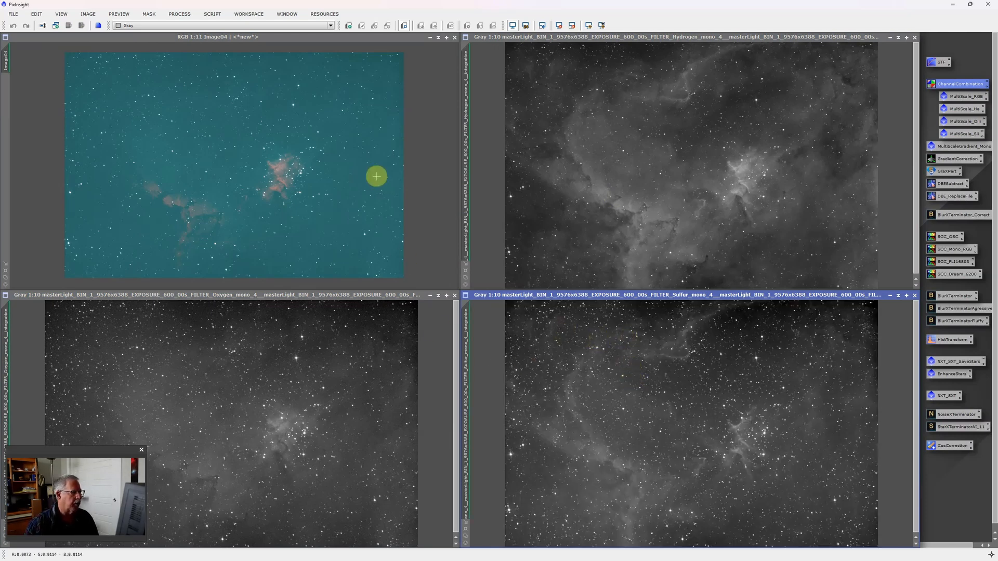
mouse_move(634, 274)
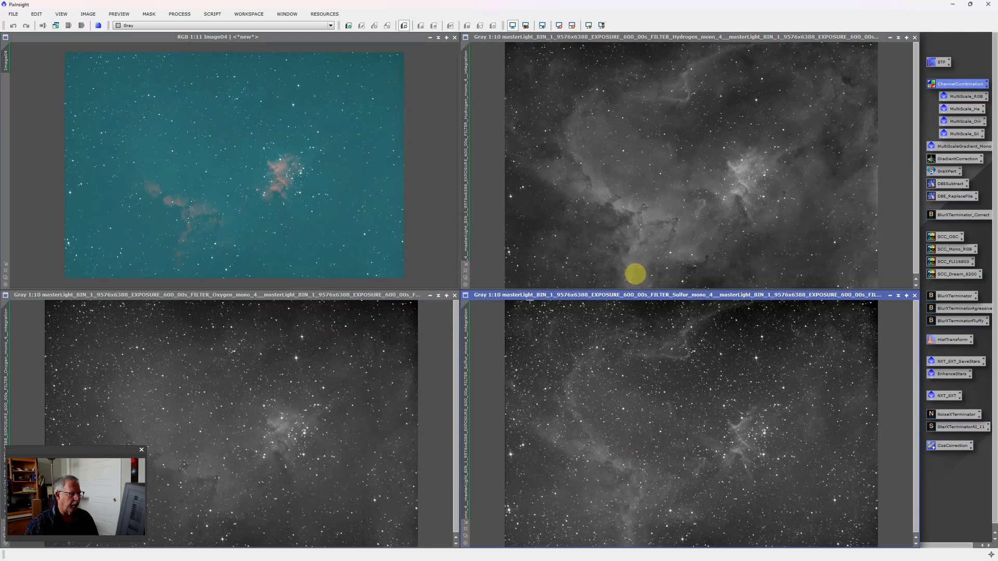
mouse_move(506, 234)
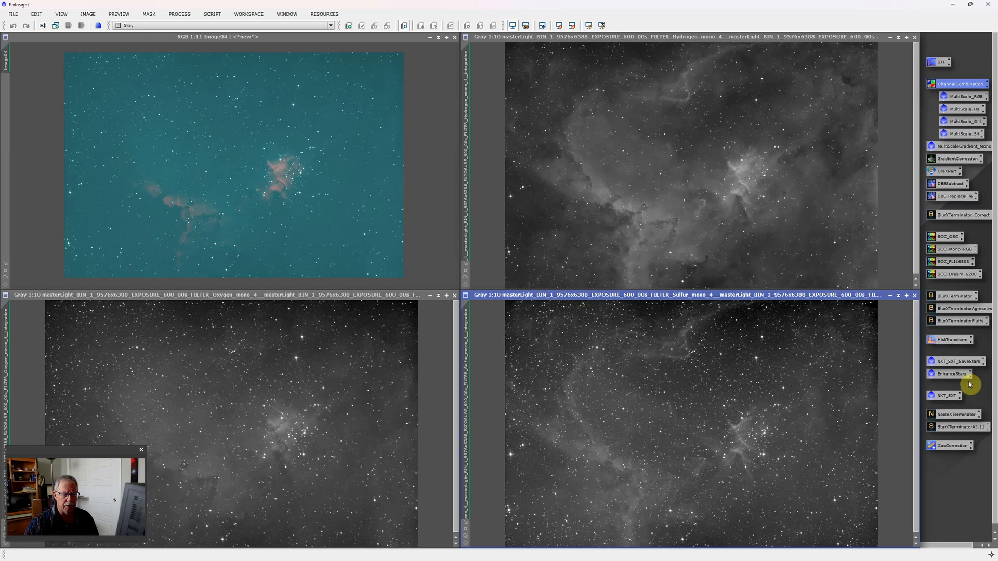
mouse_move(954, 476)
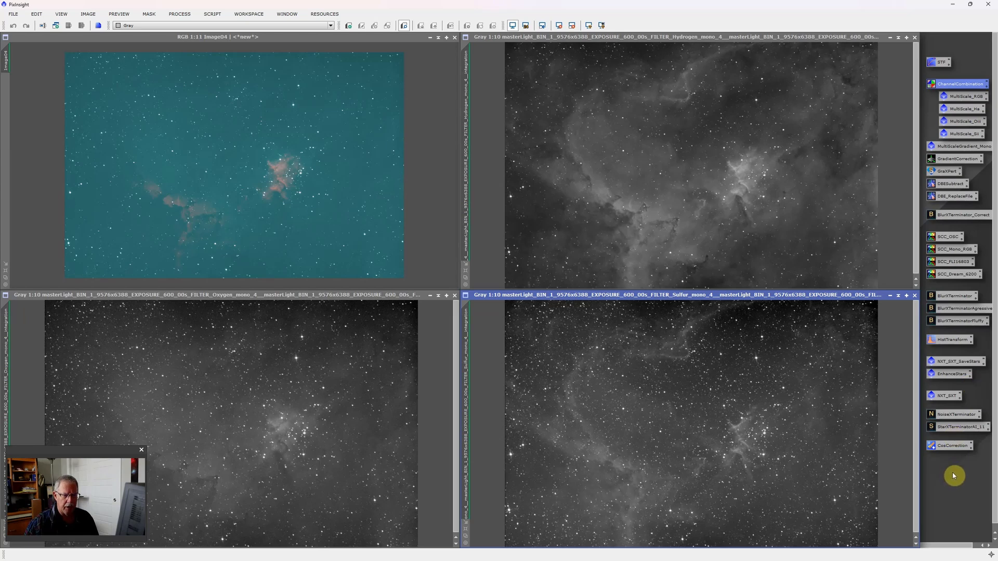
- Start an empty ImageContainer from the workspace to hold the stretched colour image and masters
right_click(953, 475)
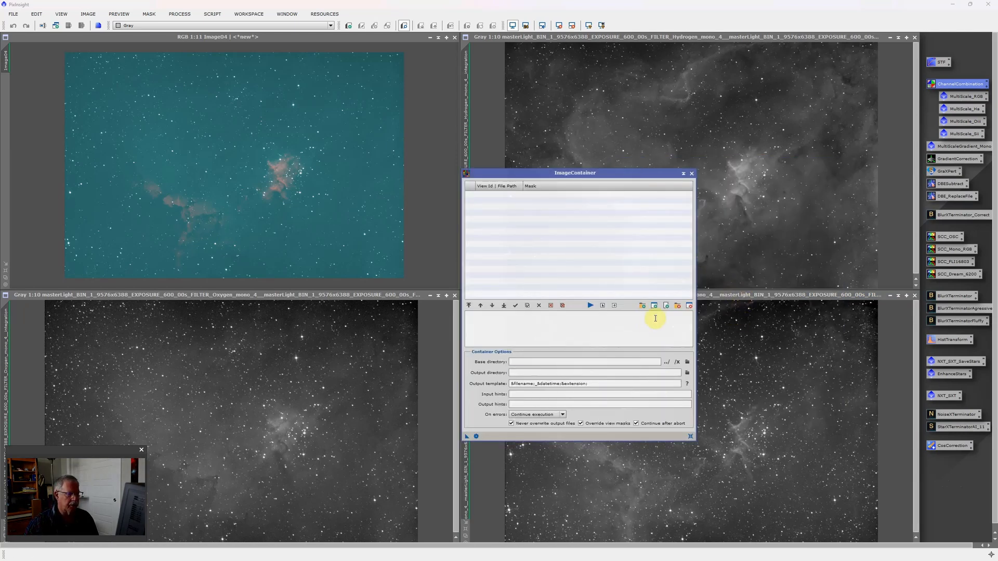
mouse_move(654, 305)
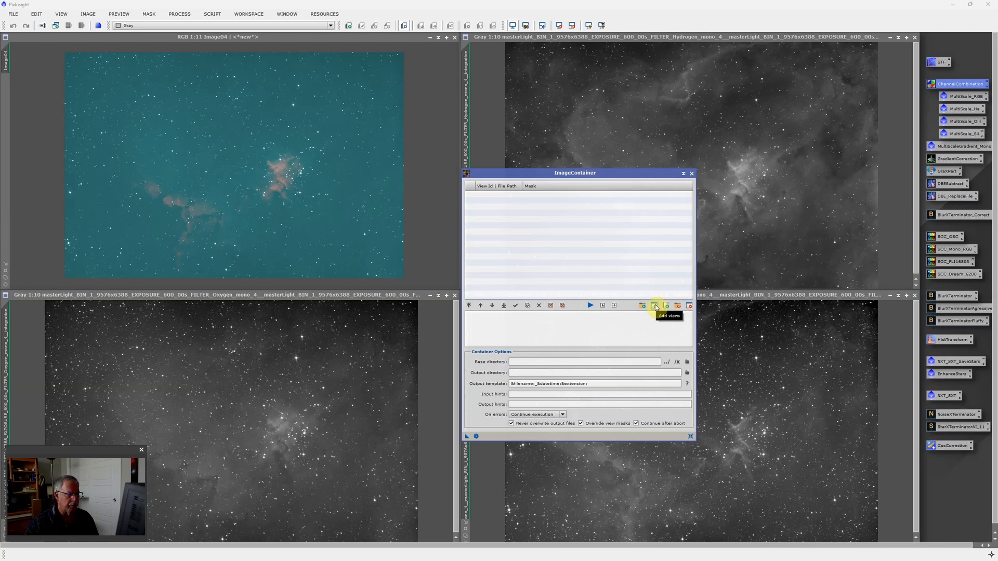
- Add all four open views — the three masters and Image04 — to the ImageContainer list
left_click(656, 305)
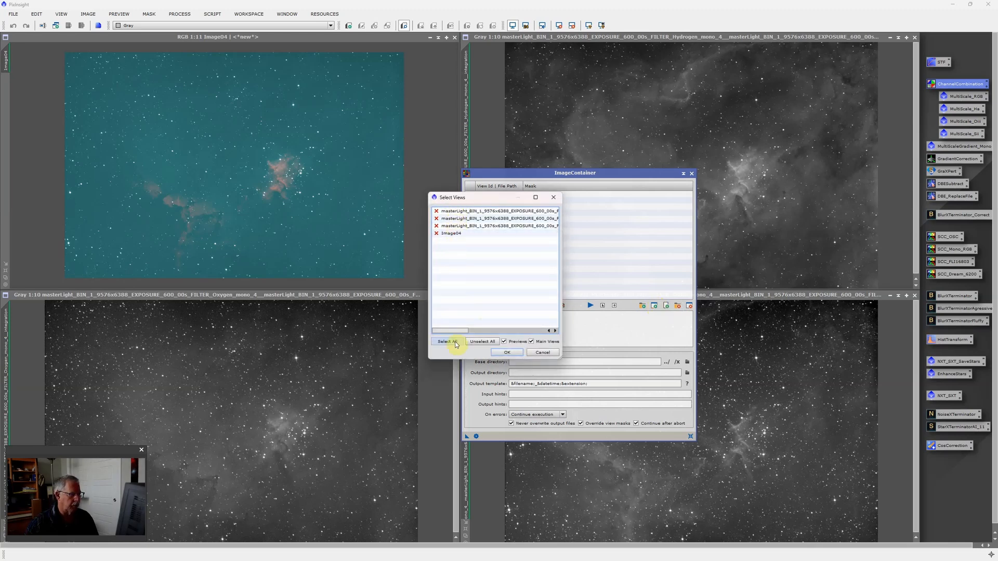
left_click(446, 342)
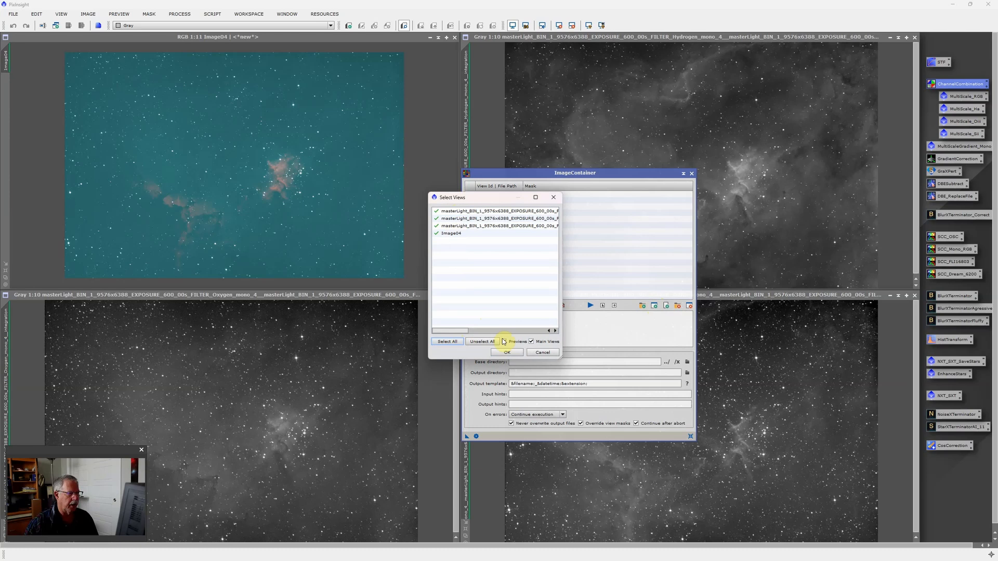
left_click(507, 353)
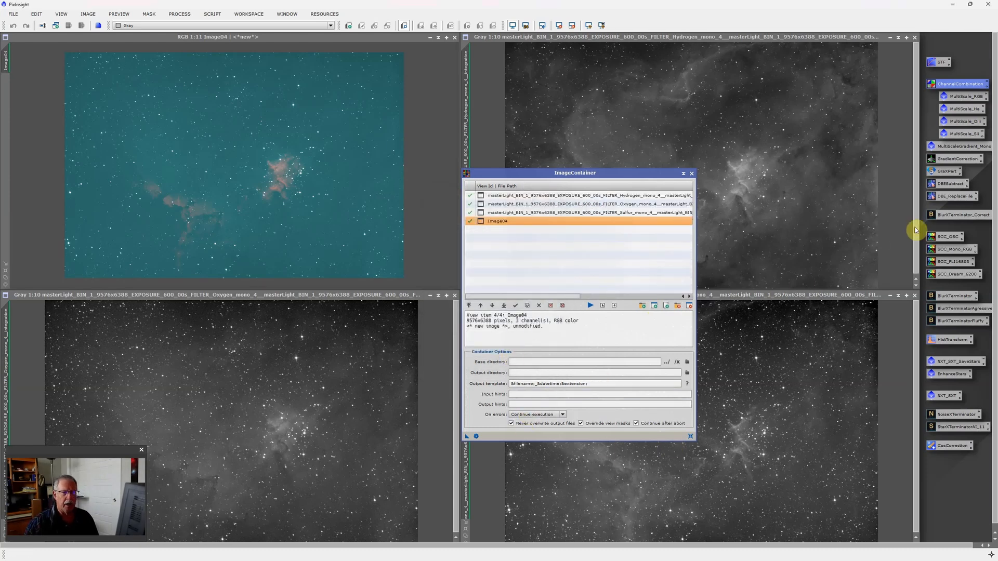
mouse_move(954, 172)
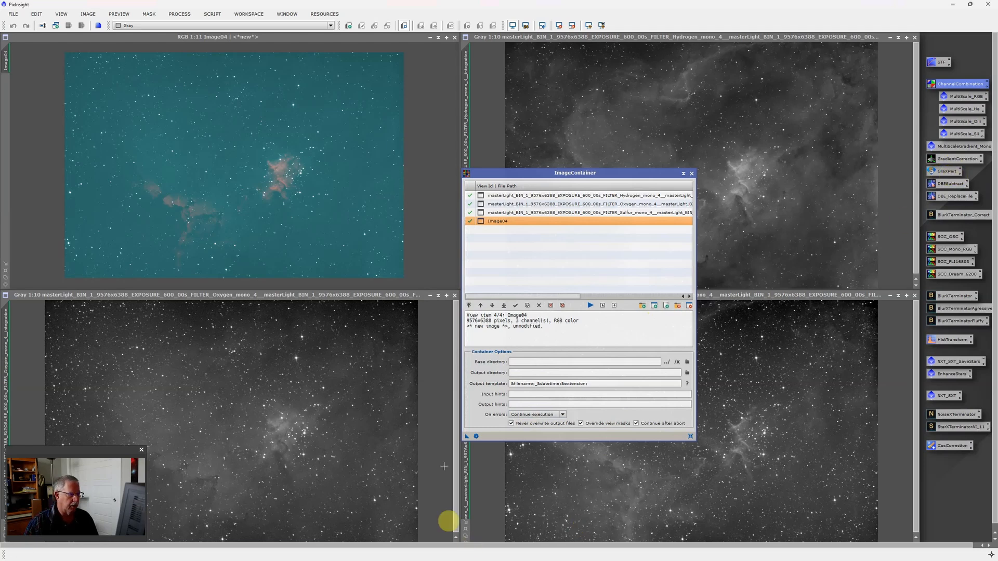
mouse_move(468, 438)
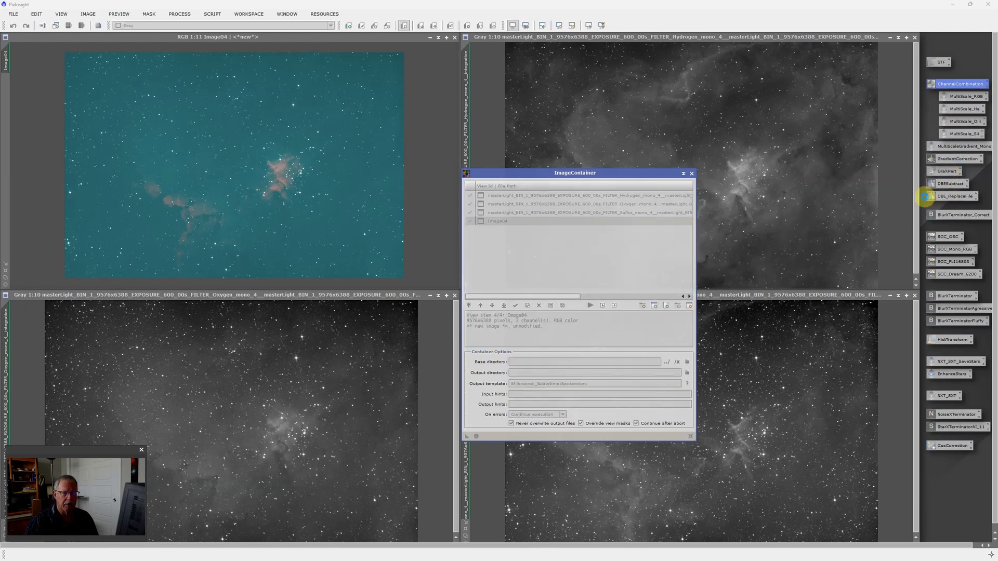
mouse_move(335, 132)
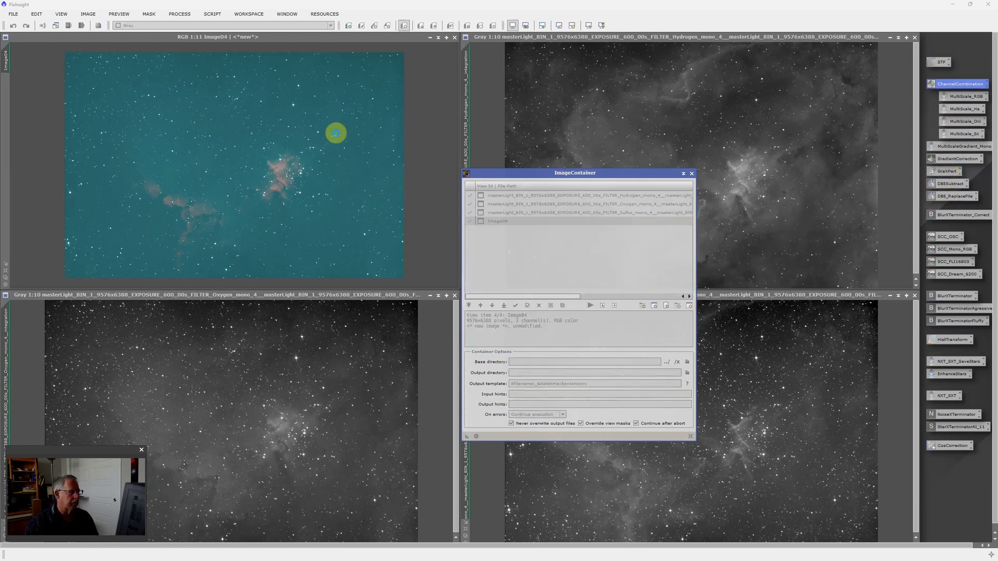
mouse_move(460, 137)
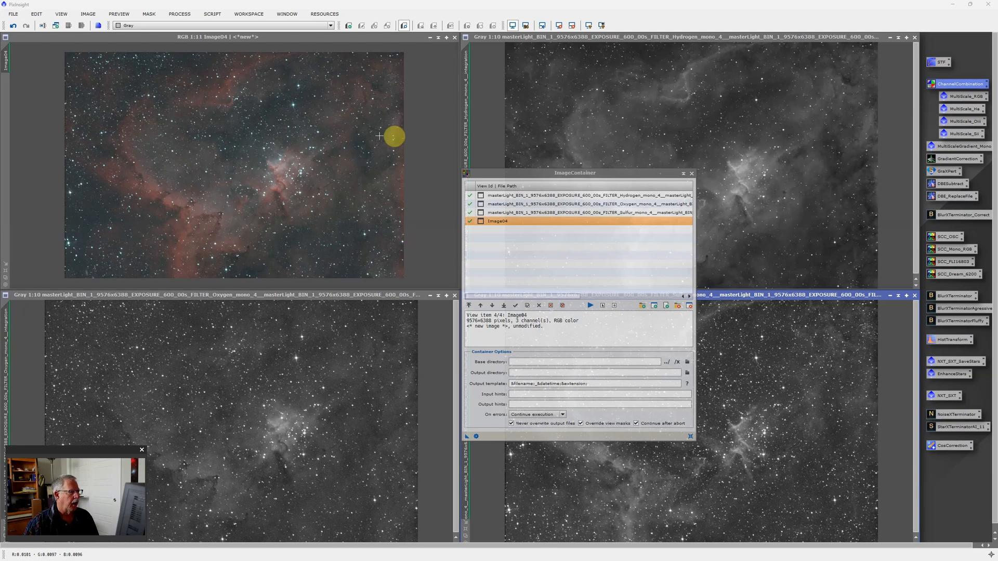
mouse_move(133, 81)
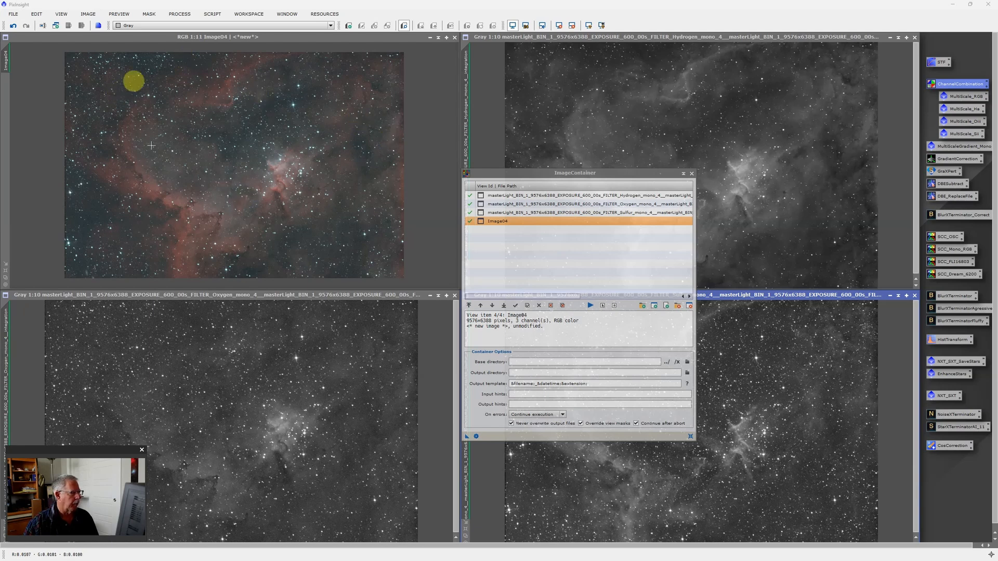
mouse_move(275, 118)
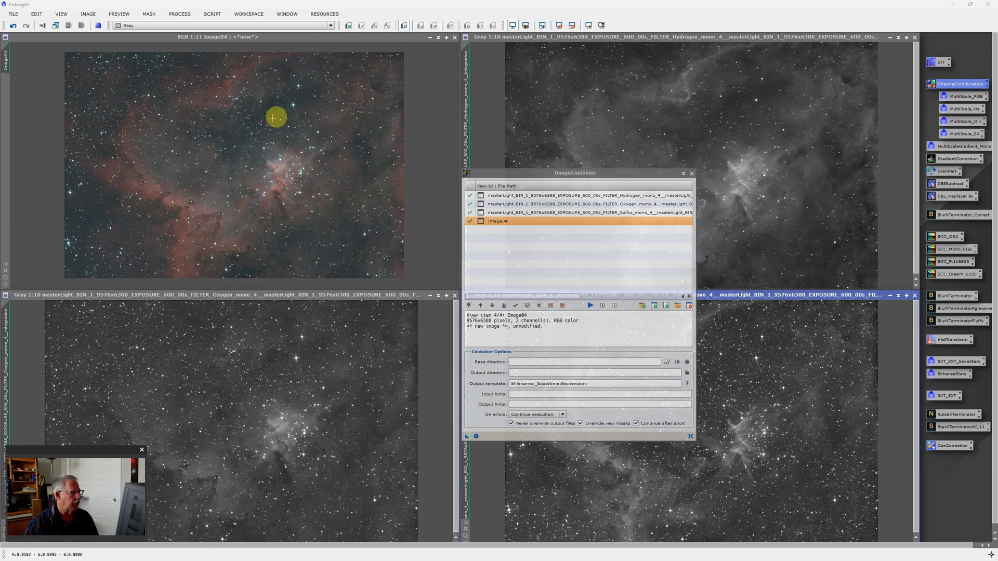
mouse_move(973, 231)
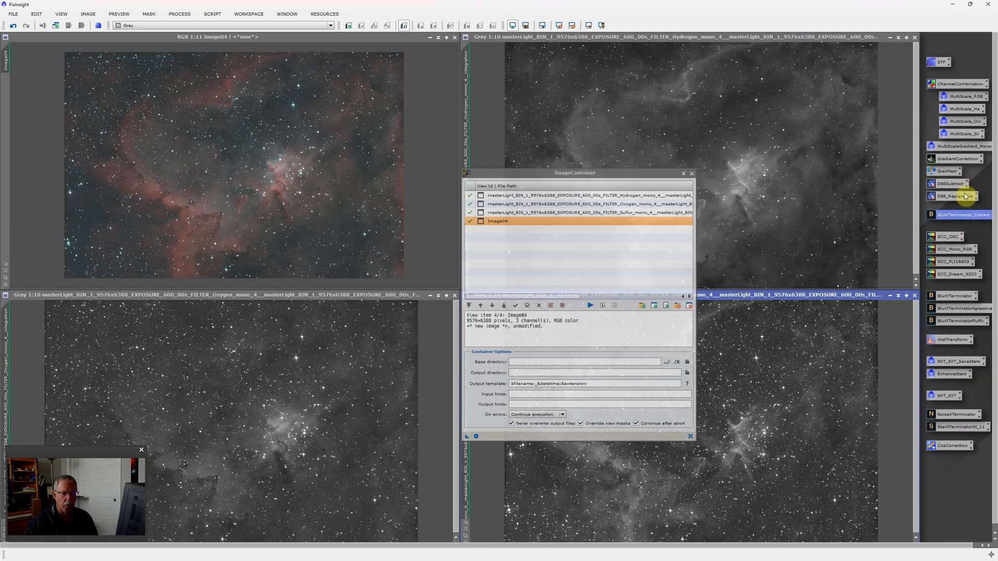
mouse_move(956, 215)
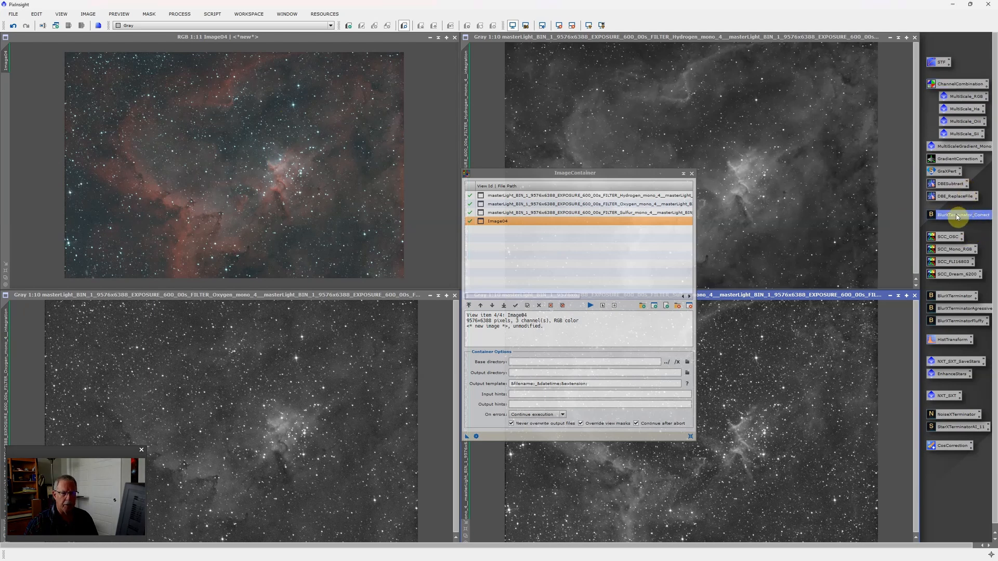
mouse_move(958, 215)
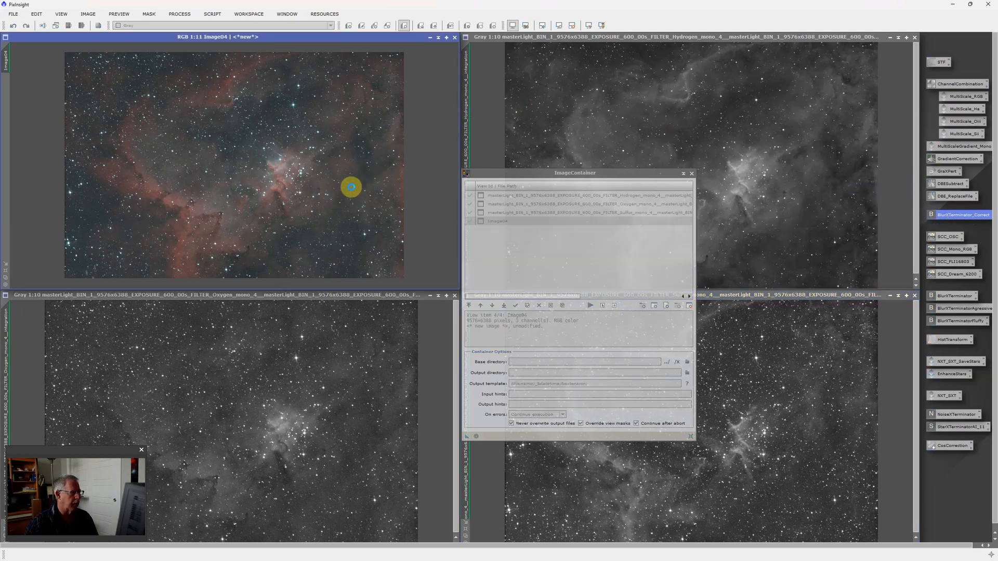
mouse_move(571, 387)
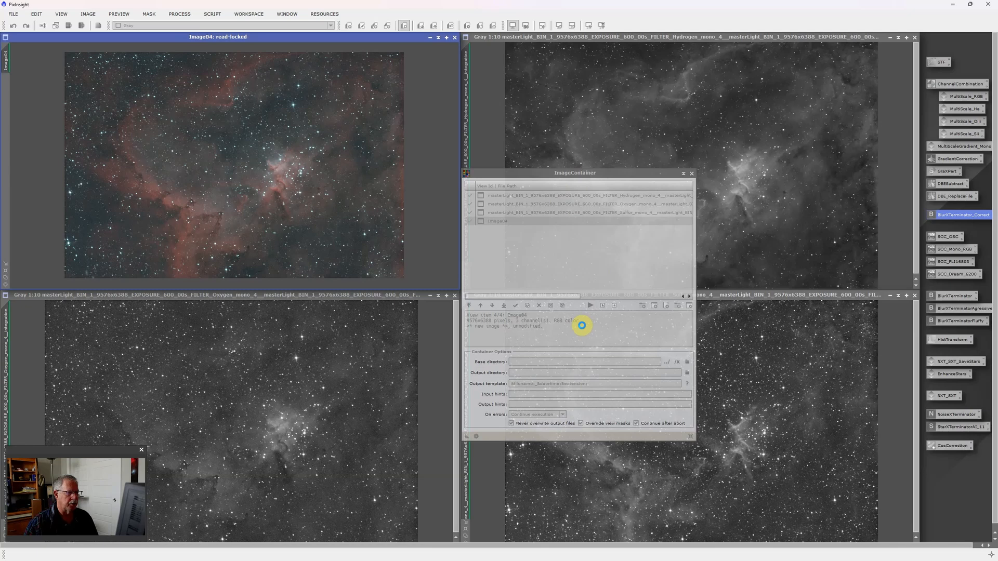
mouse_move(348, 121)
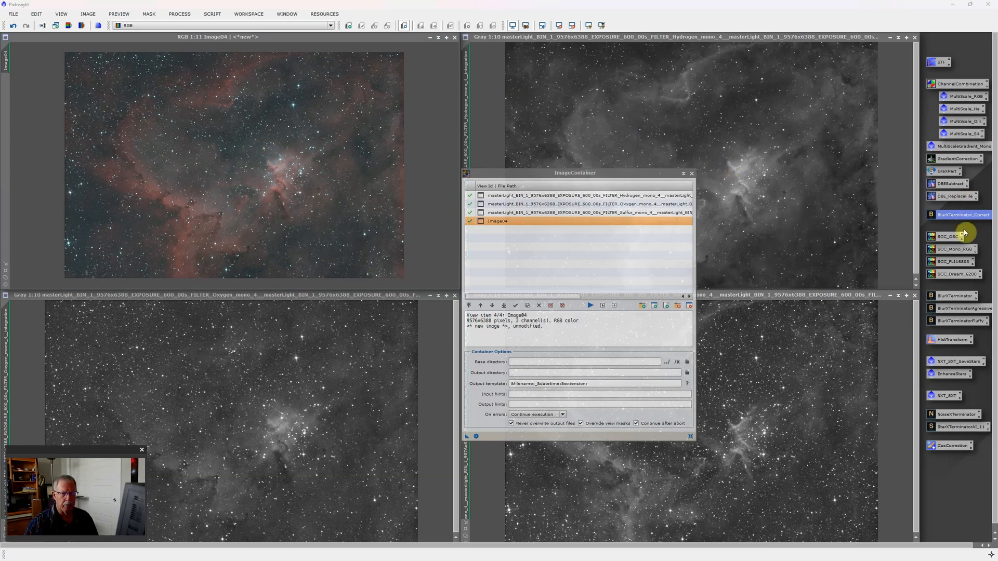
mouse_move(876, 280)
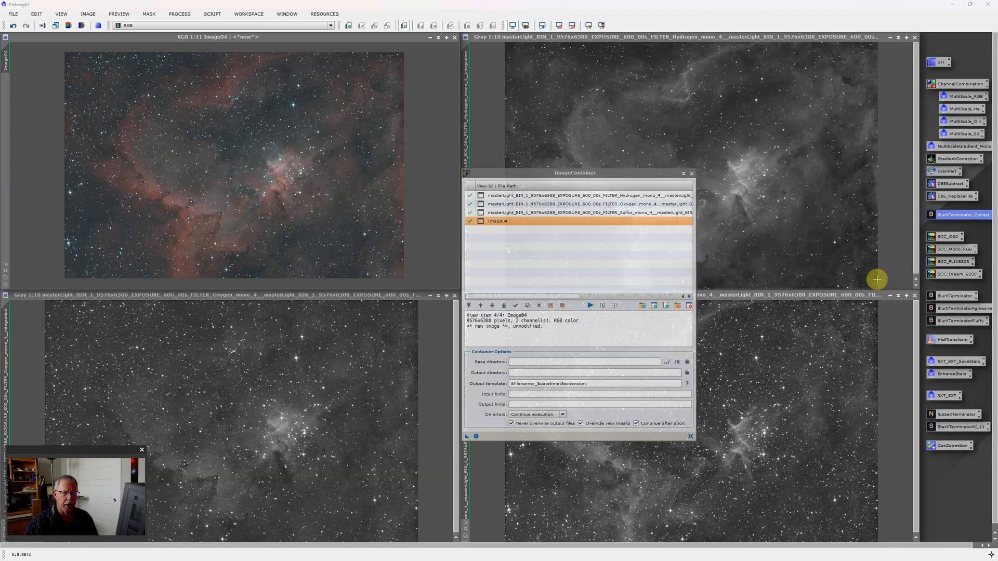
mouse_move(952, 276)
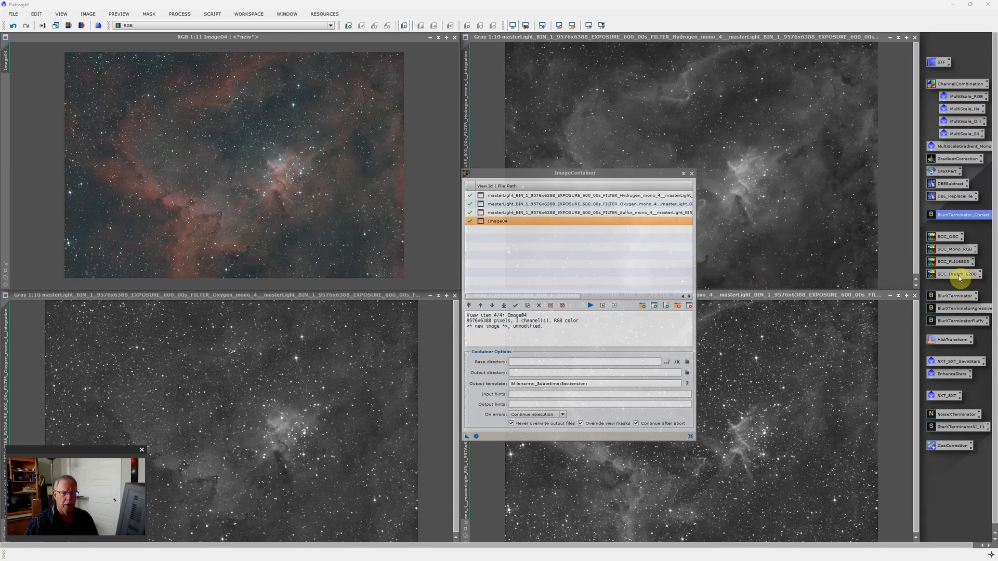
- Load the SCC_Dream calibration settings, enable Narrowband filters mode, then close SpectrophotometricColorCalibration
double_click(954, 273)
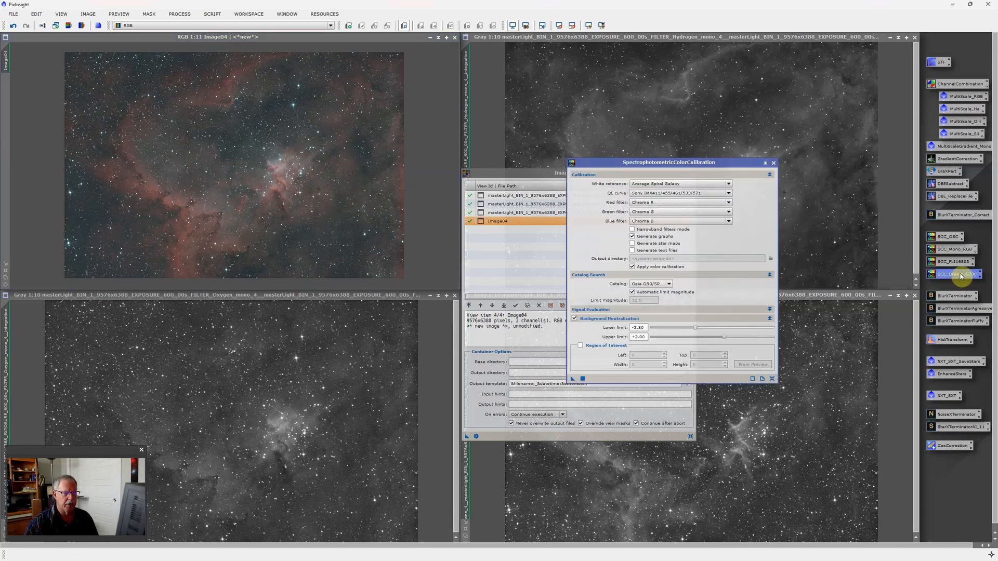
left_click(633, 236)
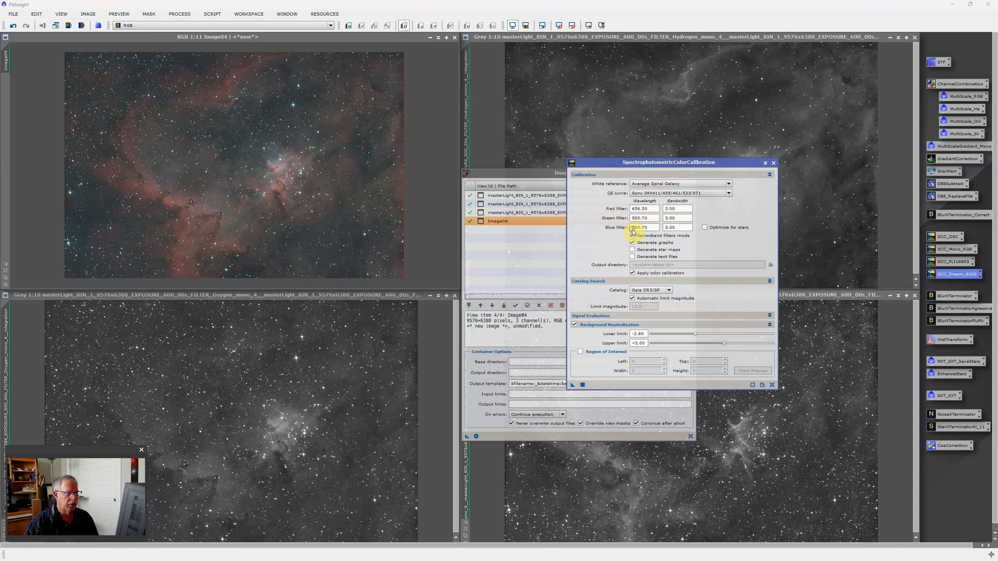
left_click(632, 235)
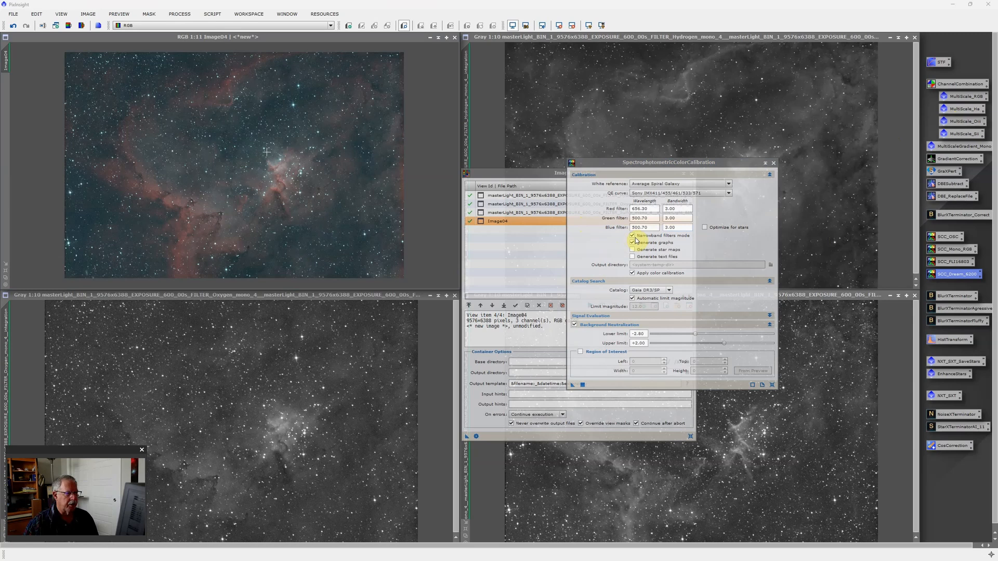
left_click(774, 162)
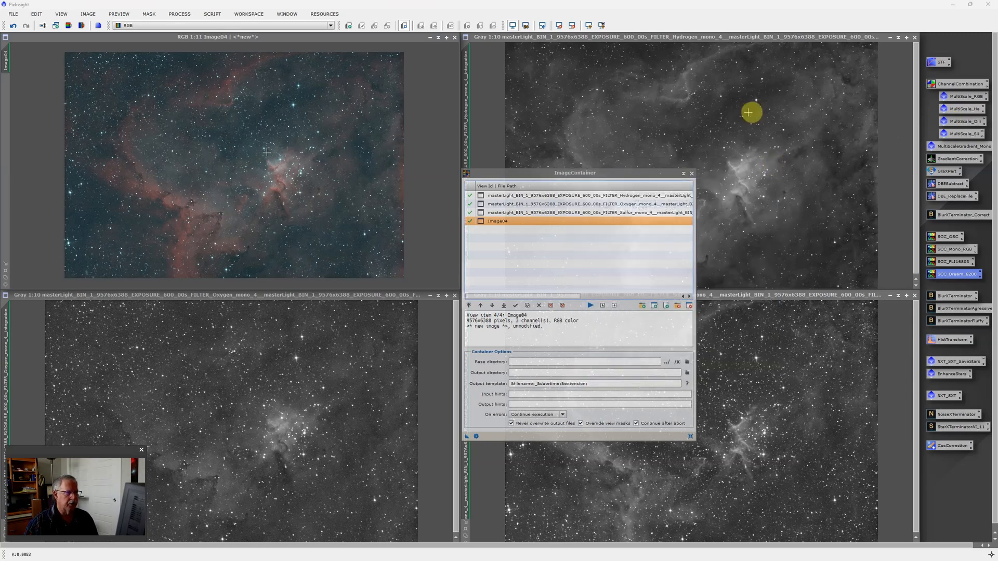
mouse_move(190, 141)
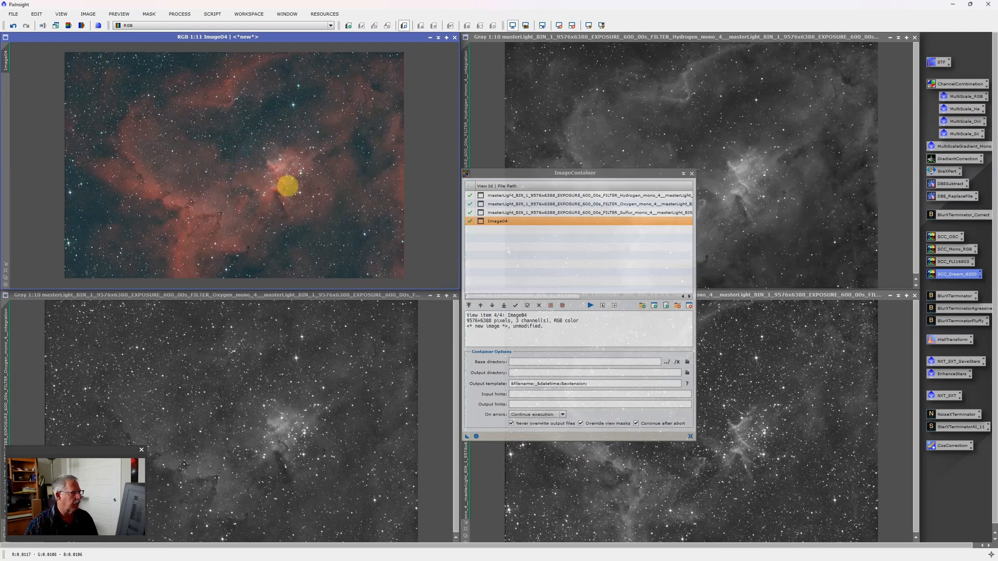
mouse_move(228, 125)
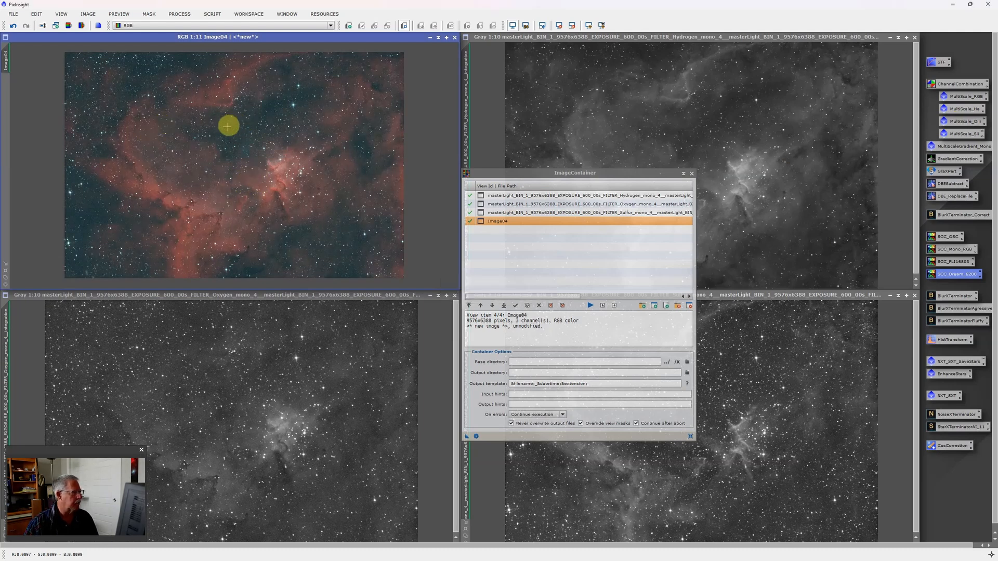
mouse_move(329, 135)
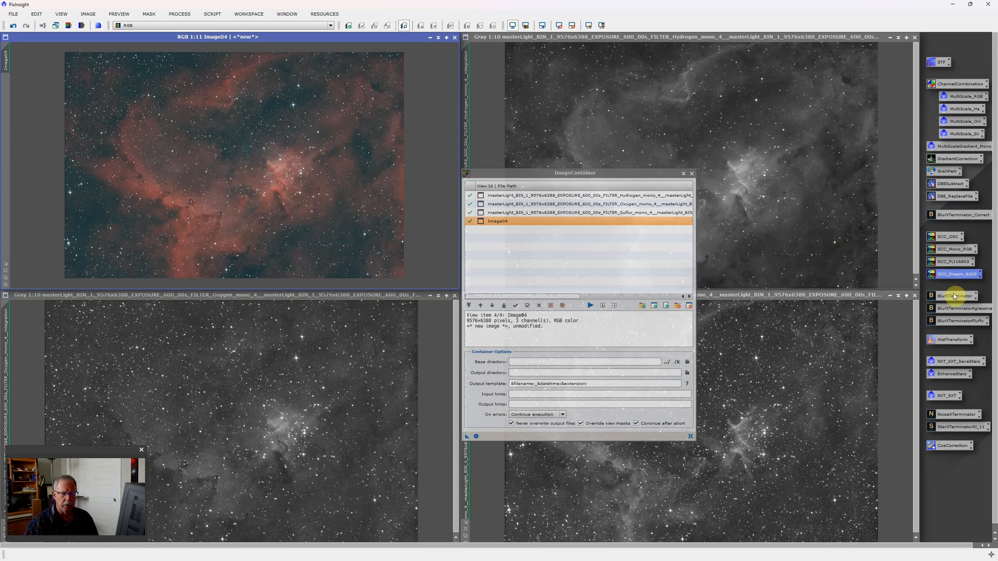
mouse_move(718, 462)
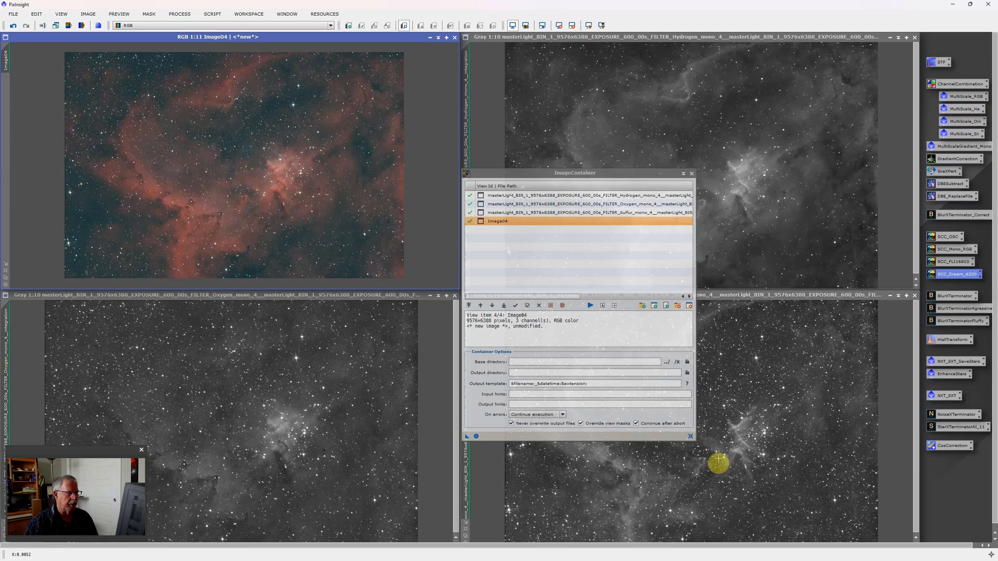
mouse_move(468, 439)
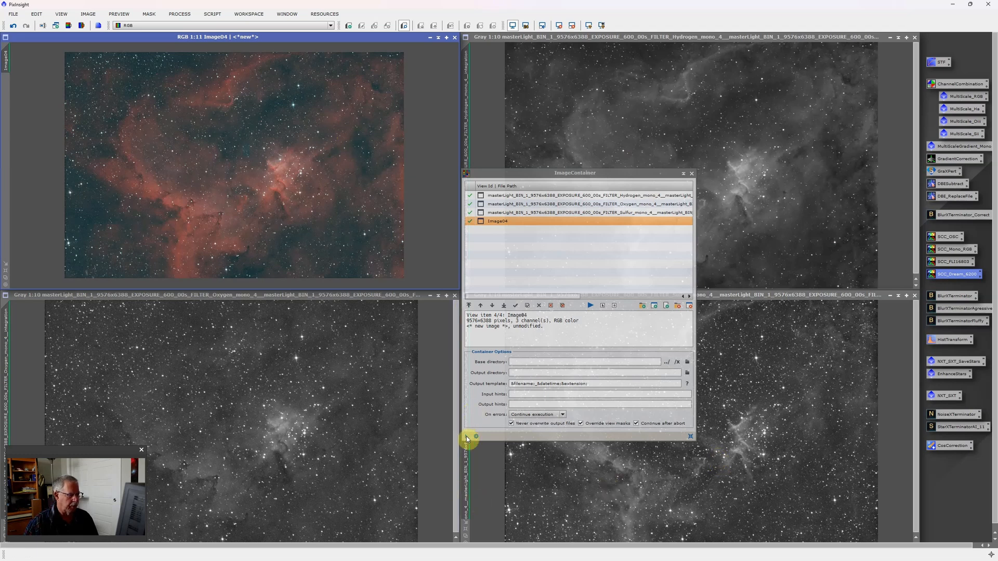
mouse_move(471, 437)
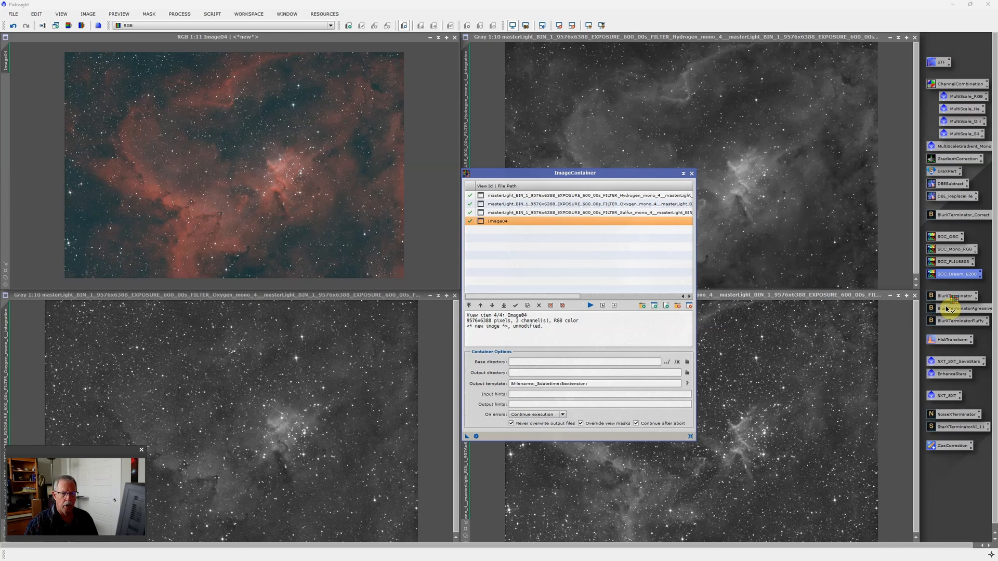
mouse_move(954, 296)
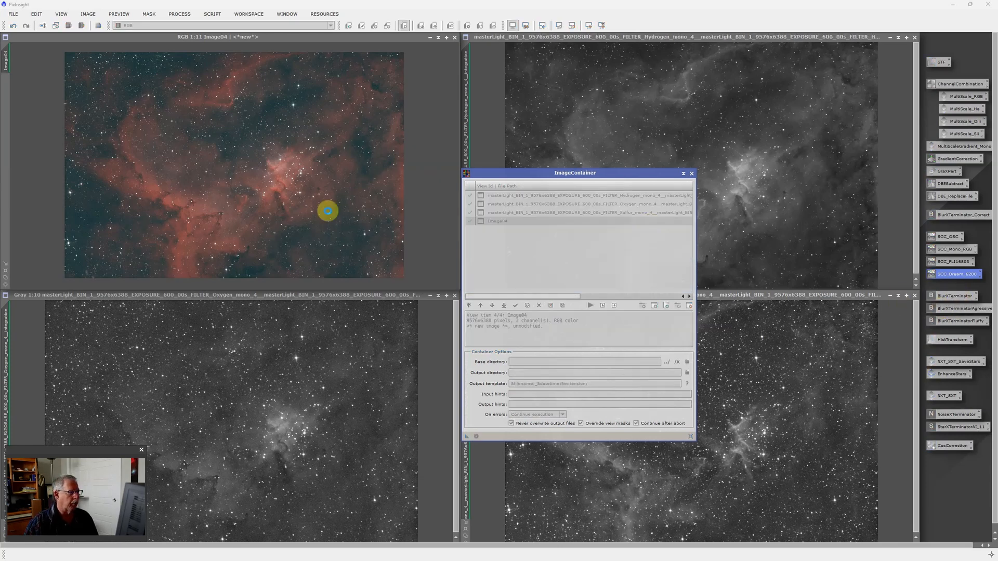
mouse_move(840, 156)
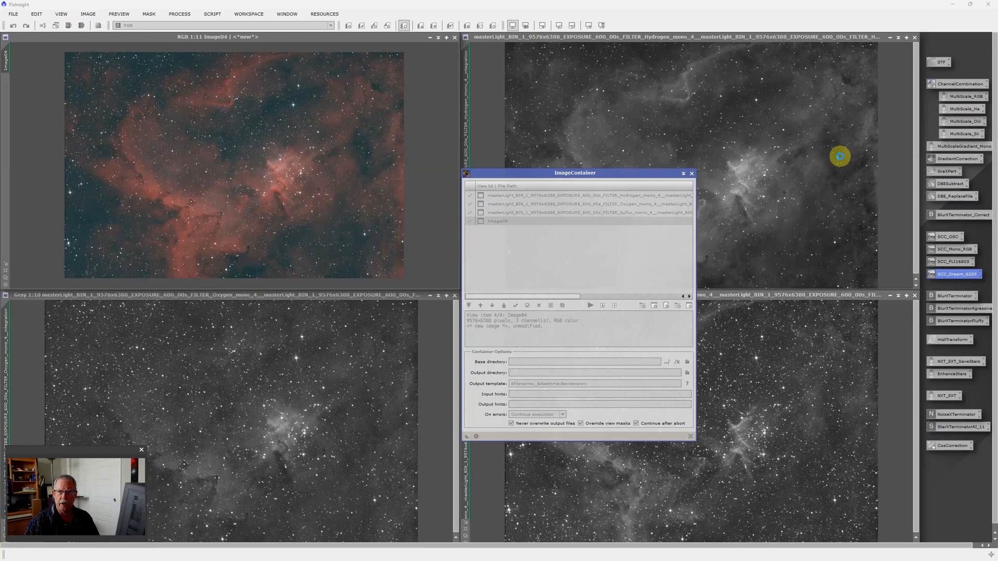
mouse_move(543, 100)
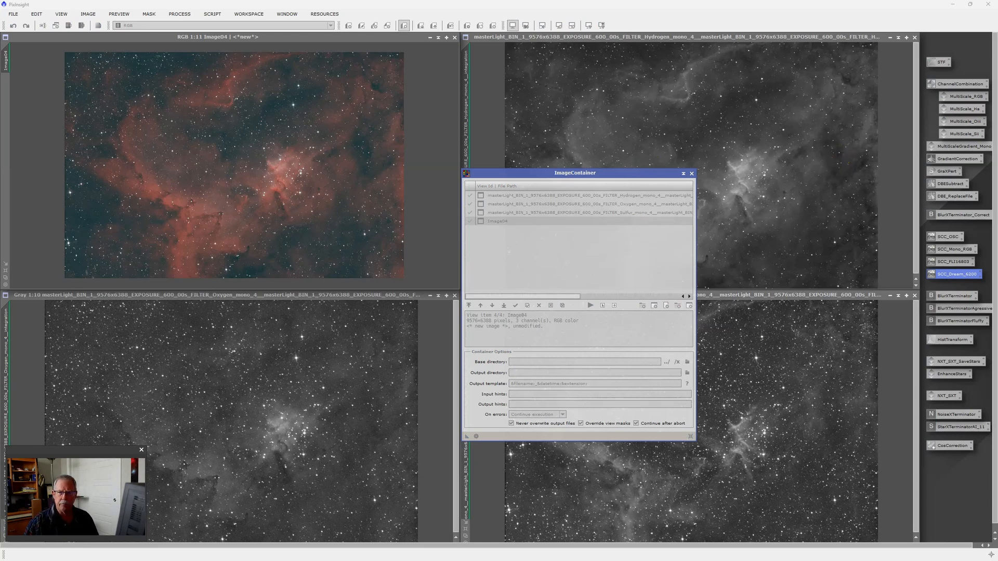
- Fill the ImageContainer with the three masterLight mono views plus Image04 and close it
left_click(498, 220)
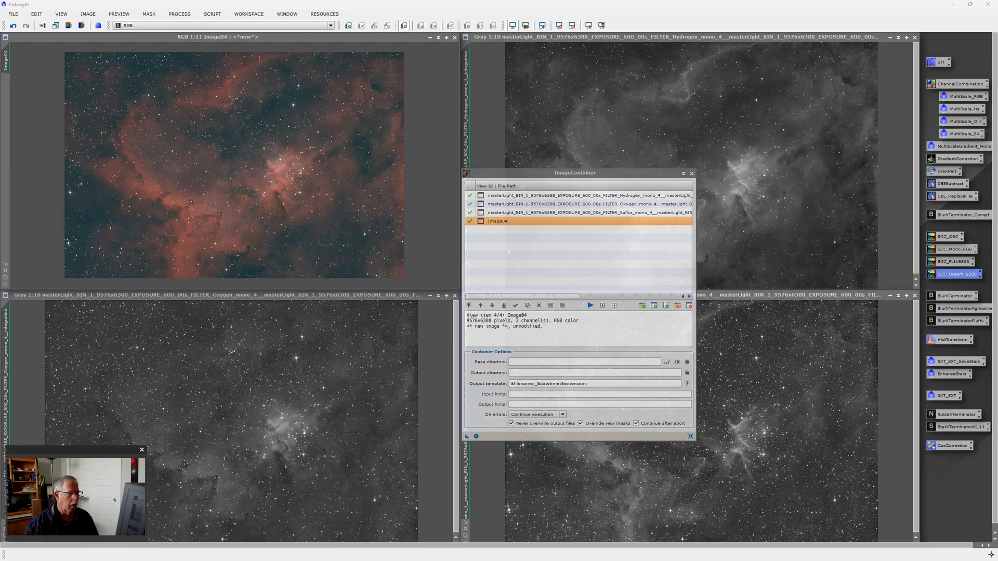
mouse_move(833, 496)
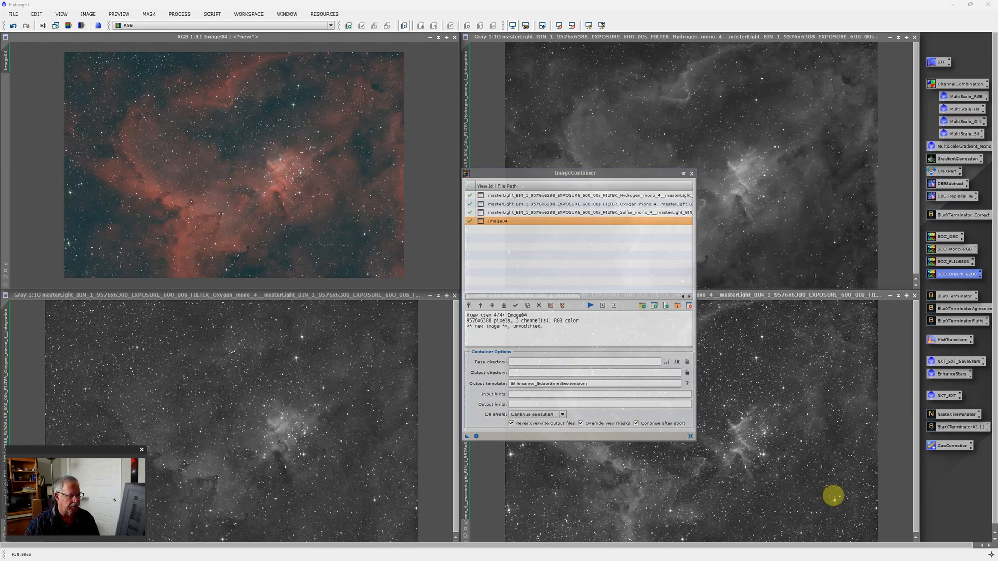
mouse_move(271, 248)
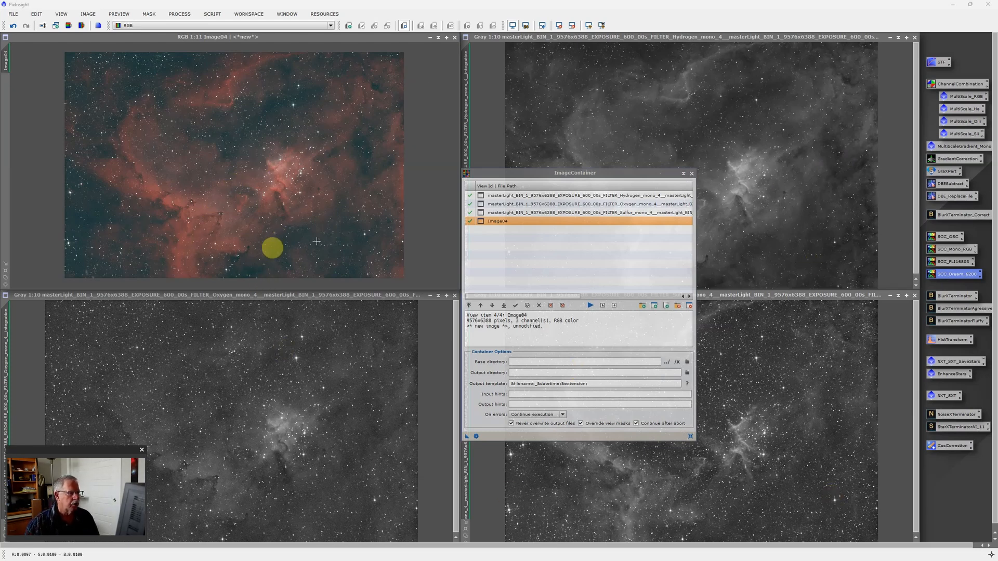
mouse_move(585, 156)
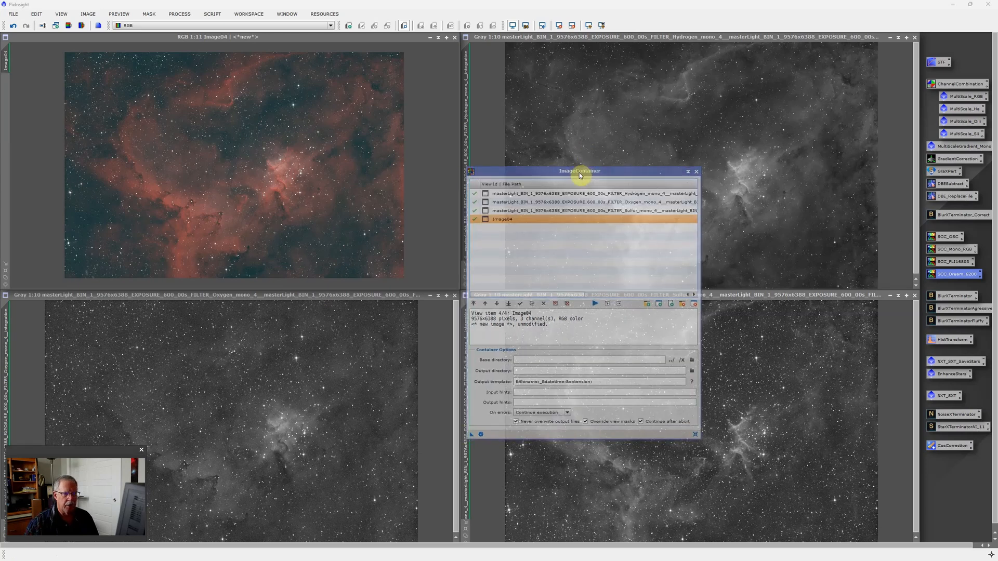
left_click(696, 171)
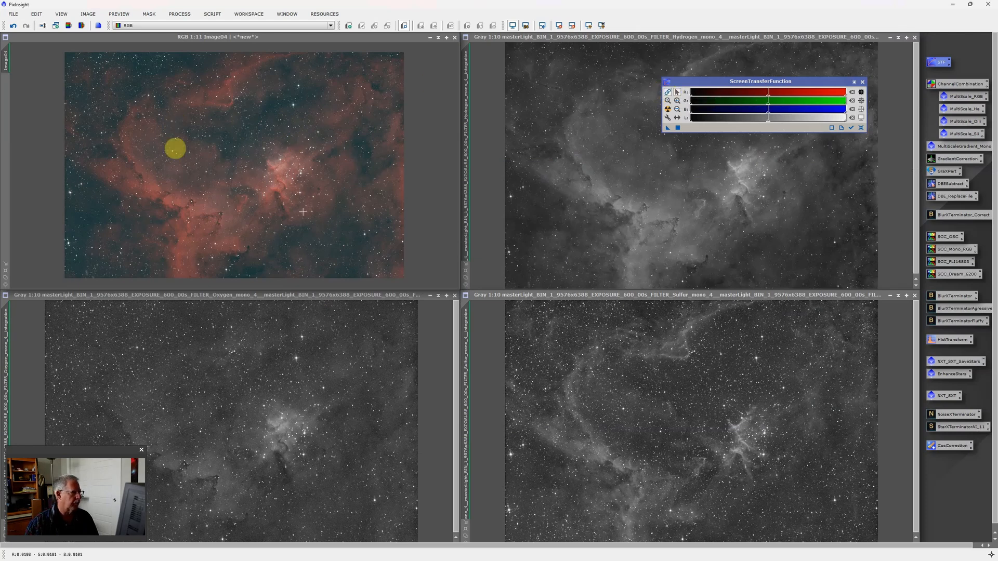
mouse_move(330, 137)
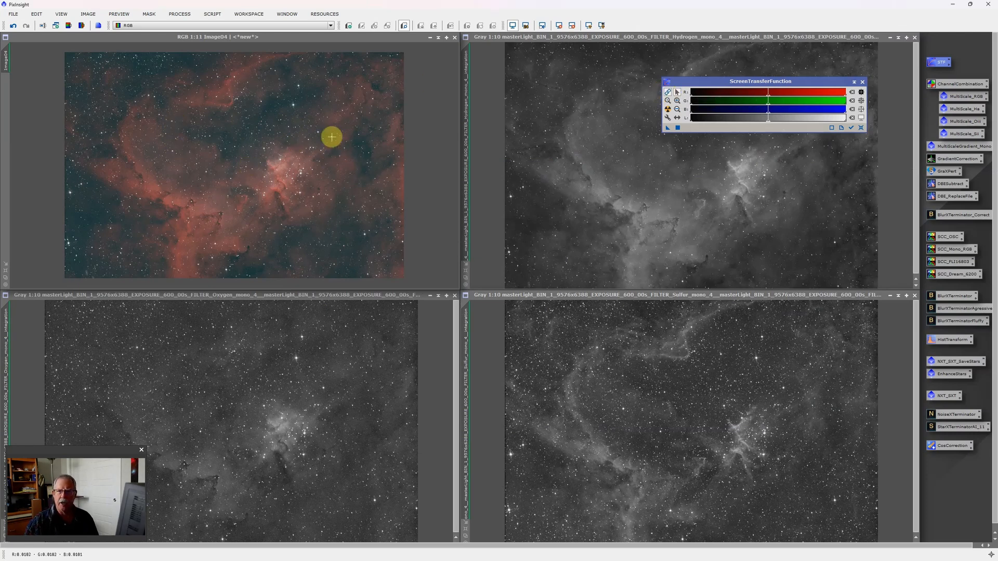
mouse_move(675, 91)
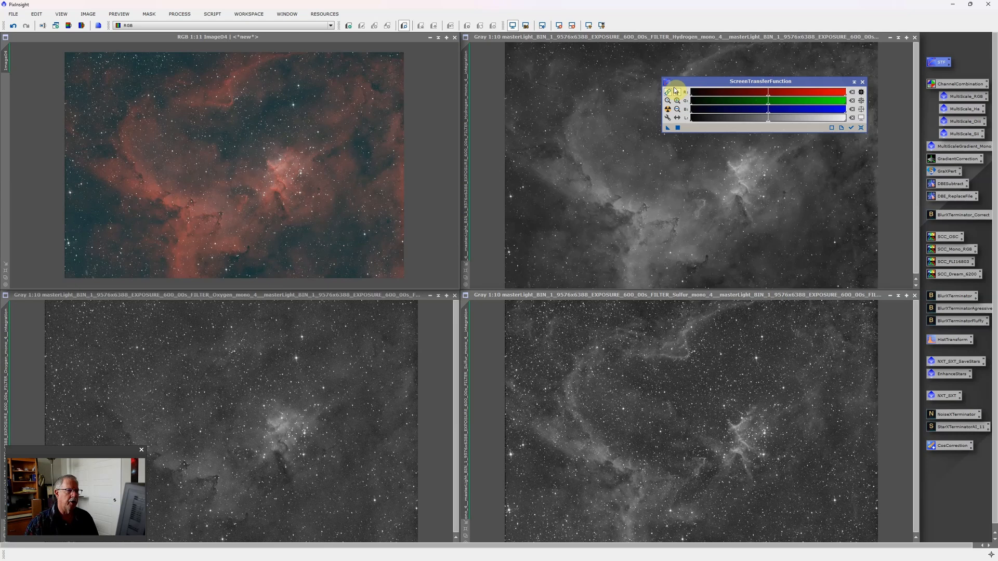
mouse_move(669, 92)
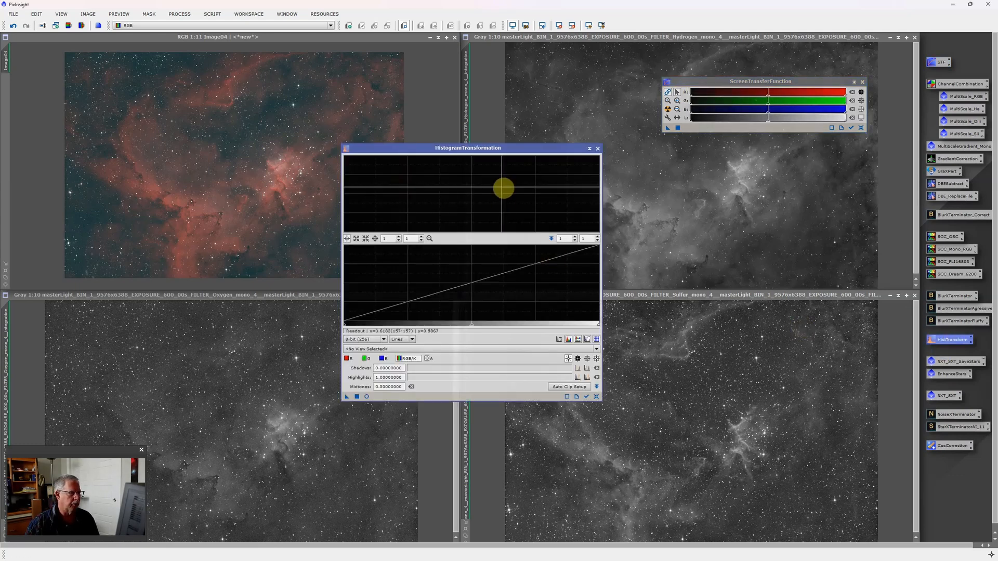
mouse_move(212, 132)
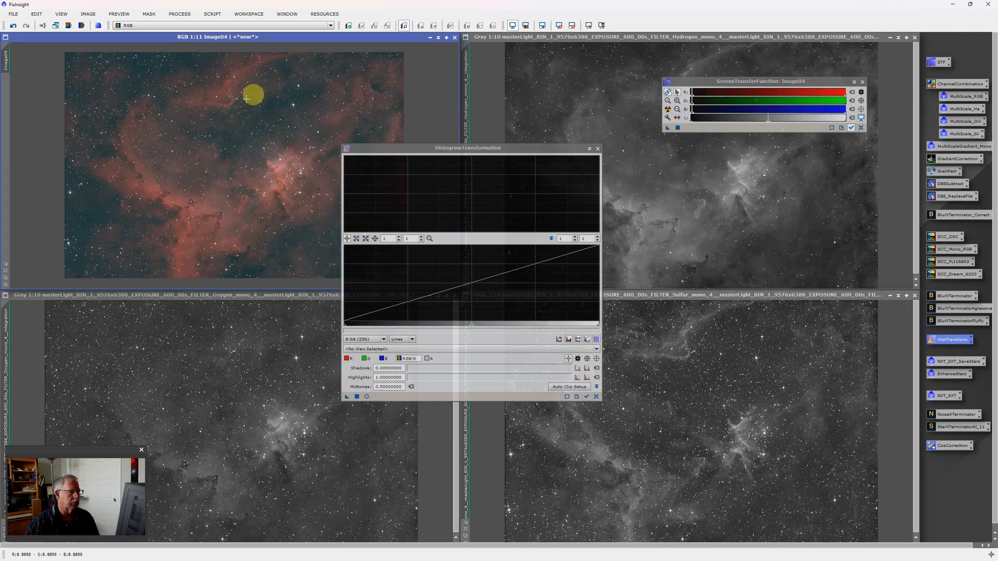
mouse_move(224, 91)
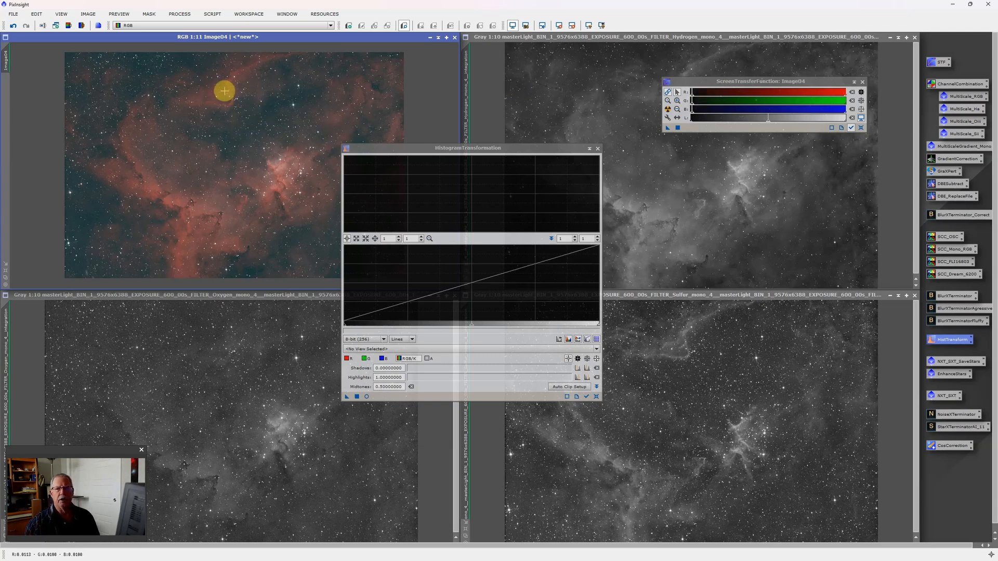
mouse_move(240, 129)
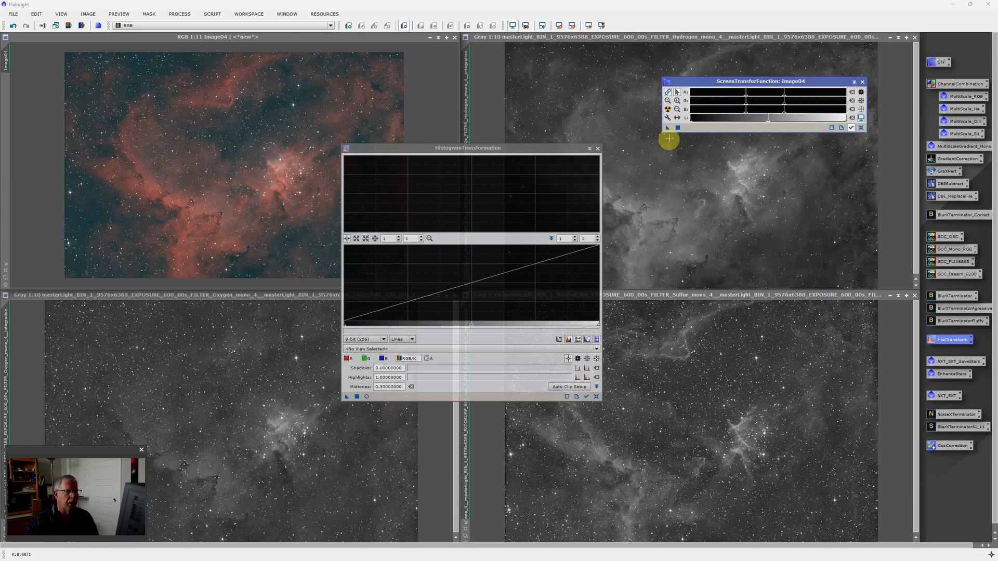
mouse_move(667, 130)
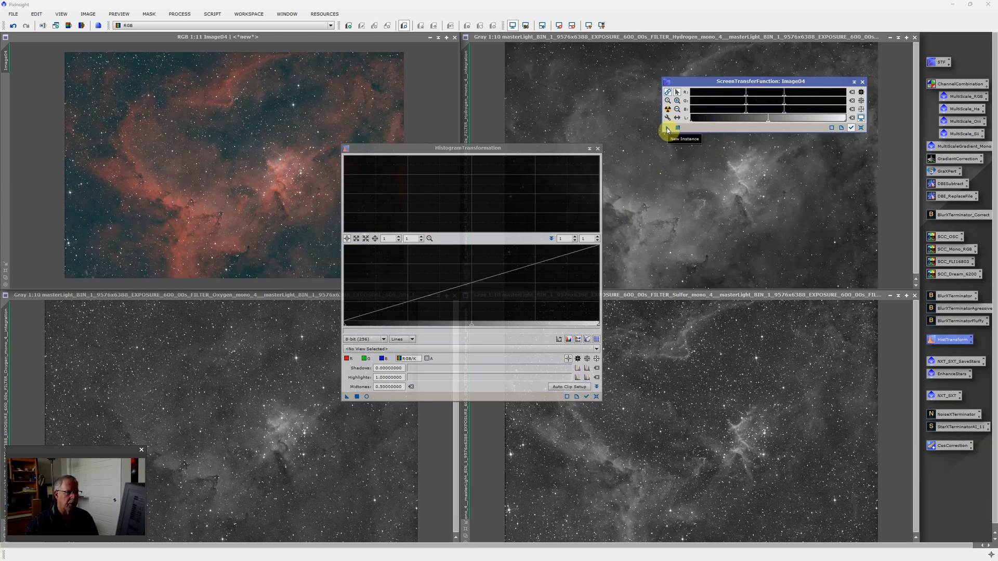
mouse_move(436, 373)
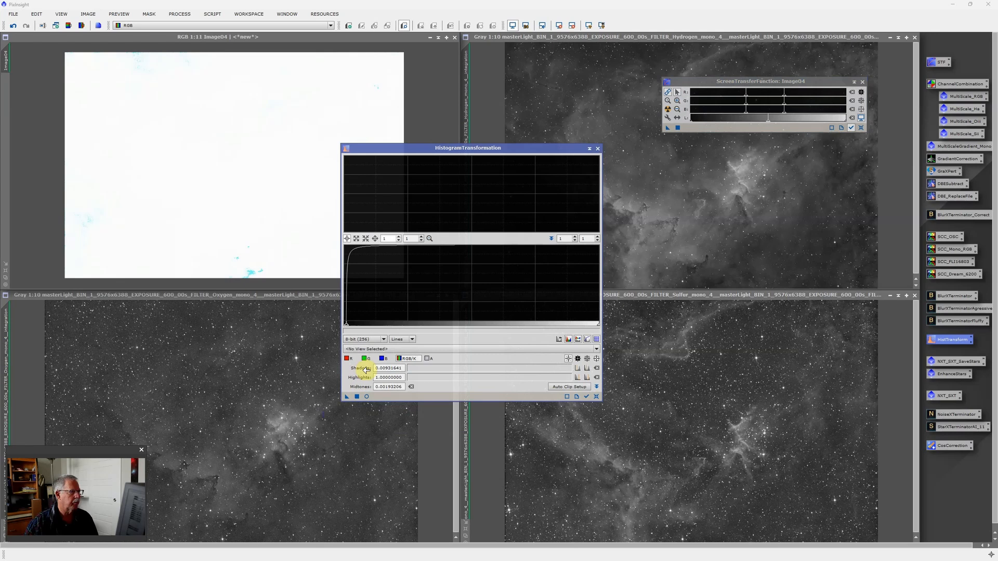
mouse_move(206, 185)
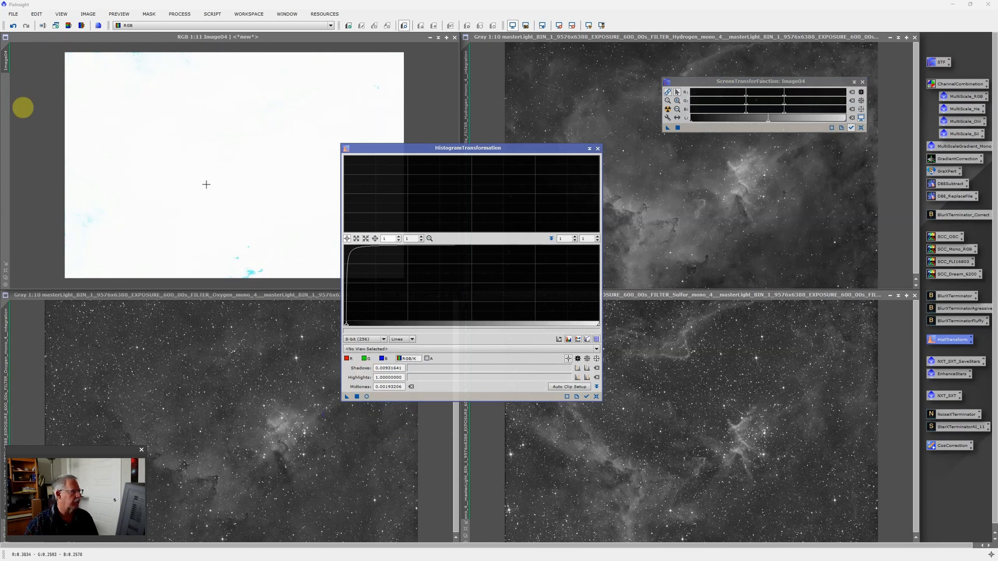
mouse_move(237, 119)
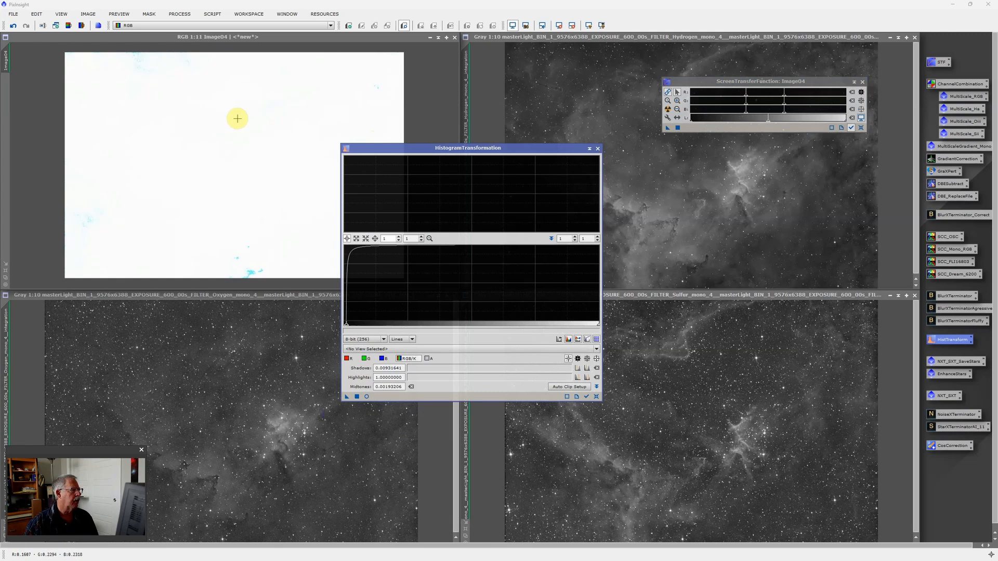
mouse_move(269, 115)
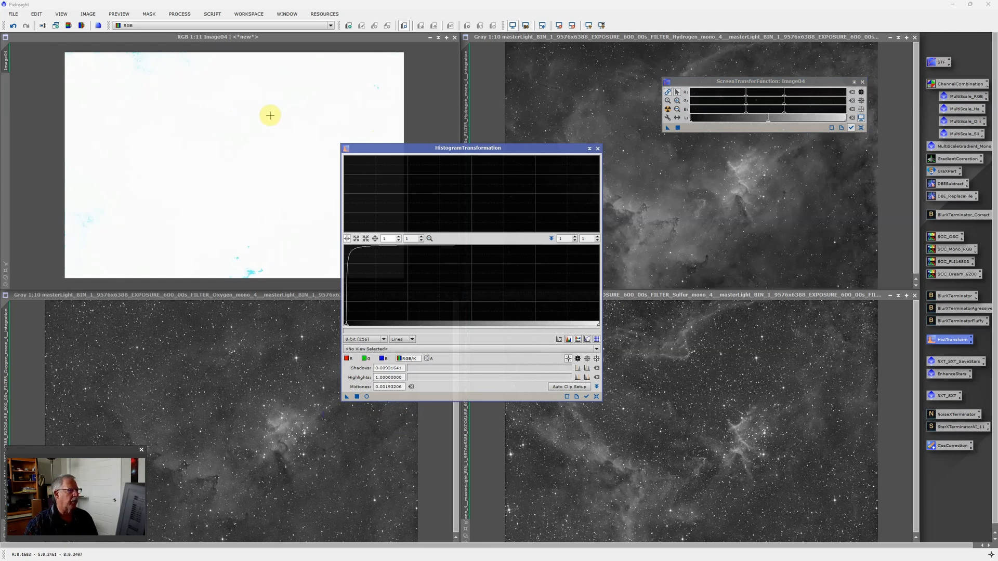
mouse_move(242, 174)
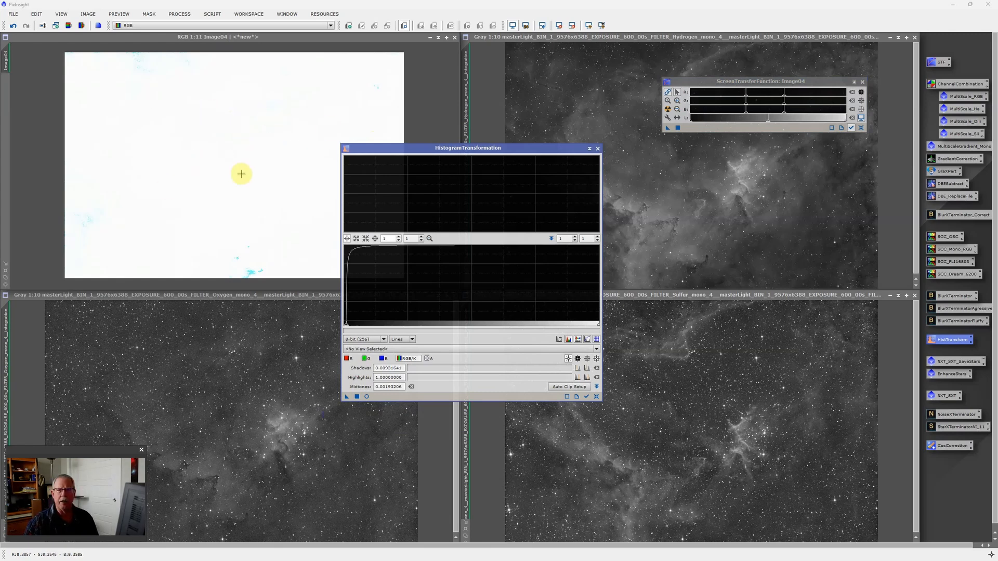
mouse_move(239, 166)
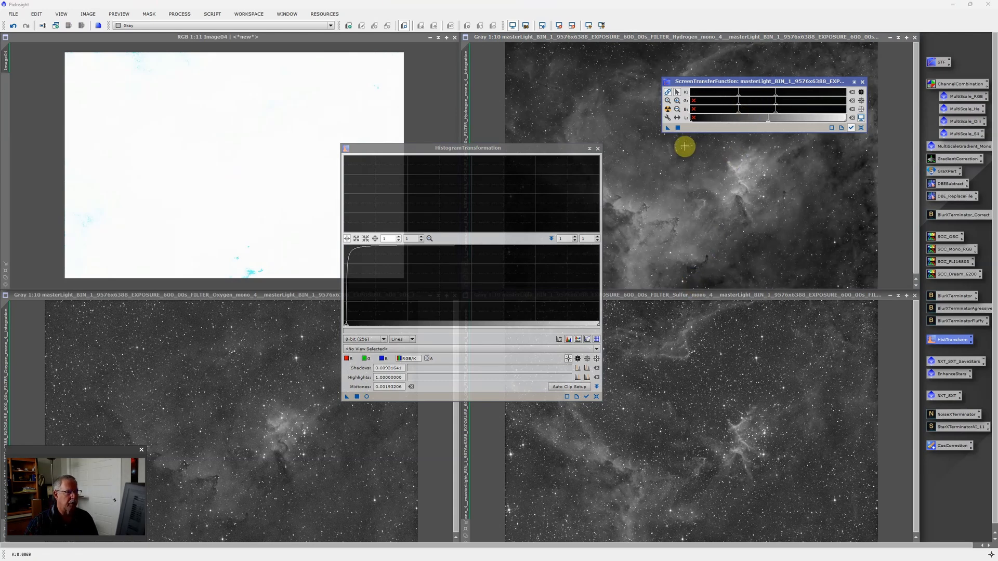
mouse_move(669, 138)
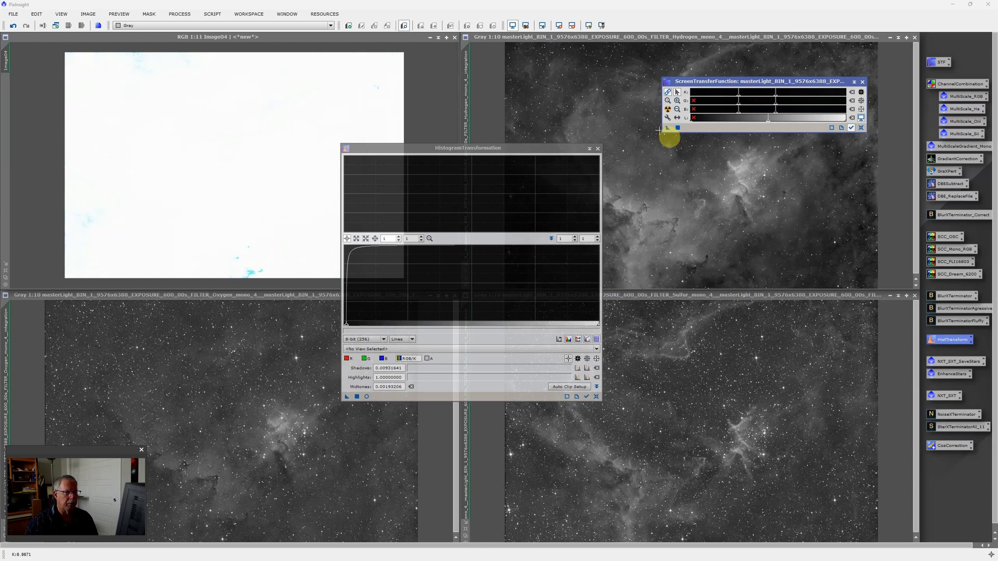
mouse_move(474, 381)
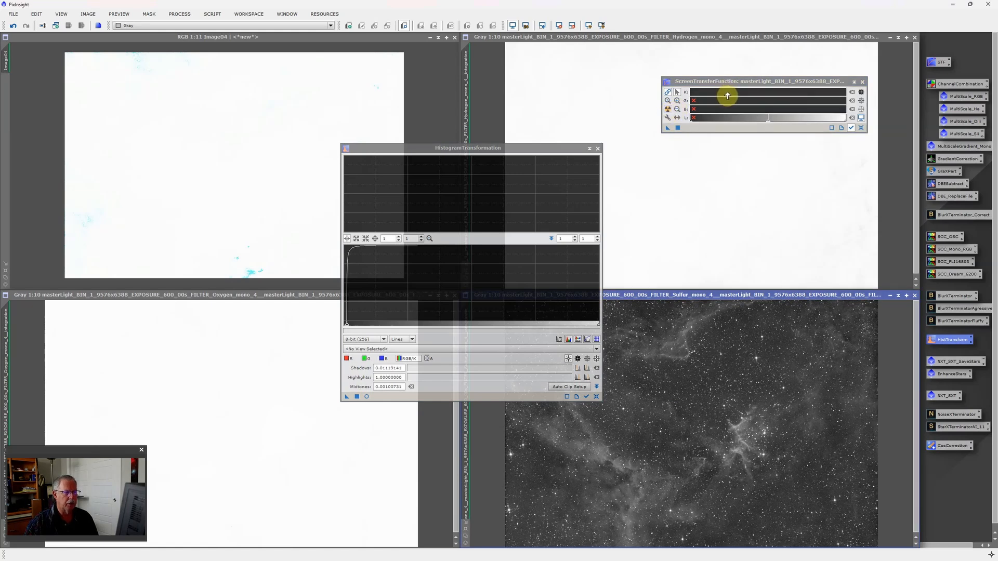
mouse_move(750, 100)
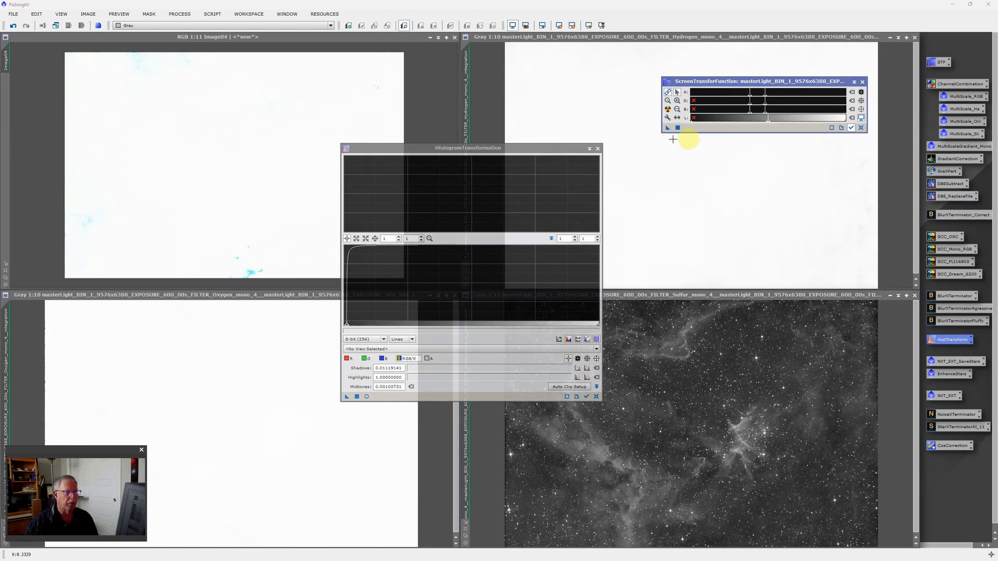
mouse_move(667, 128)
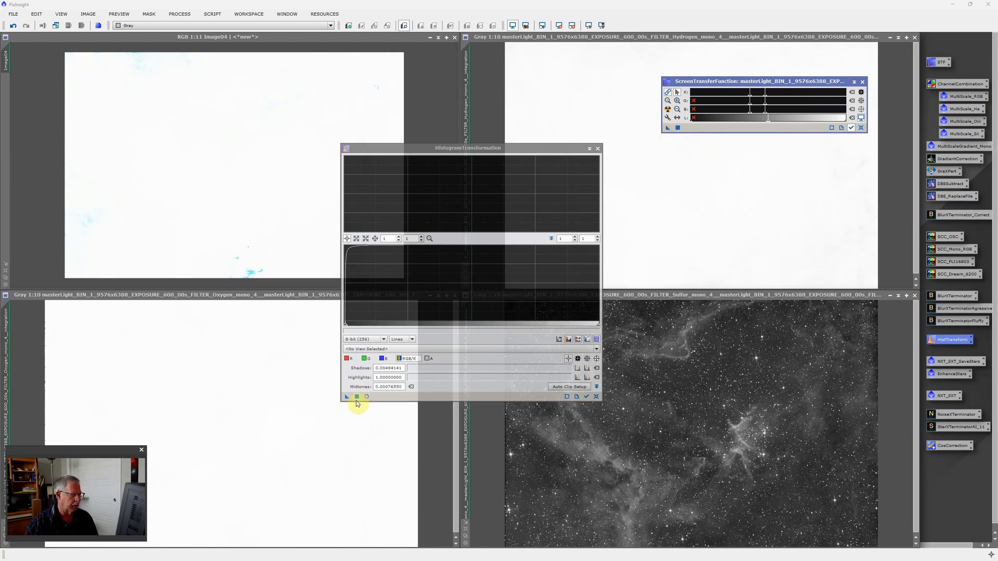
mouse_move(552, 203)
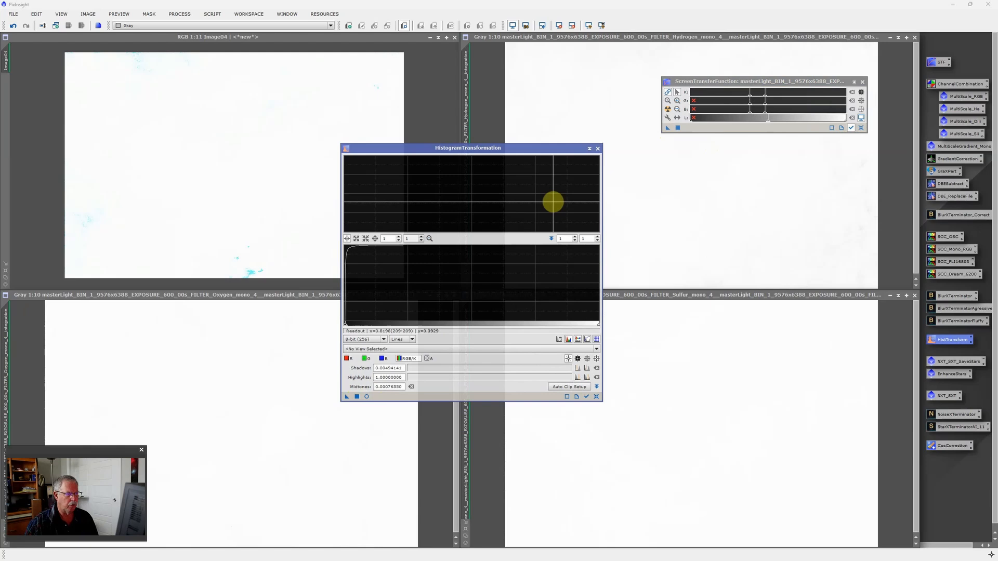
- Apply the histogram stretch so the HOO image shows the red Heart Nebula
left_click(597, 149)
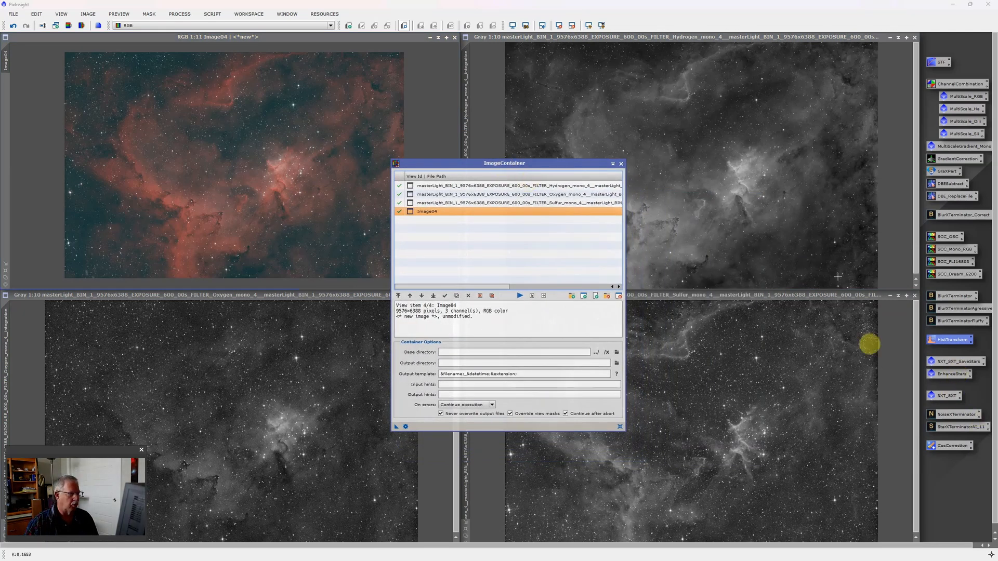
mouse_move(723, 161)
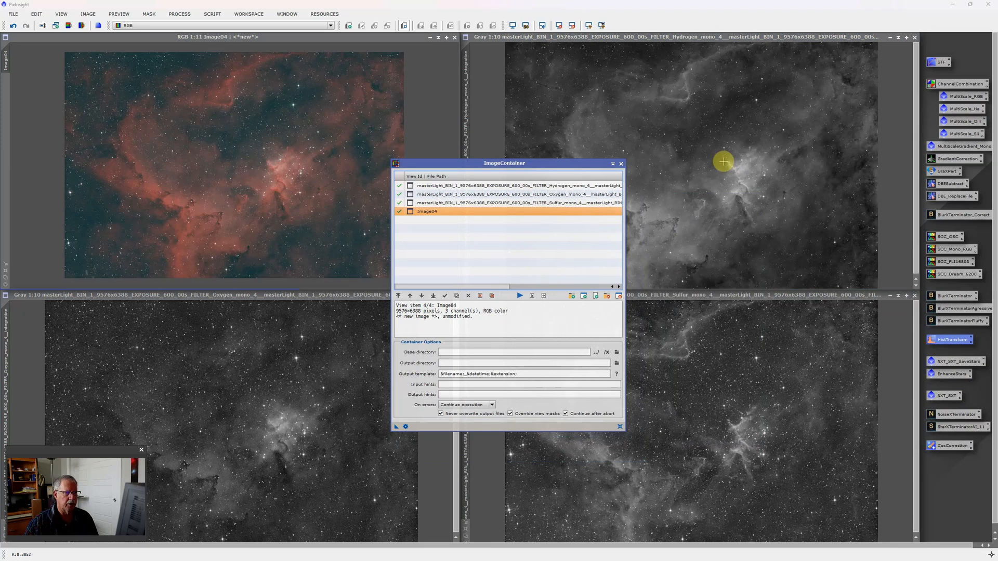
mouse_move(745, 172)
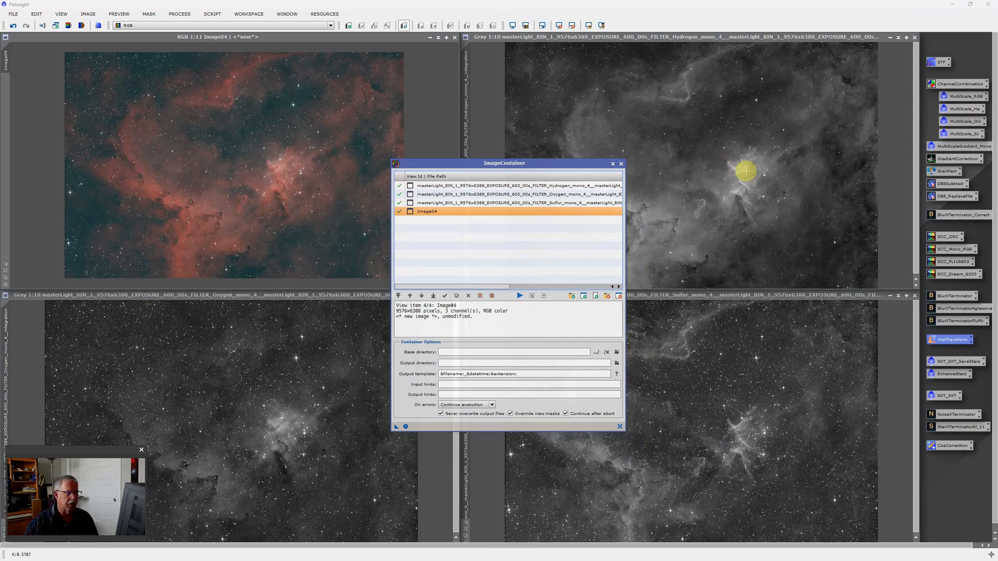
mouse_move(321, 191)
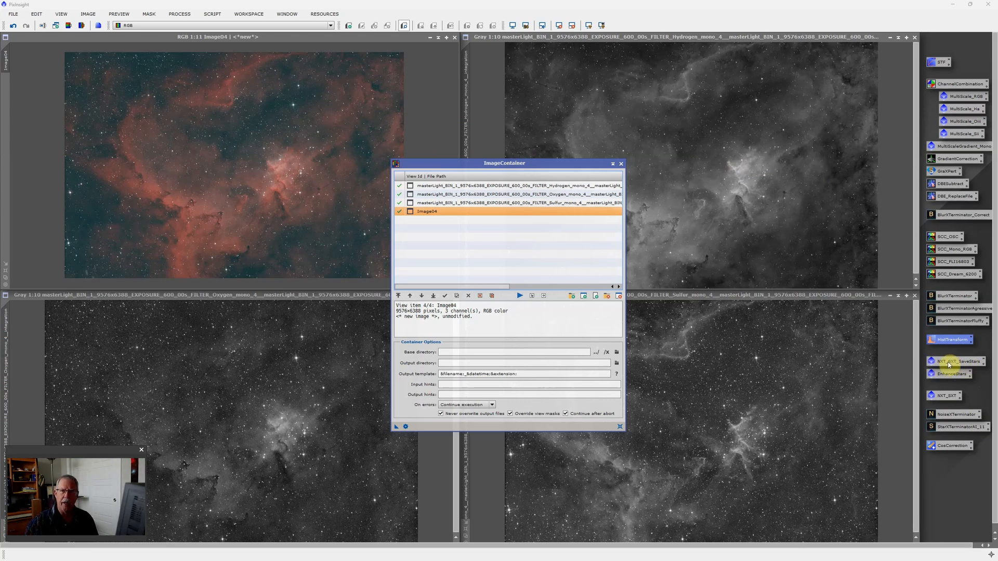
mouse_move(273, 378)
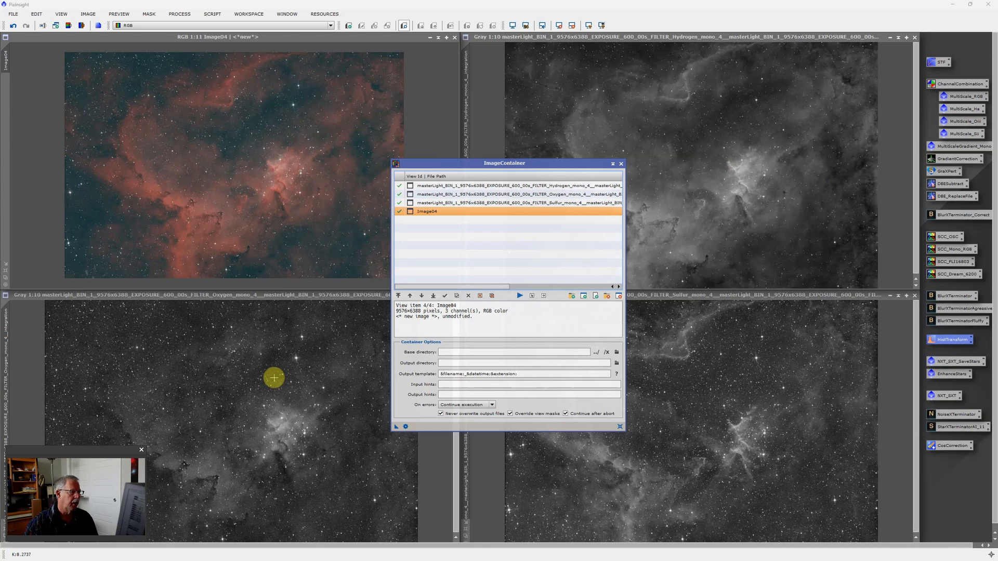
mouse_move(396, 429)
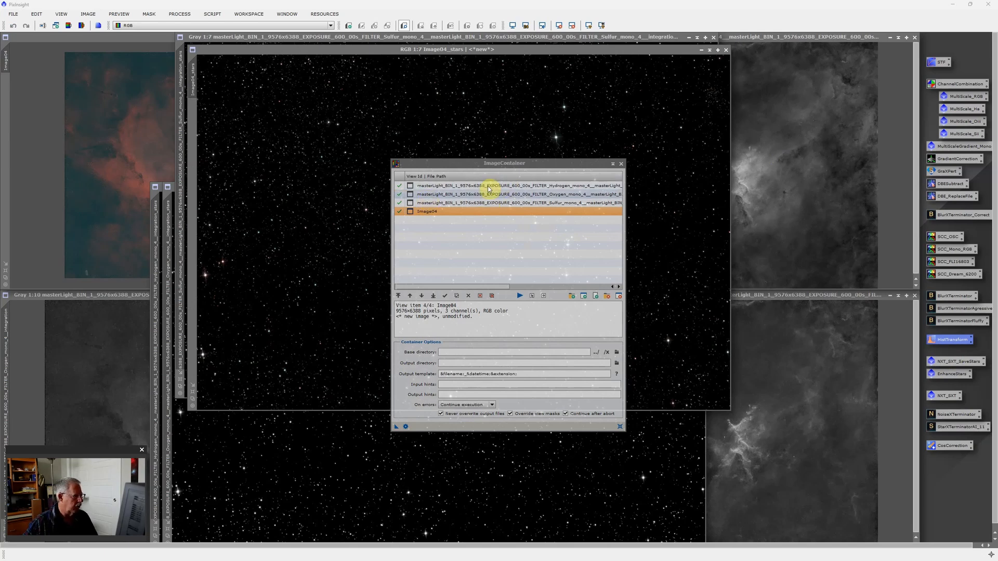
mouse_move(612, 145)
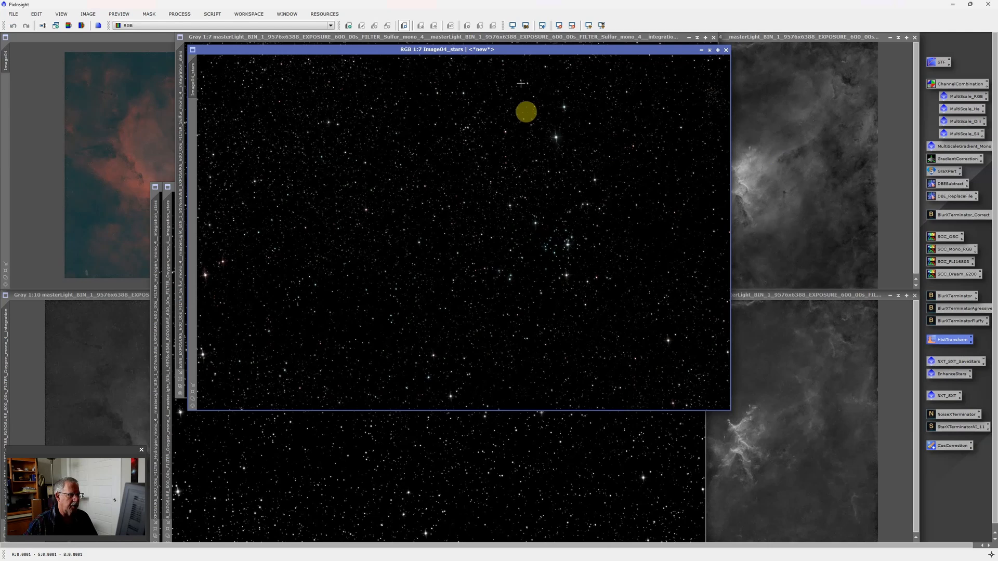
- Nudge the stars view lower and close the ProcessContainer listing the curves and SCNR steps
left_click_drag(437, 50, 437, 69)
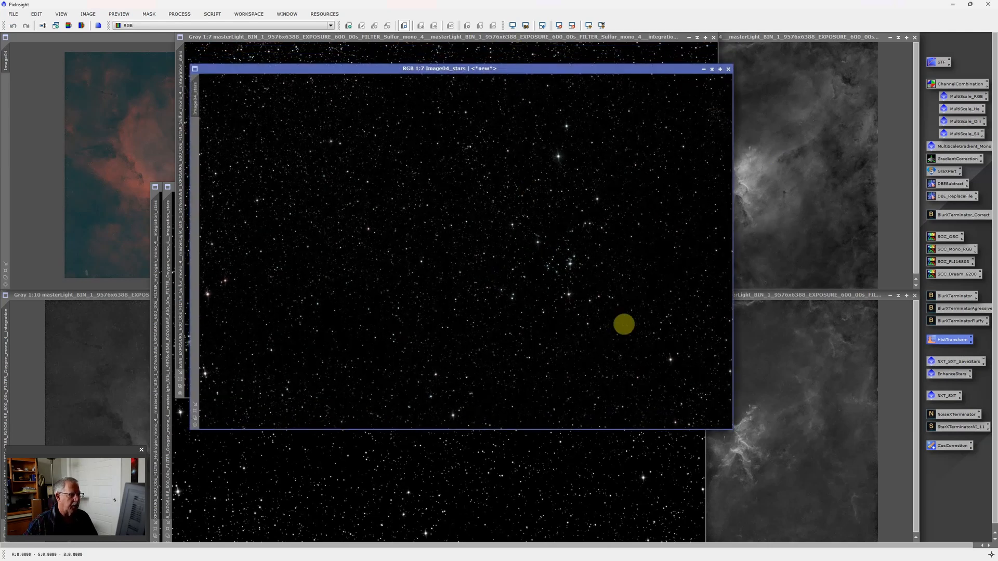
mouse_move(497, 197)
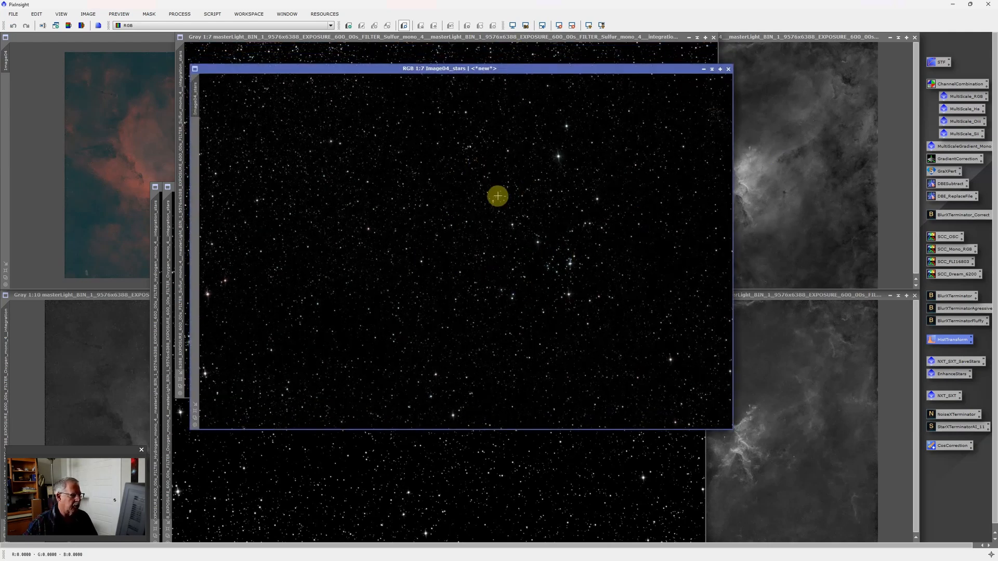
mouse_move(953, 373)
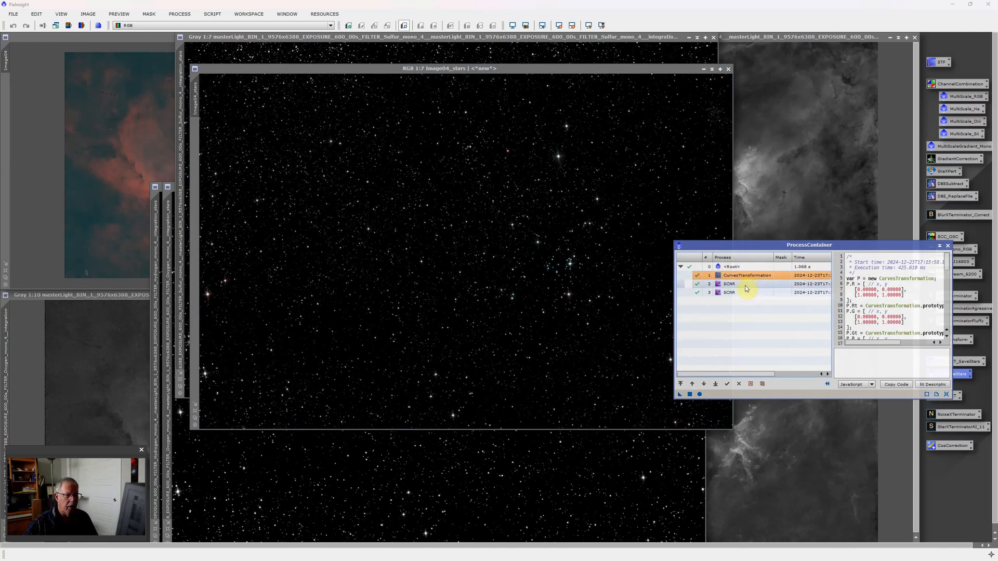
mouse_move(749, 286)
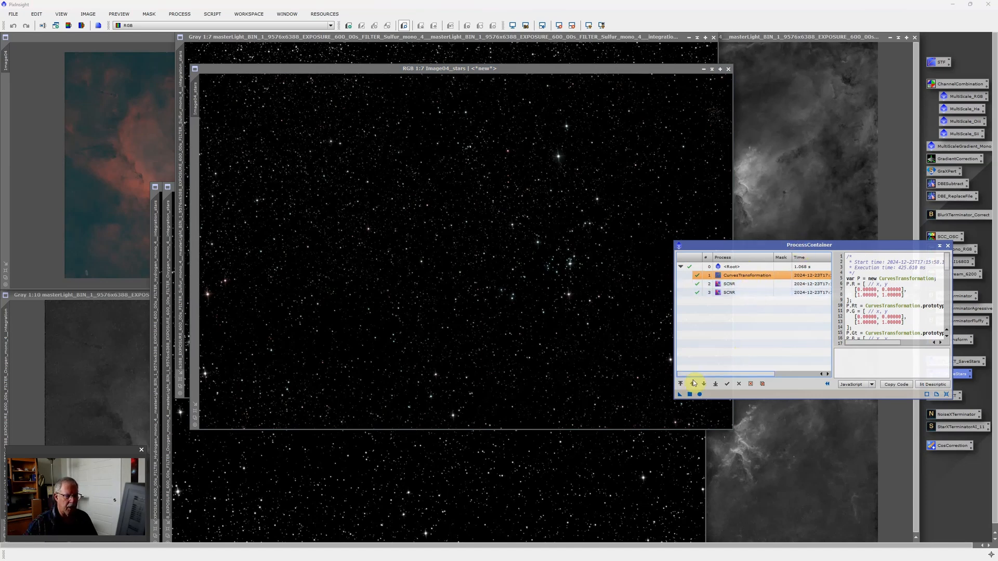
mouse_move(679, 398)
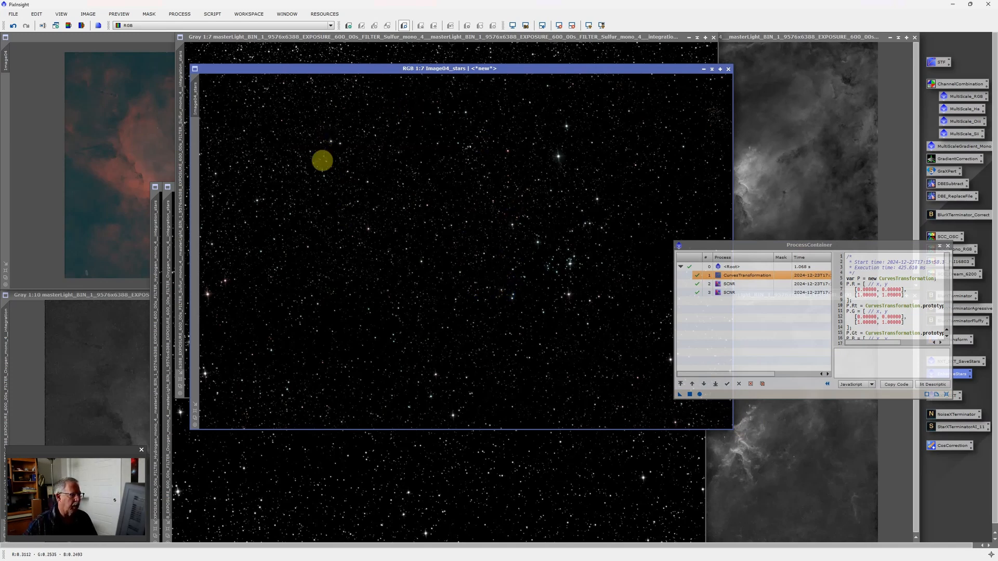
mouse_move(393, 150)
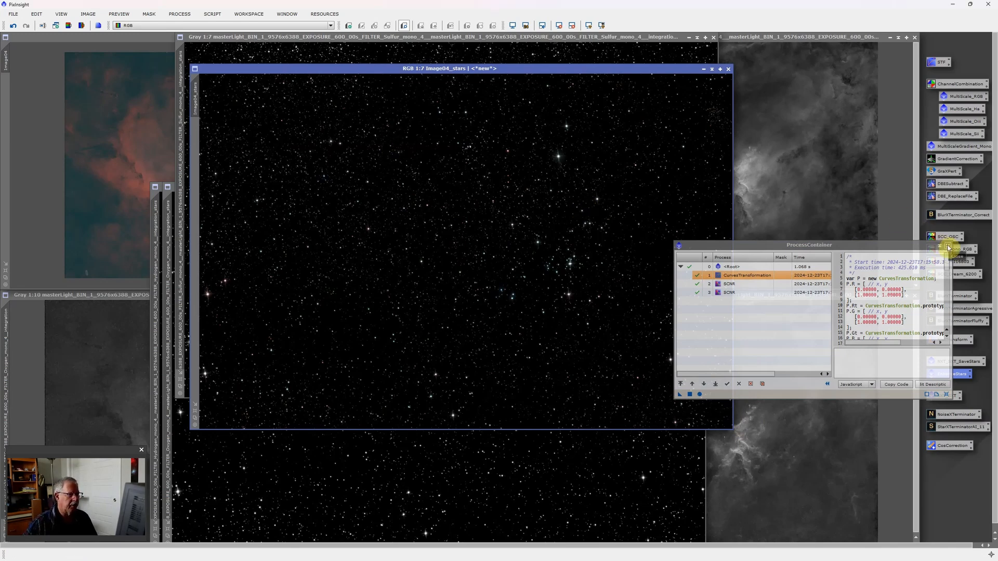
mouse_move(950, 248)
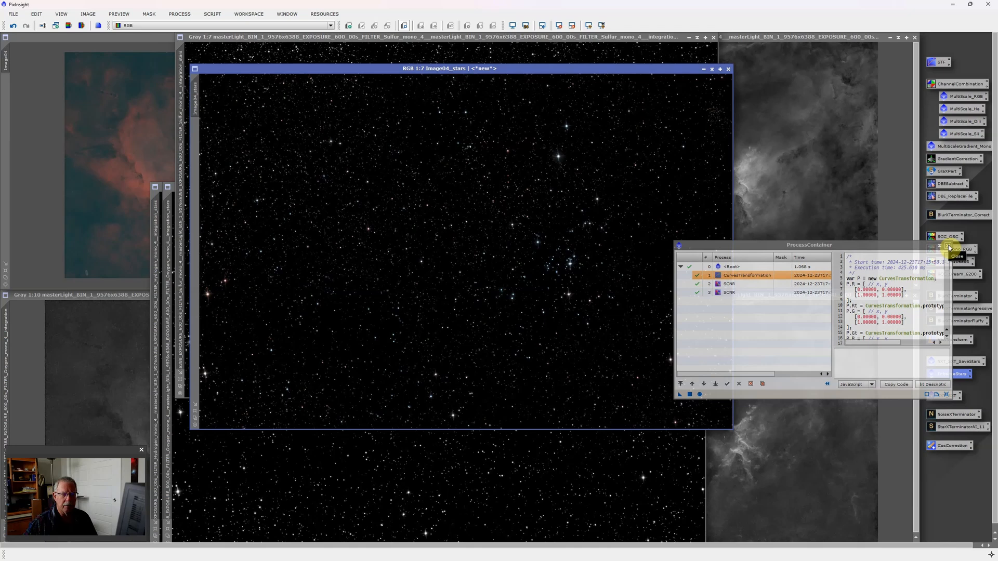
left_click(957, 256)
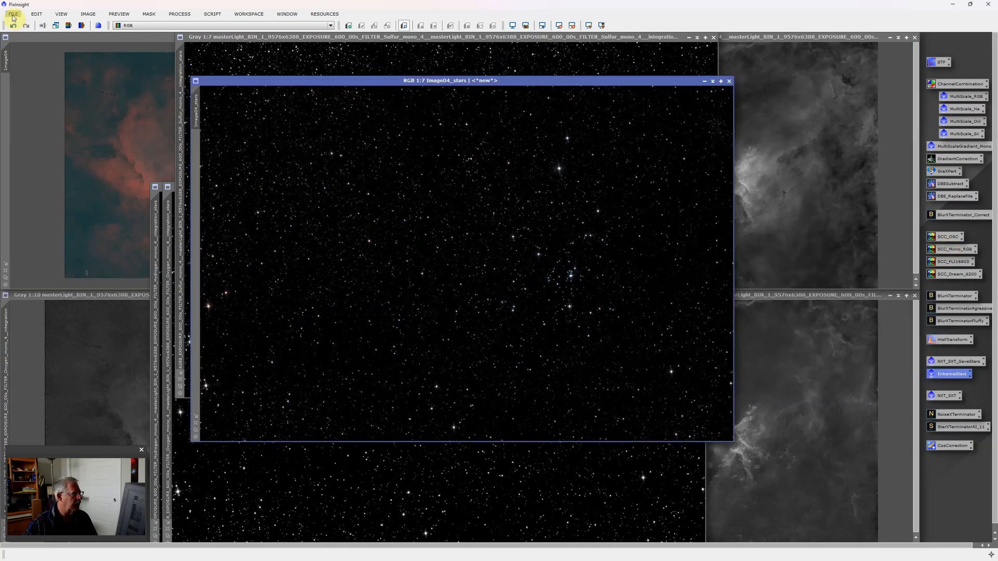
mouse_move(55, 94)
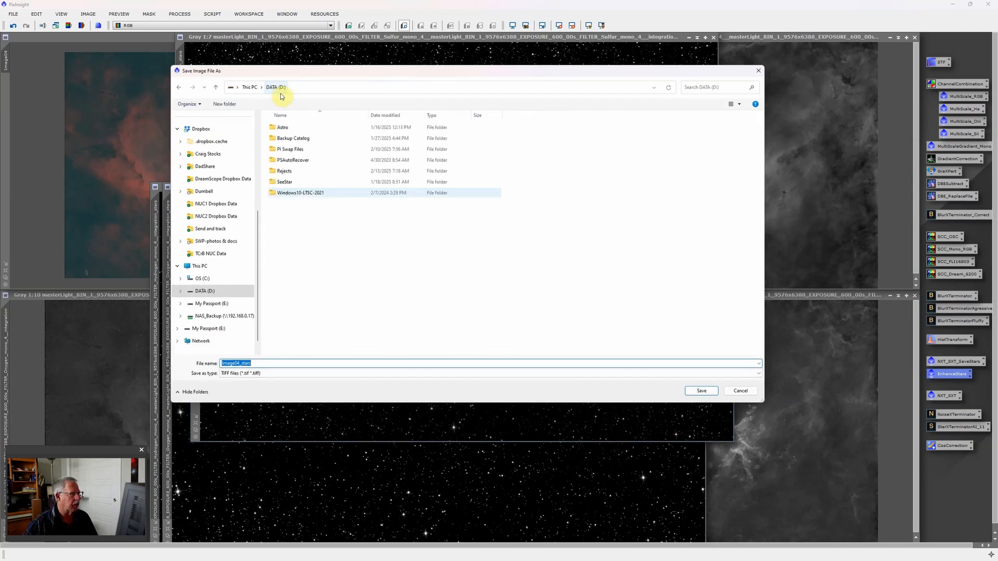
- Browse the Save As dialog to DATA > Astro > DreamScope Data > Heart IC1805
left_click(281, 127)
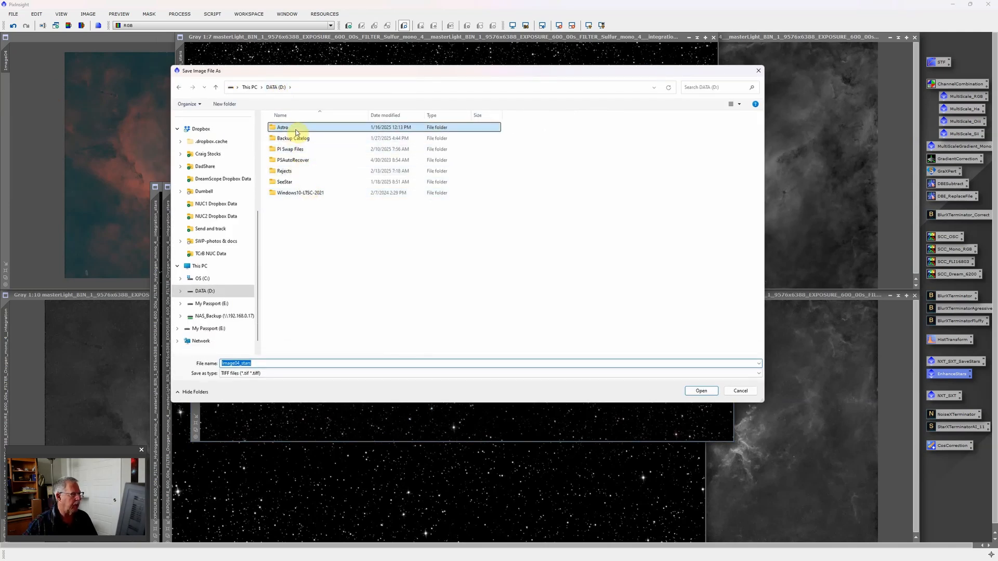
double_click(282, 127)
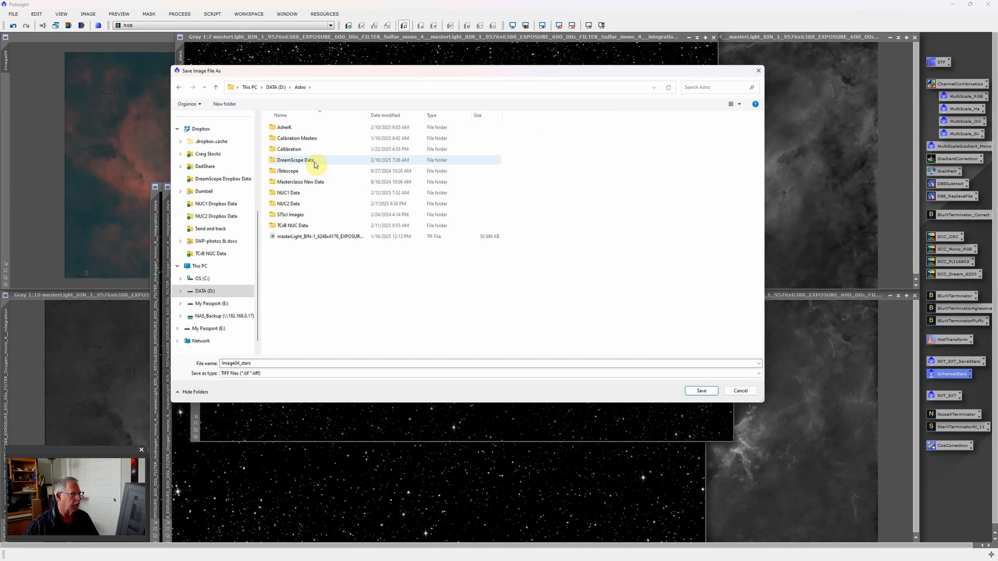
double_click(294, 160)
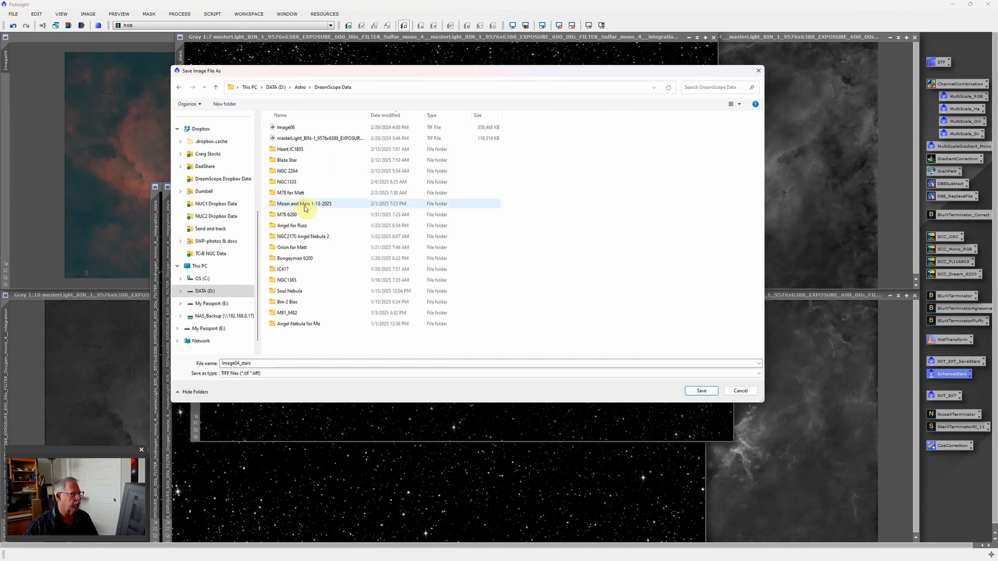
double_click(290, 148)
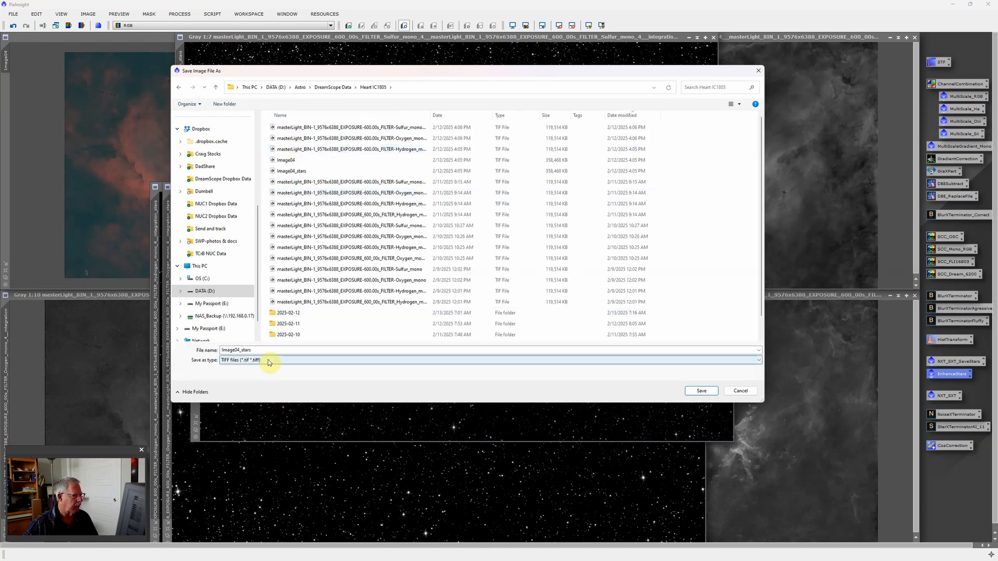
mouse_move(701, 391)
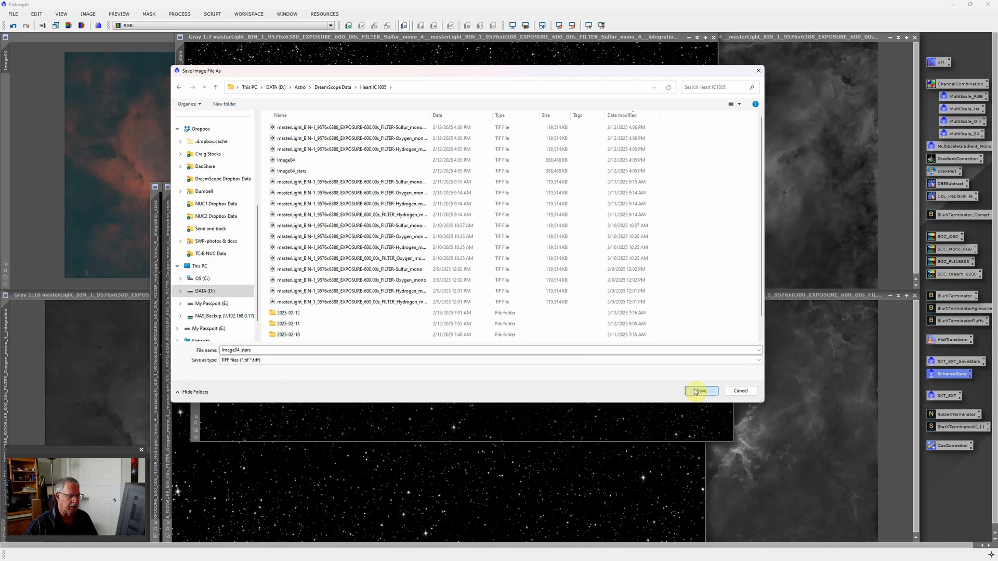
- Save Image04_stars as a 16-bit TIFF, overwriting the existing file
left_click(700, 391)
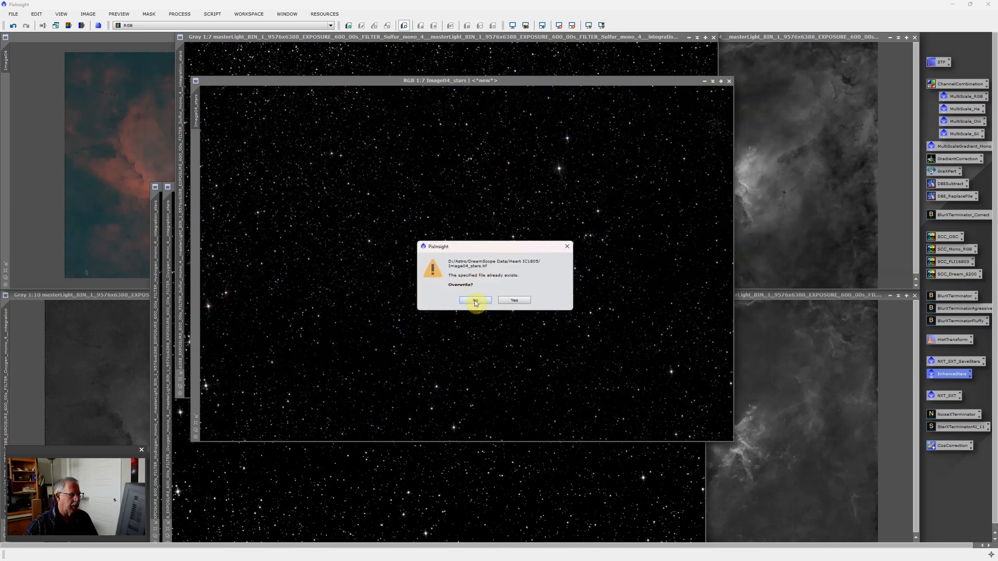
mouse_move(544, 202)
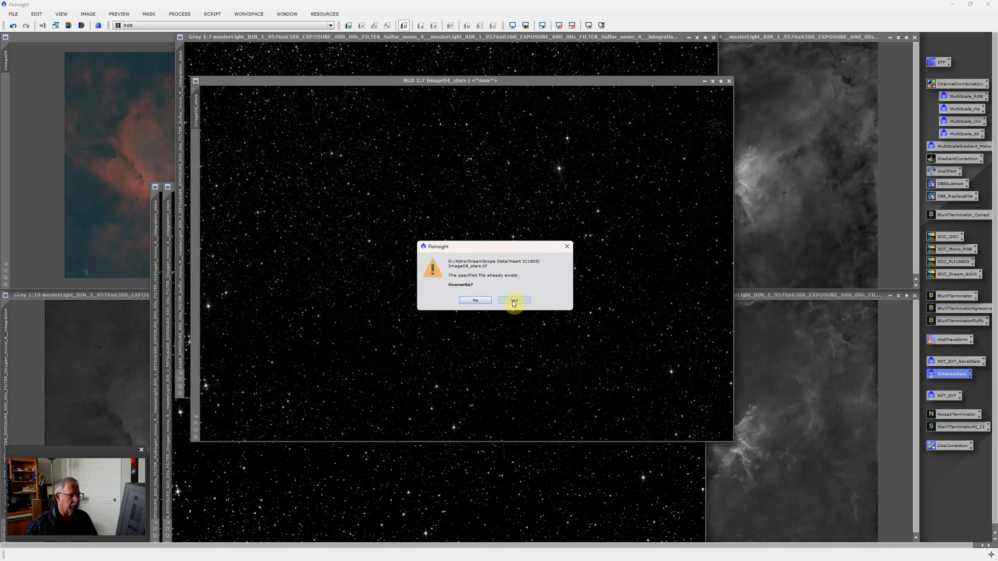
left_click(515, 299)
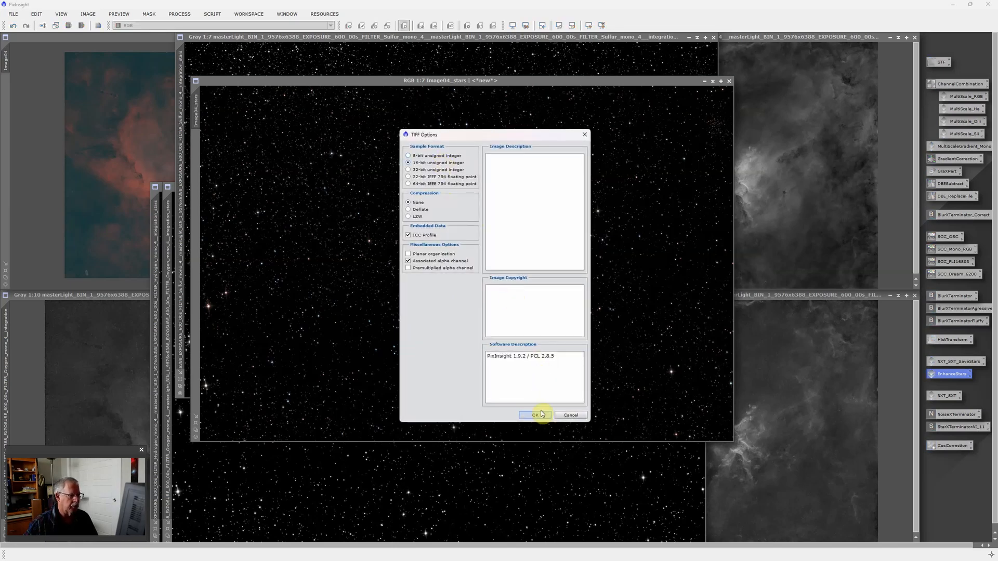
left_click(534, 415)
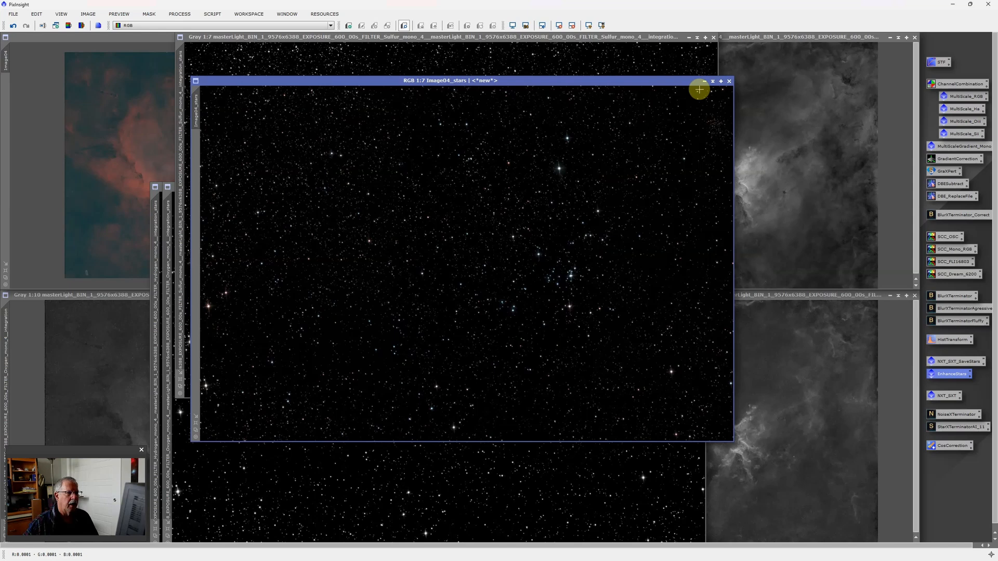
mouse_move(705, 82)
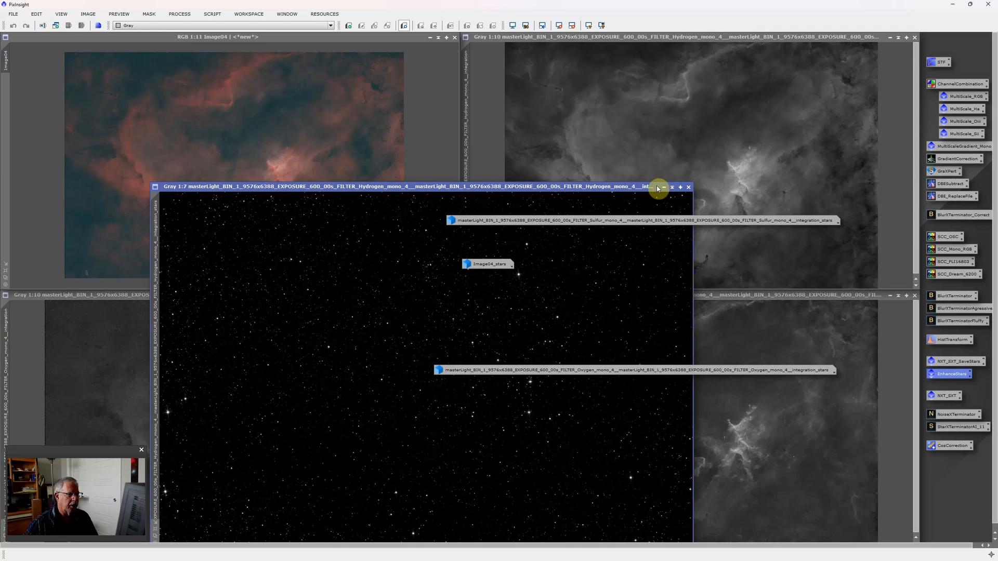
- Iconize the Hydrogen stars window and save the colour Image04 as a 16-bit TIFF in Heart IC1805
left_click(687, 186)
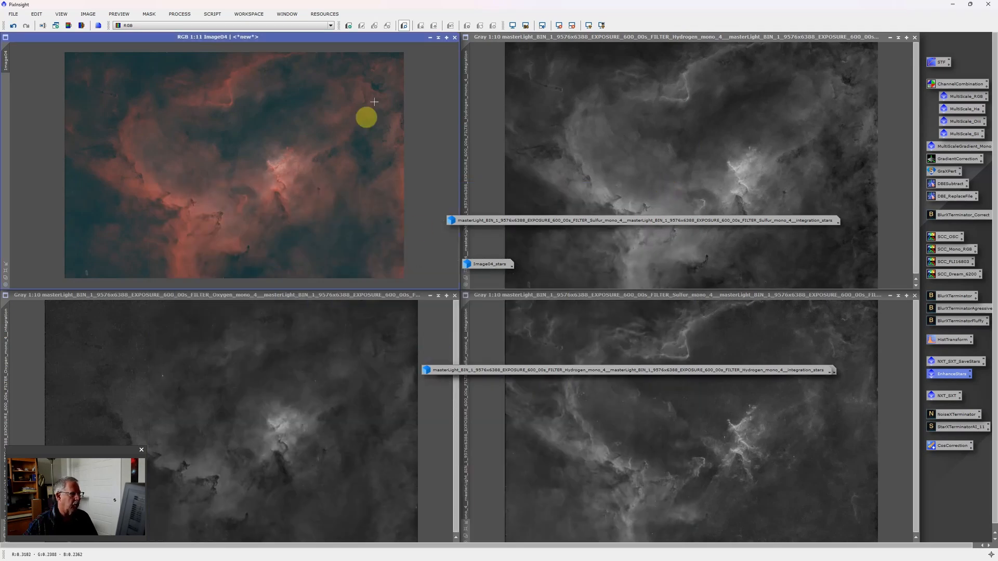
mouse_move(13, 14)
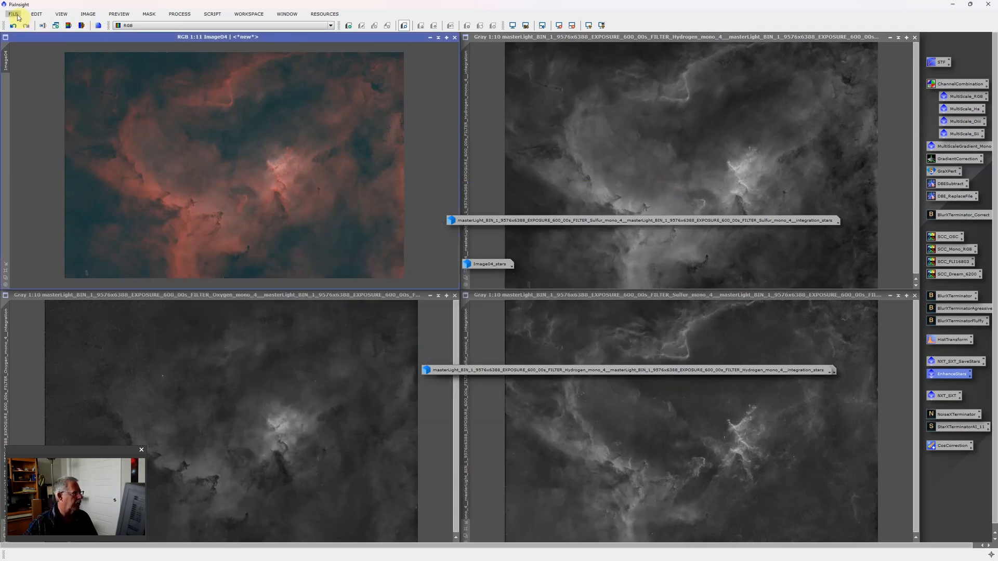
left_click(12, 14)
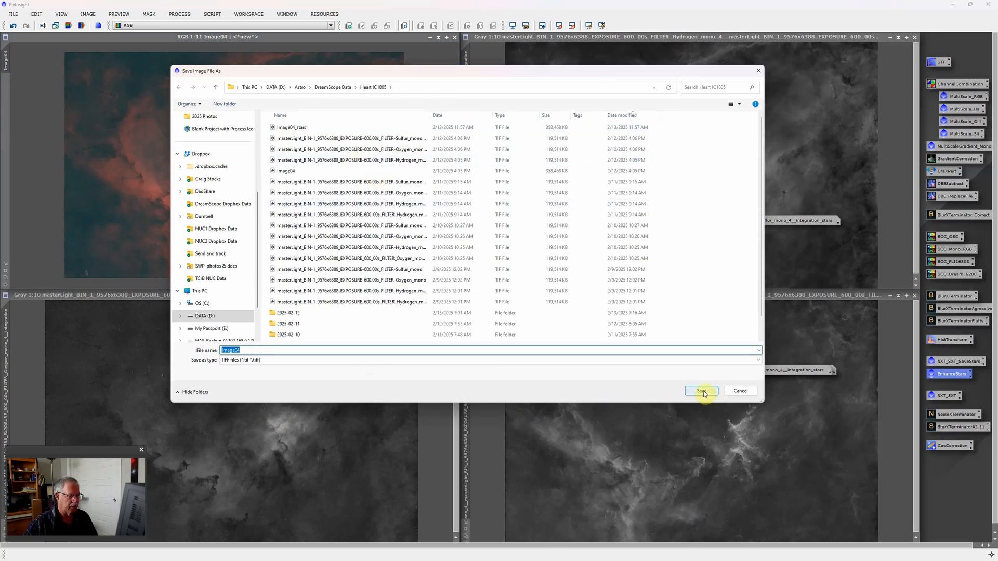
left_click(701, 391)
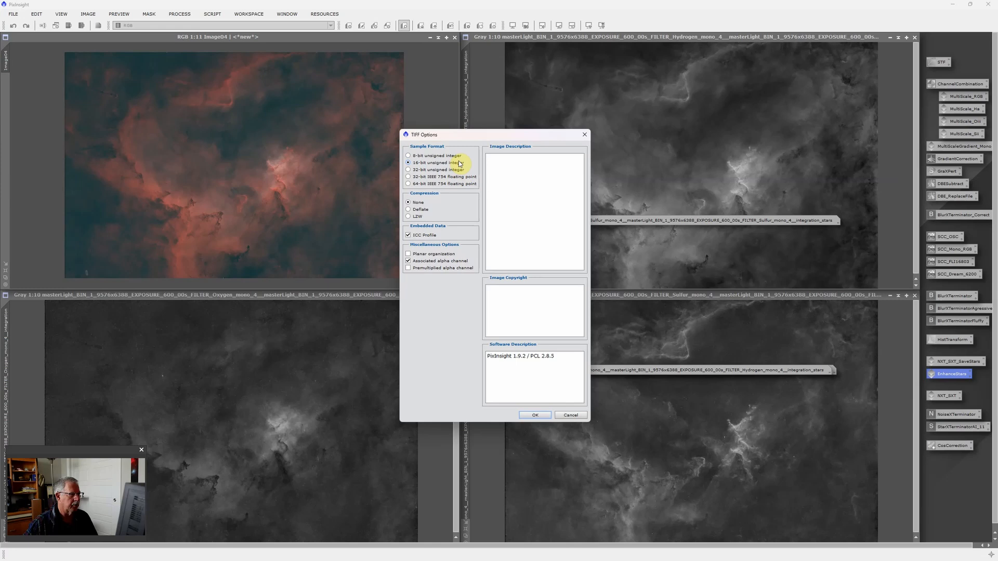
left_click(534, 415)
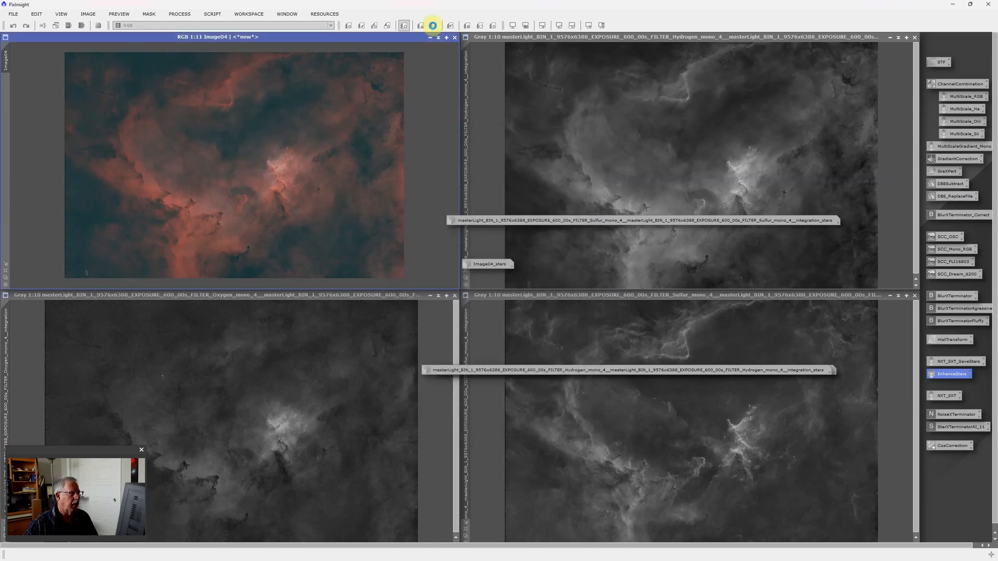
left_click(431, 25)
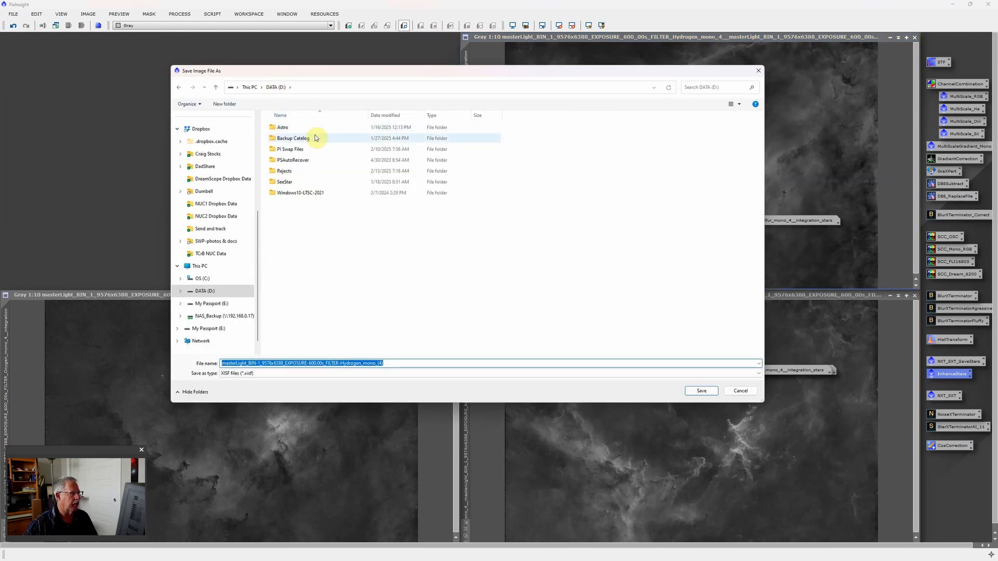
- Save the Hydrogen mono master as a 16-bit TIFF in the Heart IC1805 folder
double_click(282, 127)
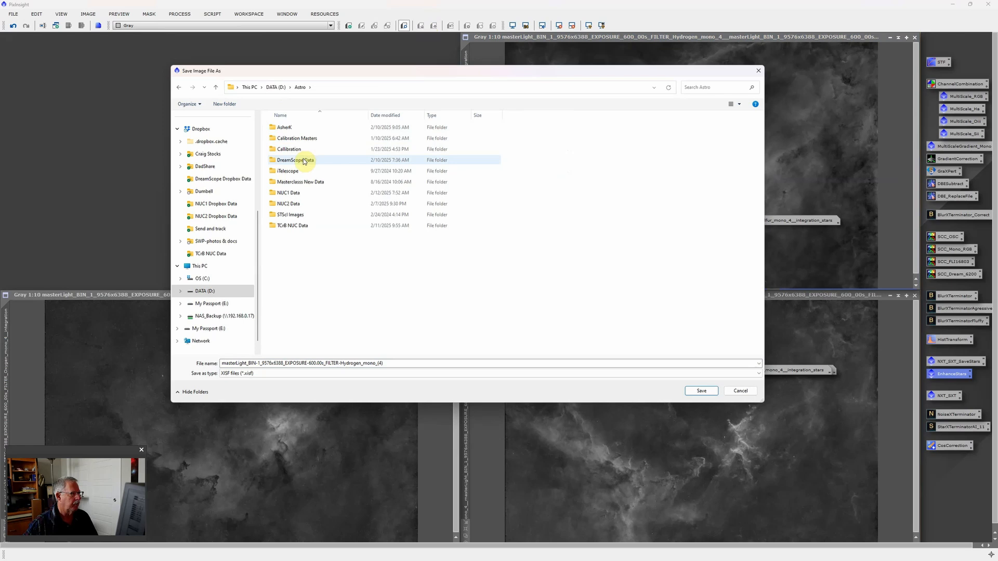
double_click(294, 160)
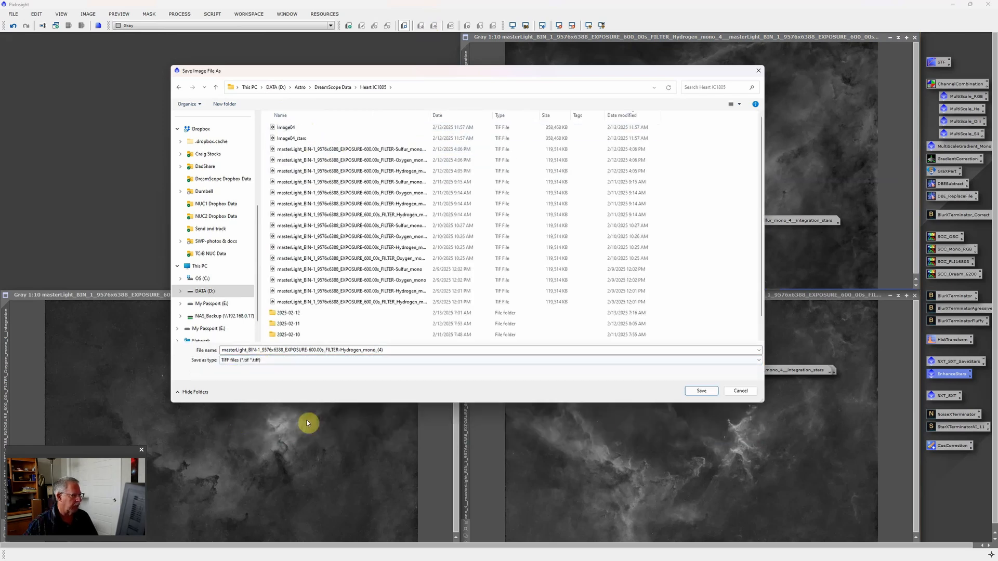
left_click(700, 391)
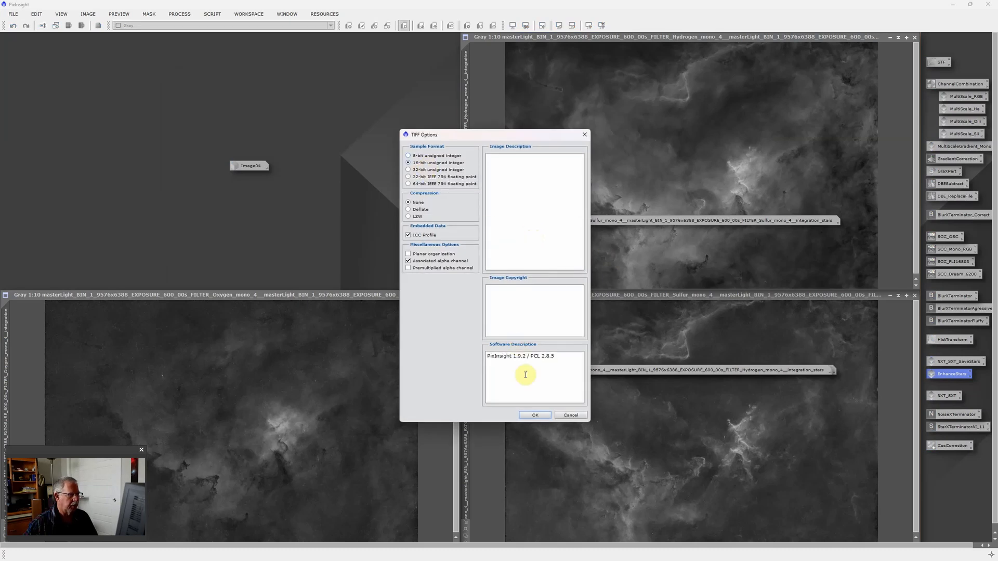
left_click(534, 415)
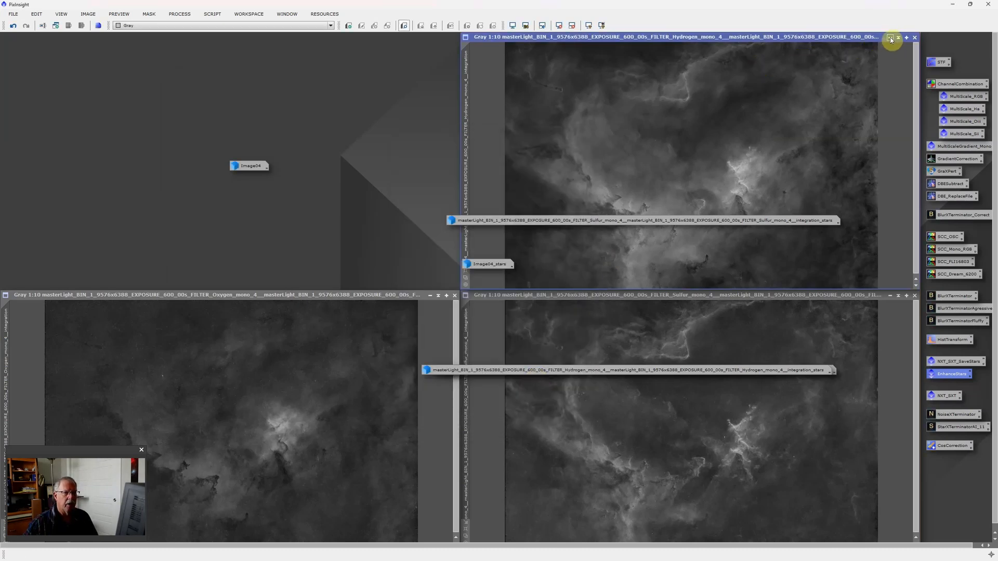
- Minimize the Hydrogen and Sulfur mono image windows to icons
left_click(891, 37)
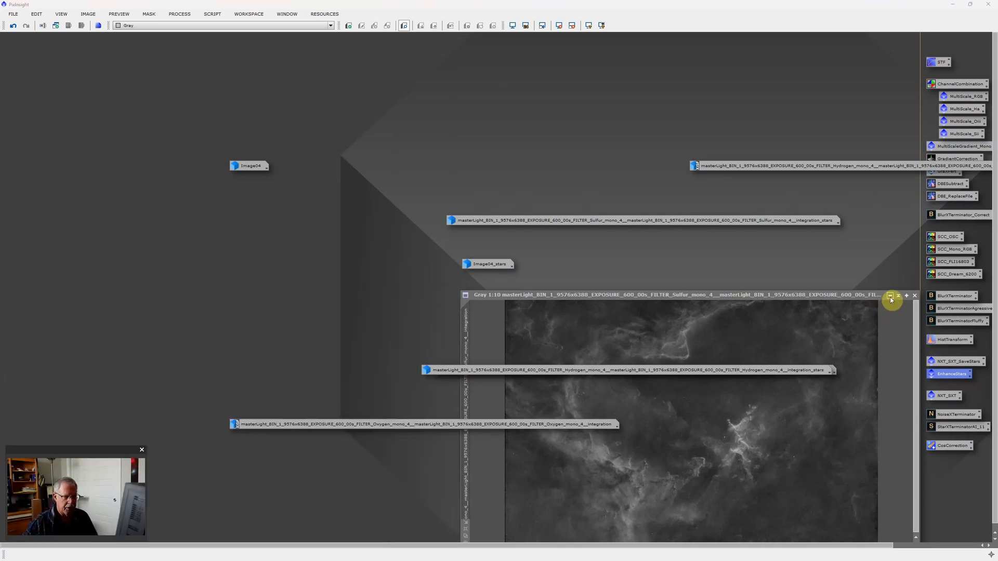
left_click(914, 295)
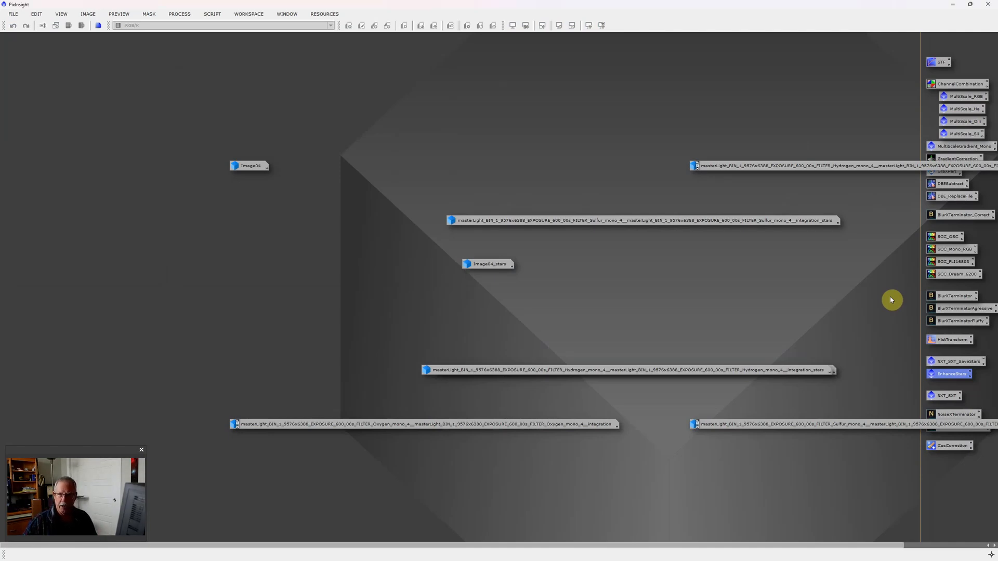
mouse_move(270, 171)
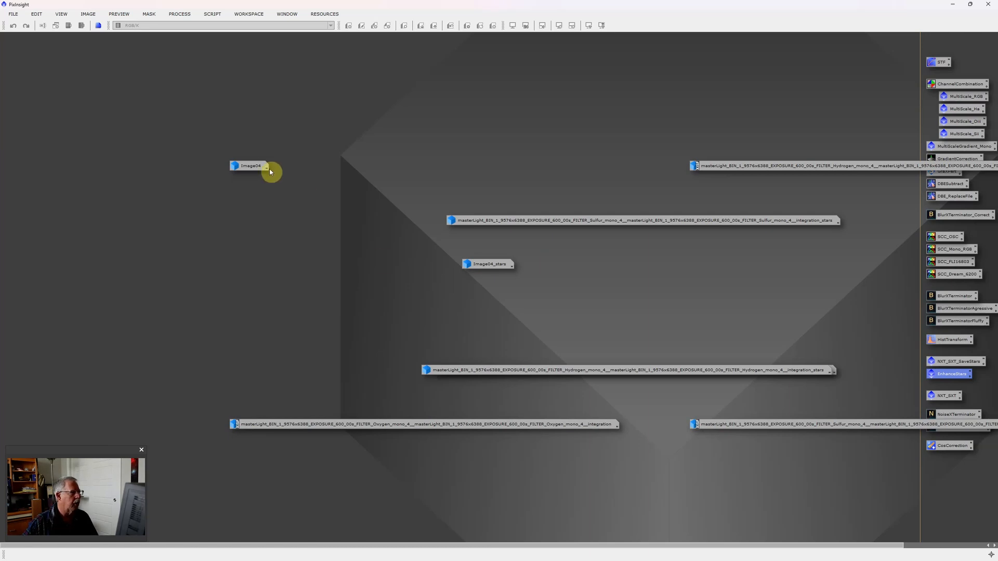
- Restore Image04 (cancelling the rename prompt) and Image04_stars from their icons
double_click(251, 166)
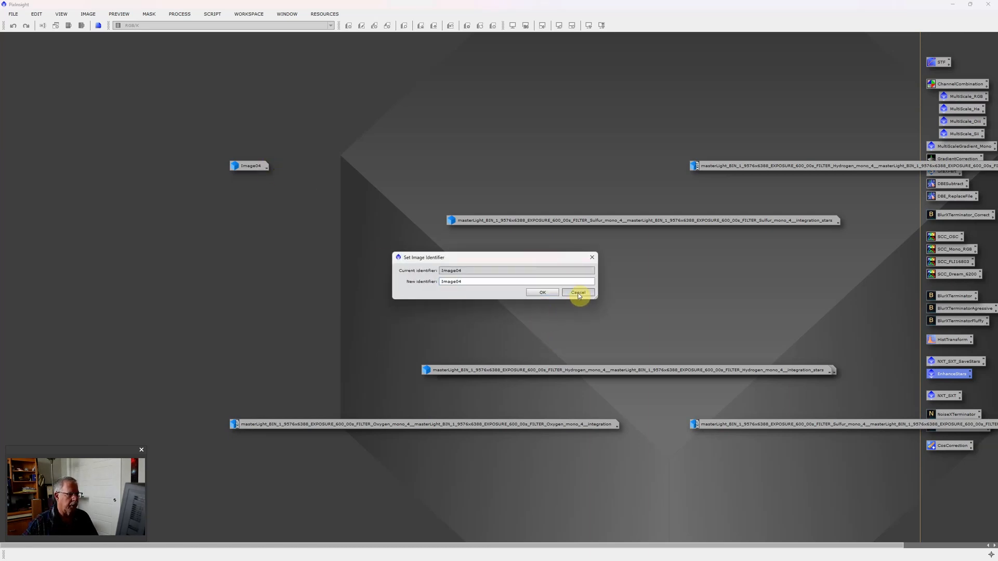
left_click(576, 292)
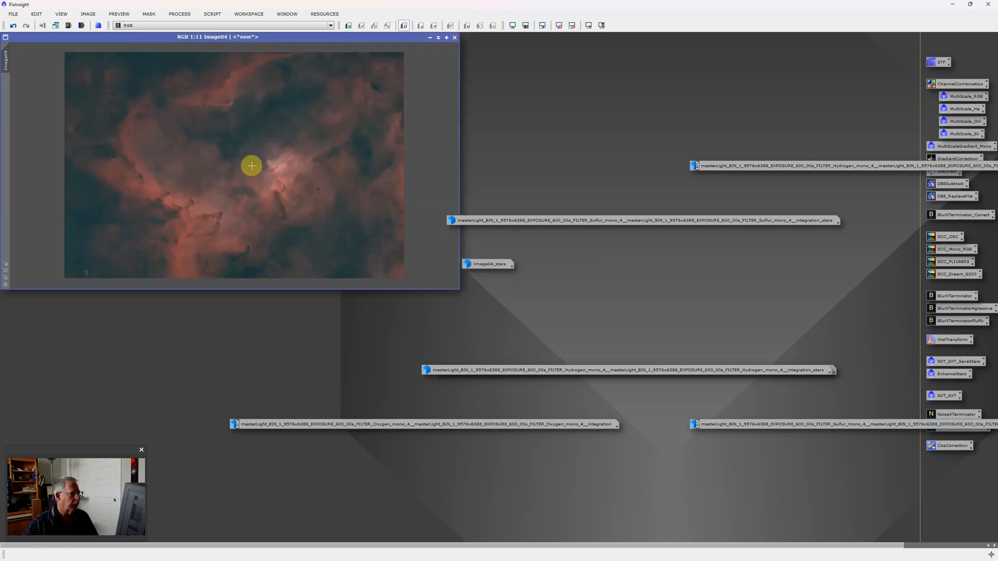
mouse_move(503, 282)
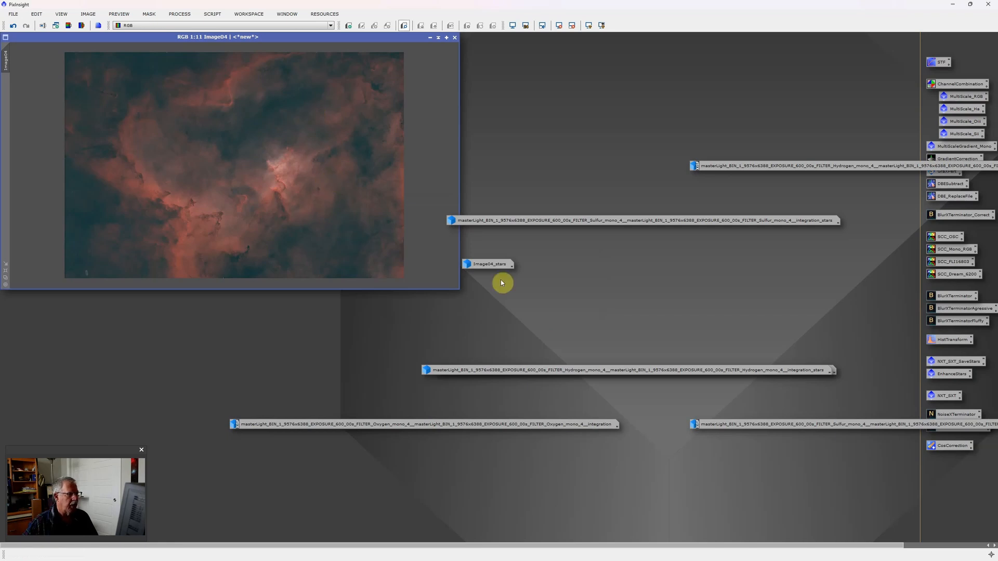
double_click(488, 263)
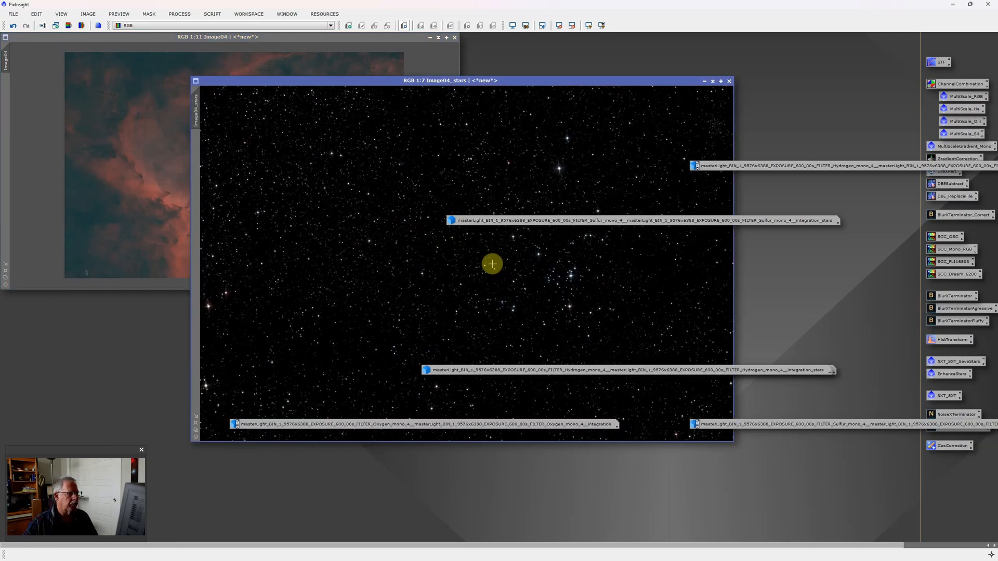